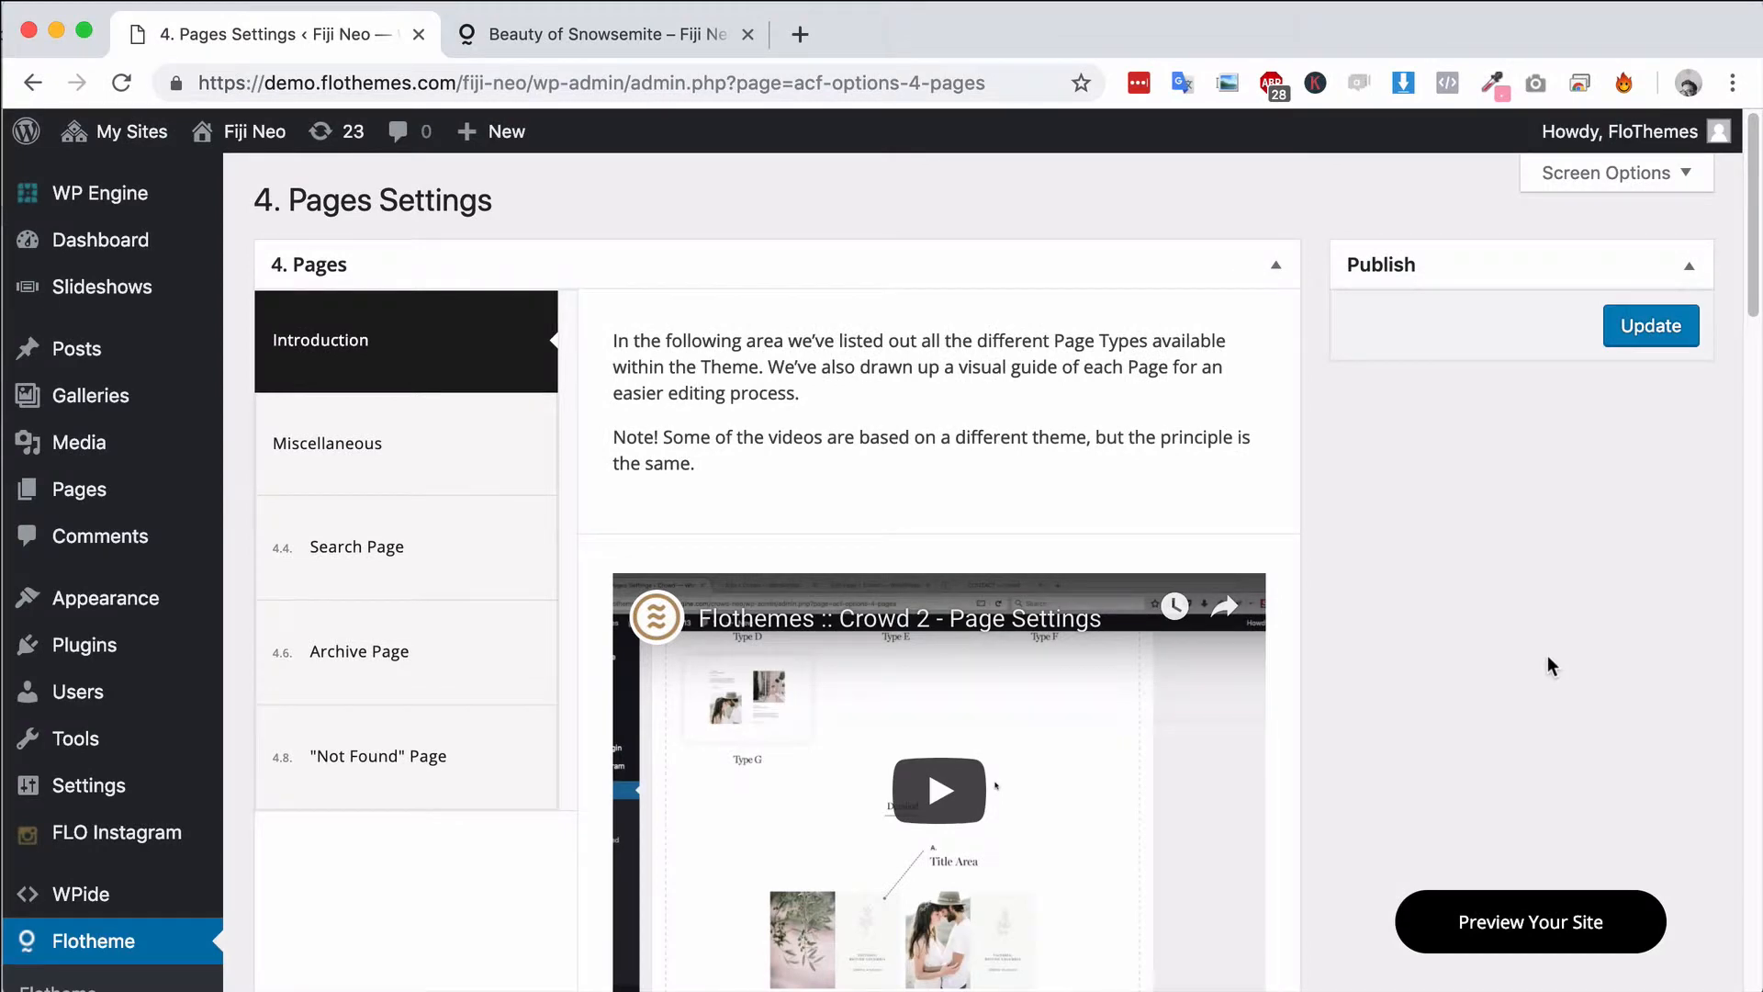
{"action": "mouse_move", "coordinate": [1049, 423]}
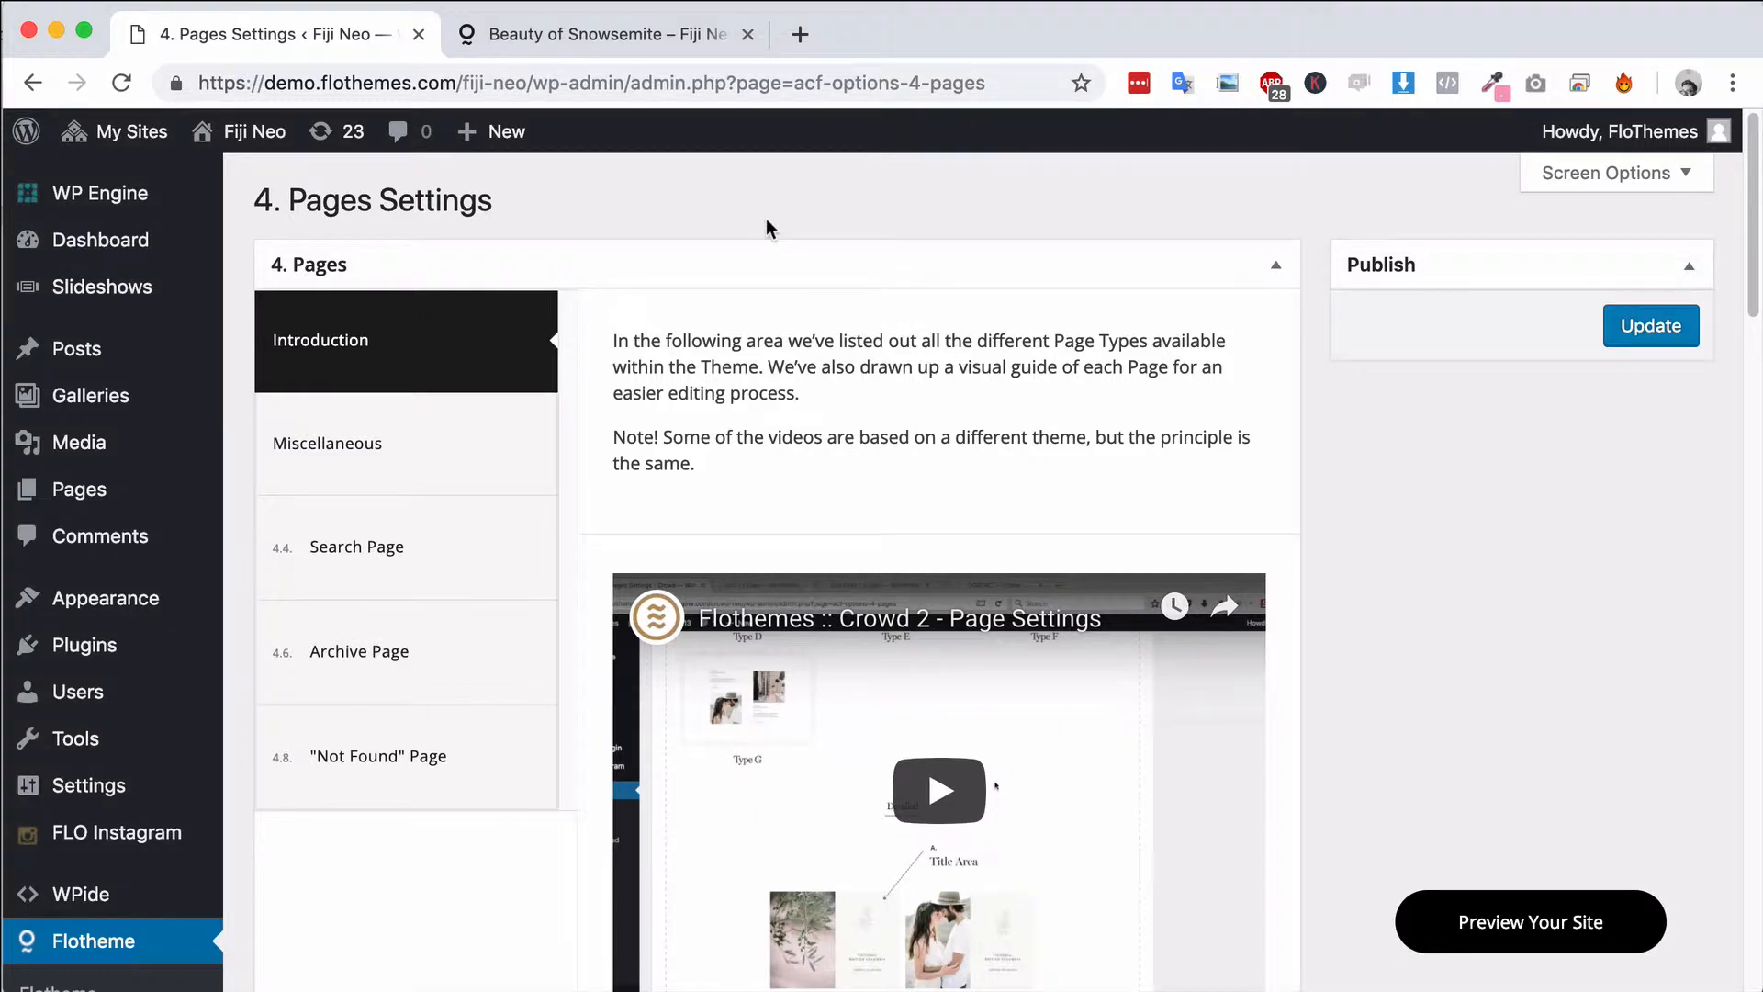
{"action": "mouse_move", "coordinate": [795, 493]}
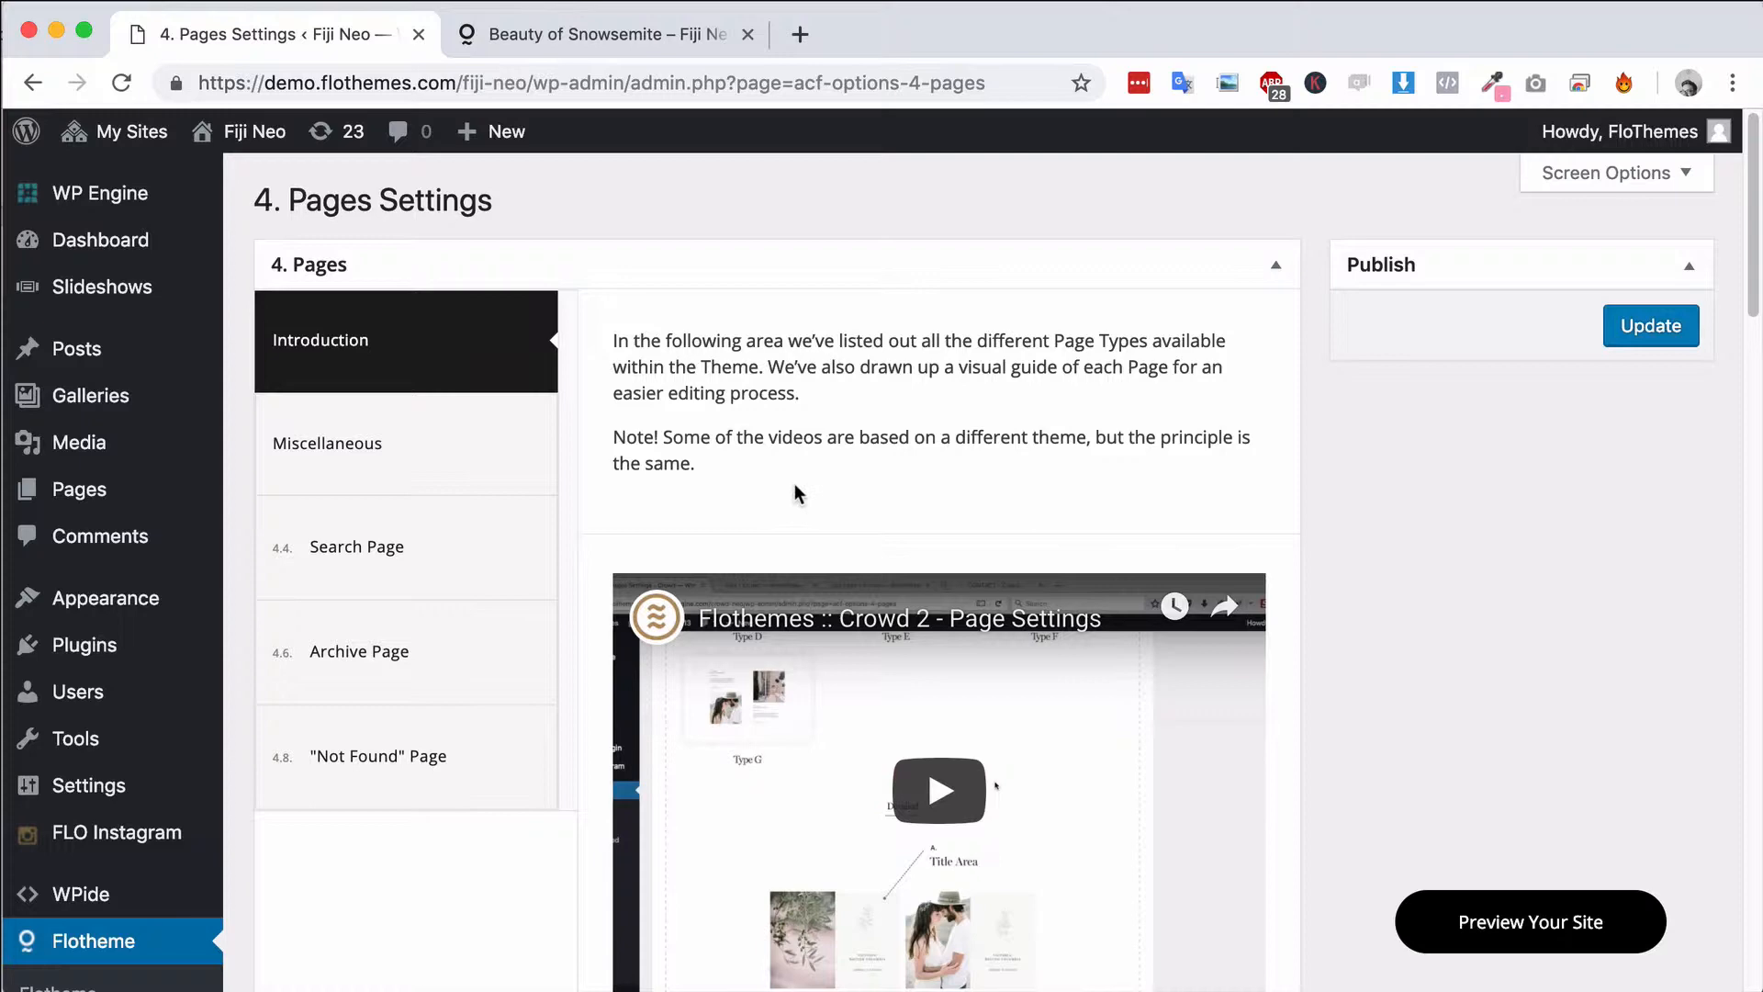
Step: Bring up the Fiji theme's Miscellaneous page settings
{"action": "scroll", "scroll_direction": "down", "scroll_amount": 3}
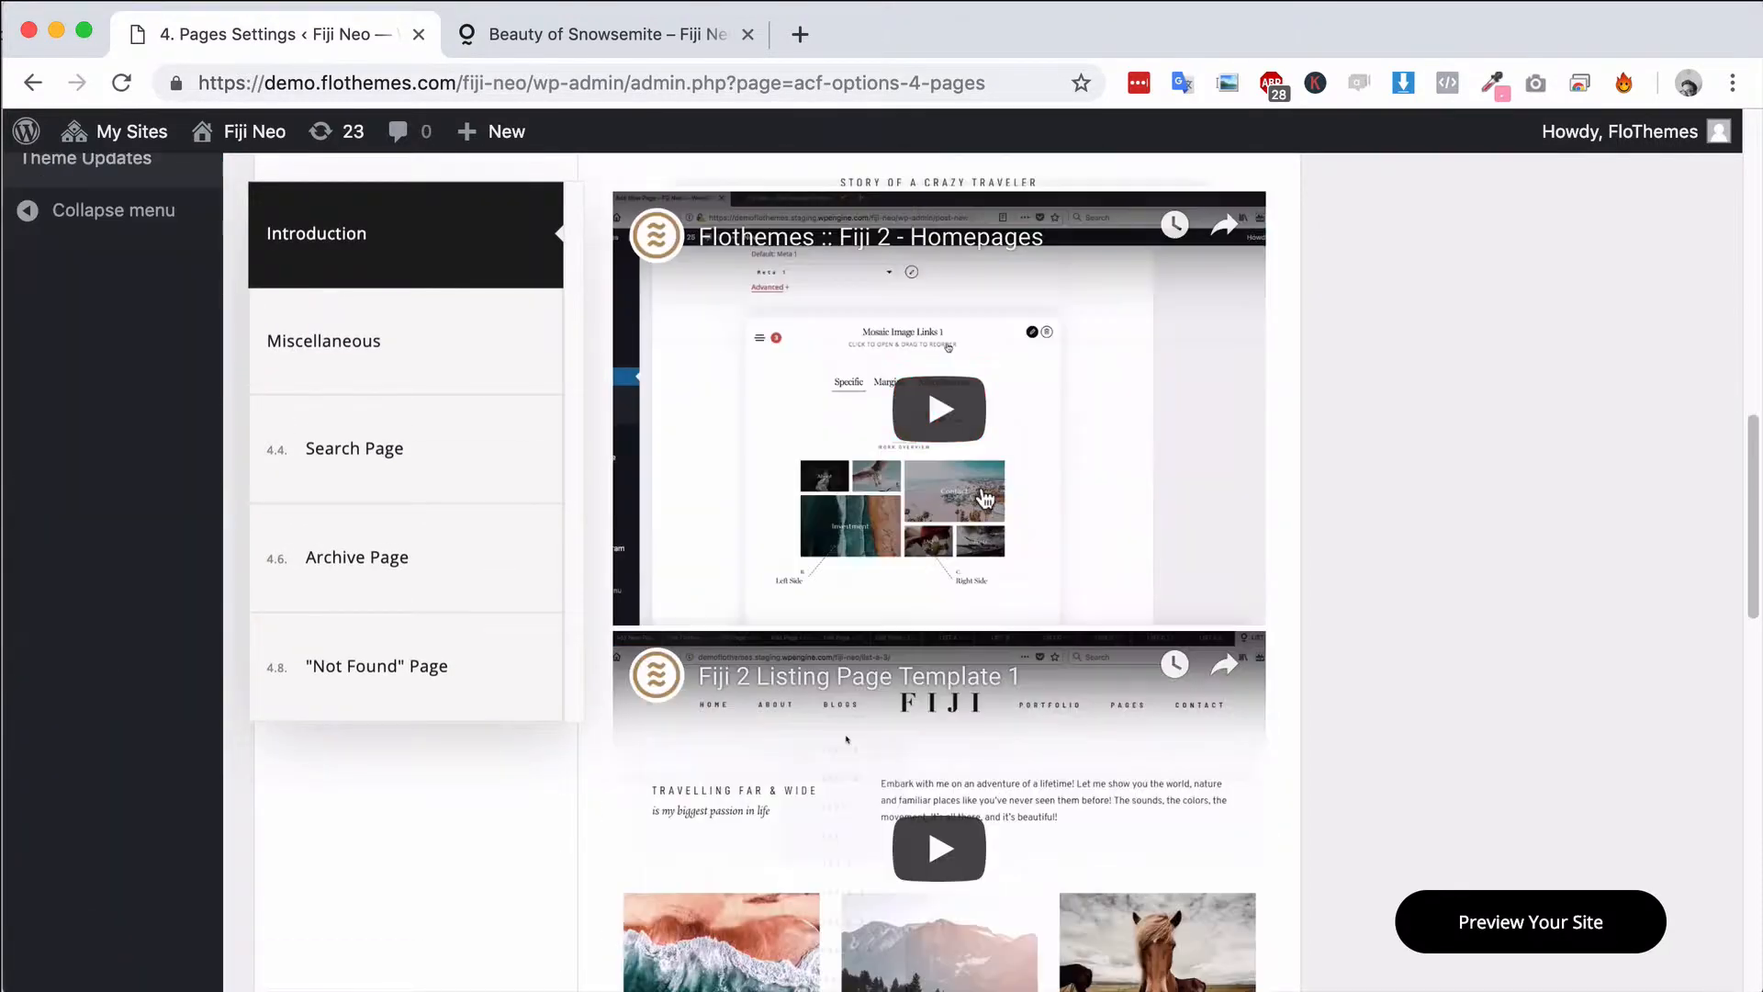
{"action": "scroll", "scroll_direction": "down", "scroll_amount": 3}
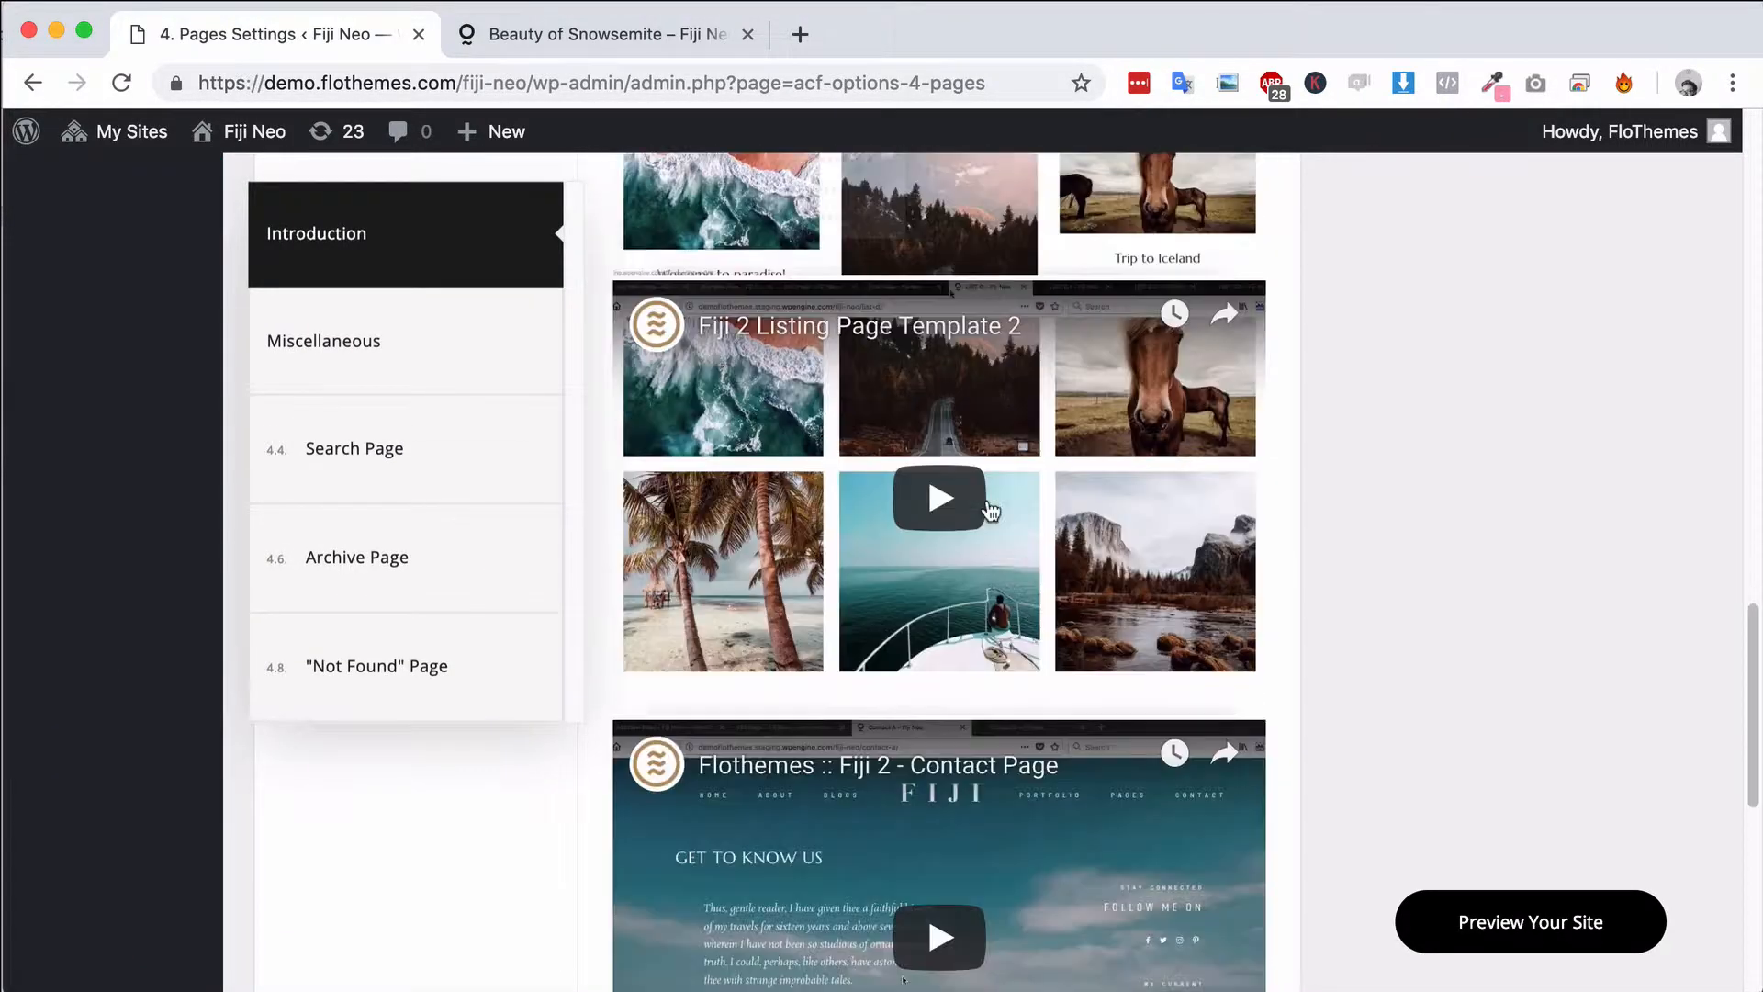
{"action": "scroll", "scroll_direction": "down", "scroll_amount": 3}
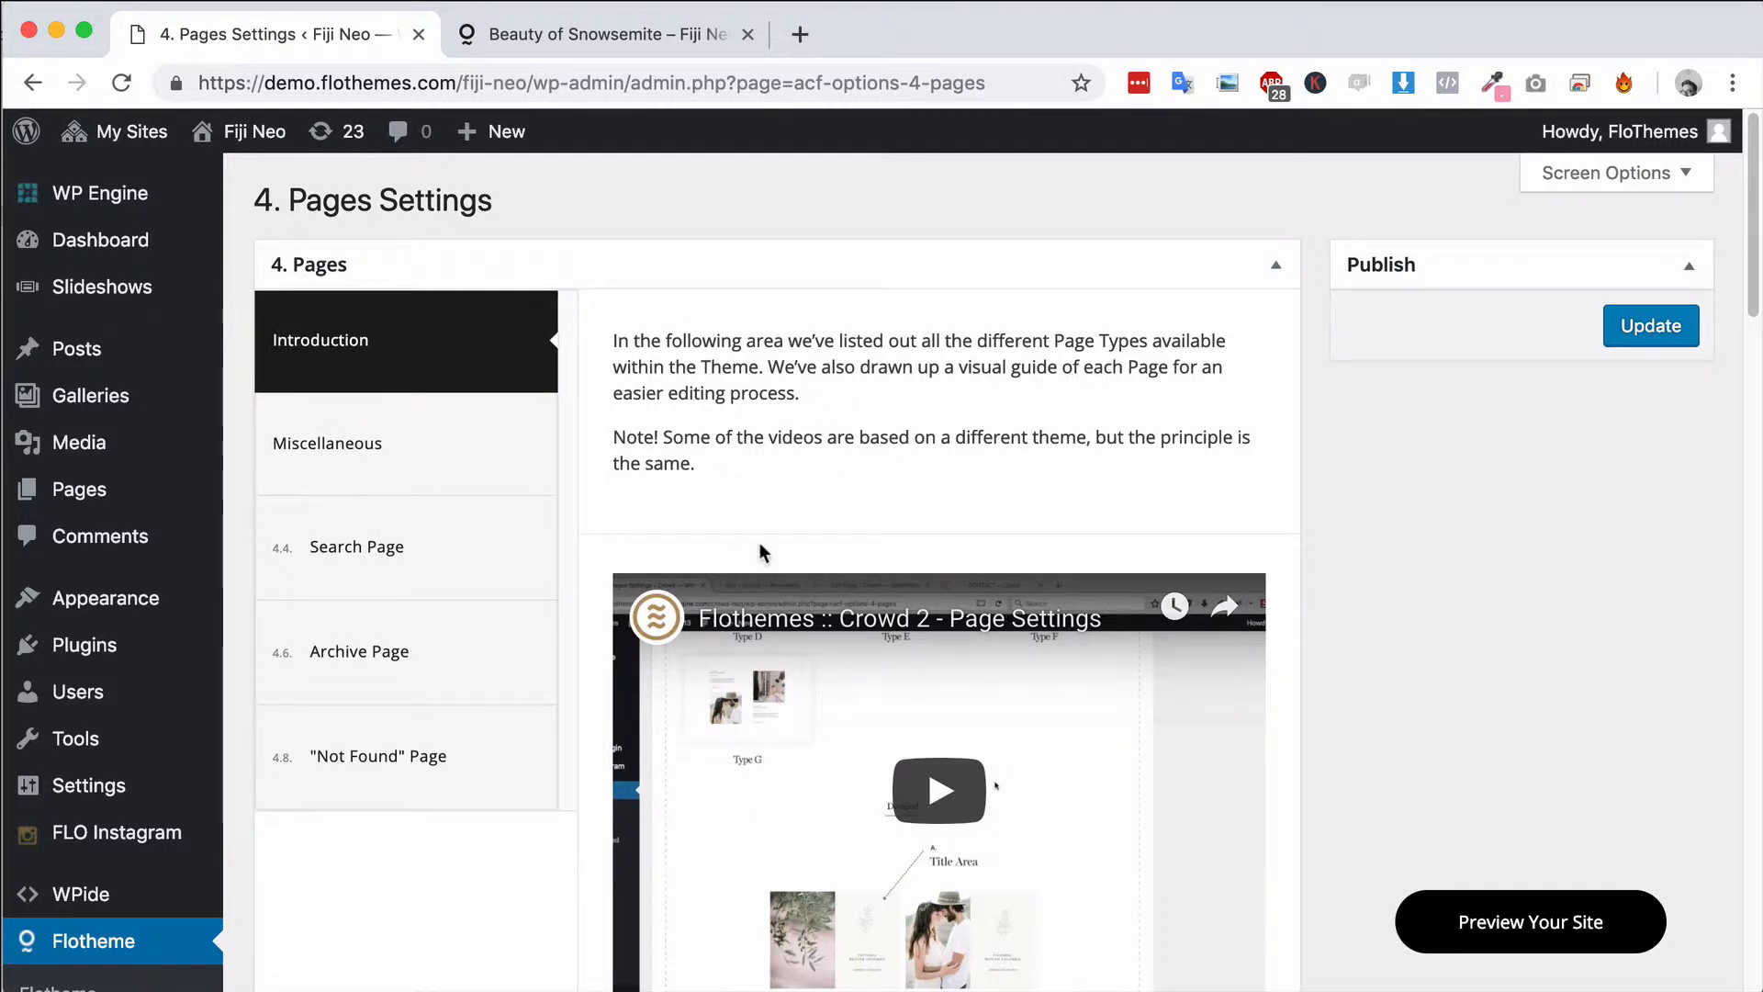
{"action": "left_click", "coordinate": [327, 443]}
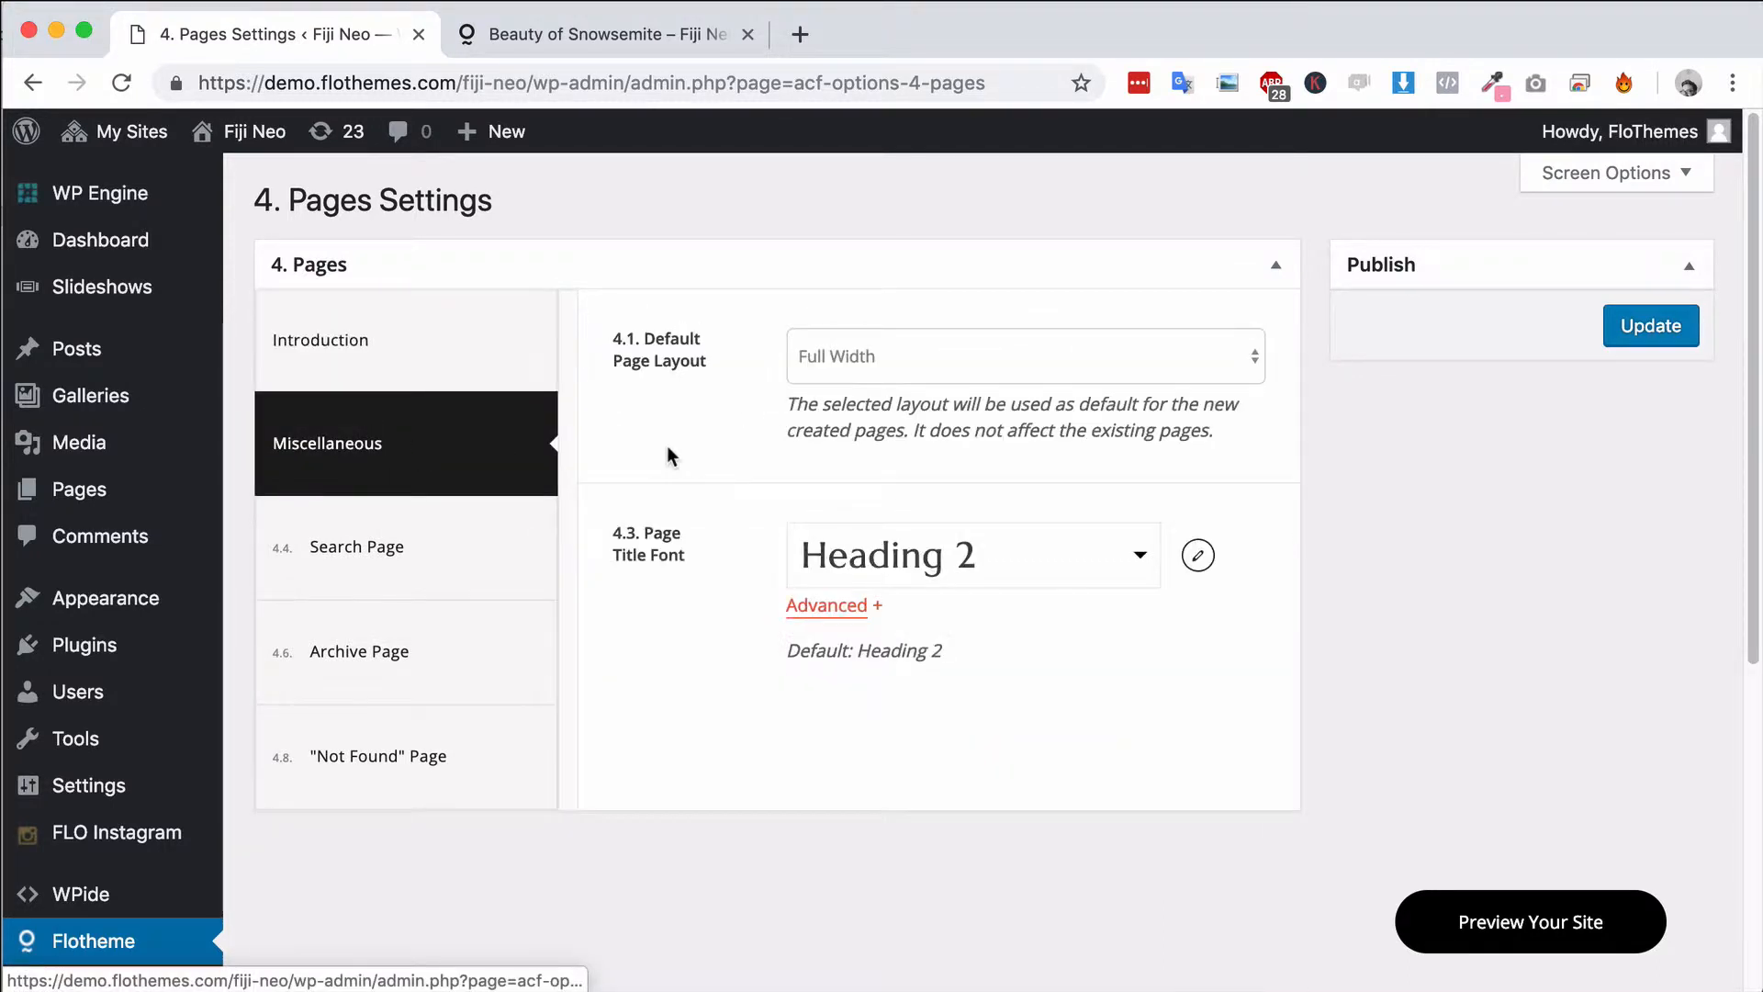
{"action": "mouse_move", "coordinate": [658, 439]}
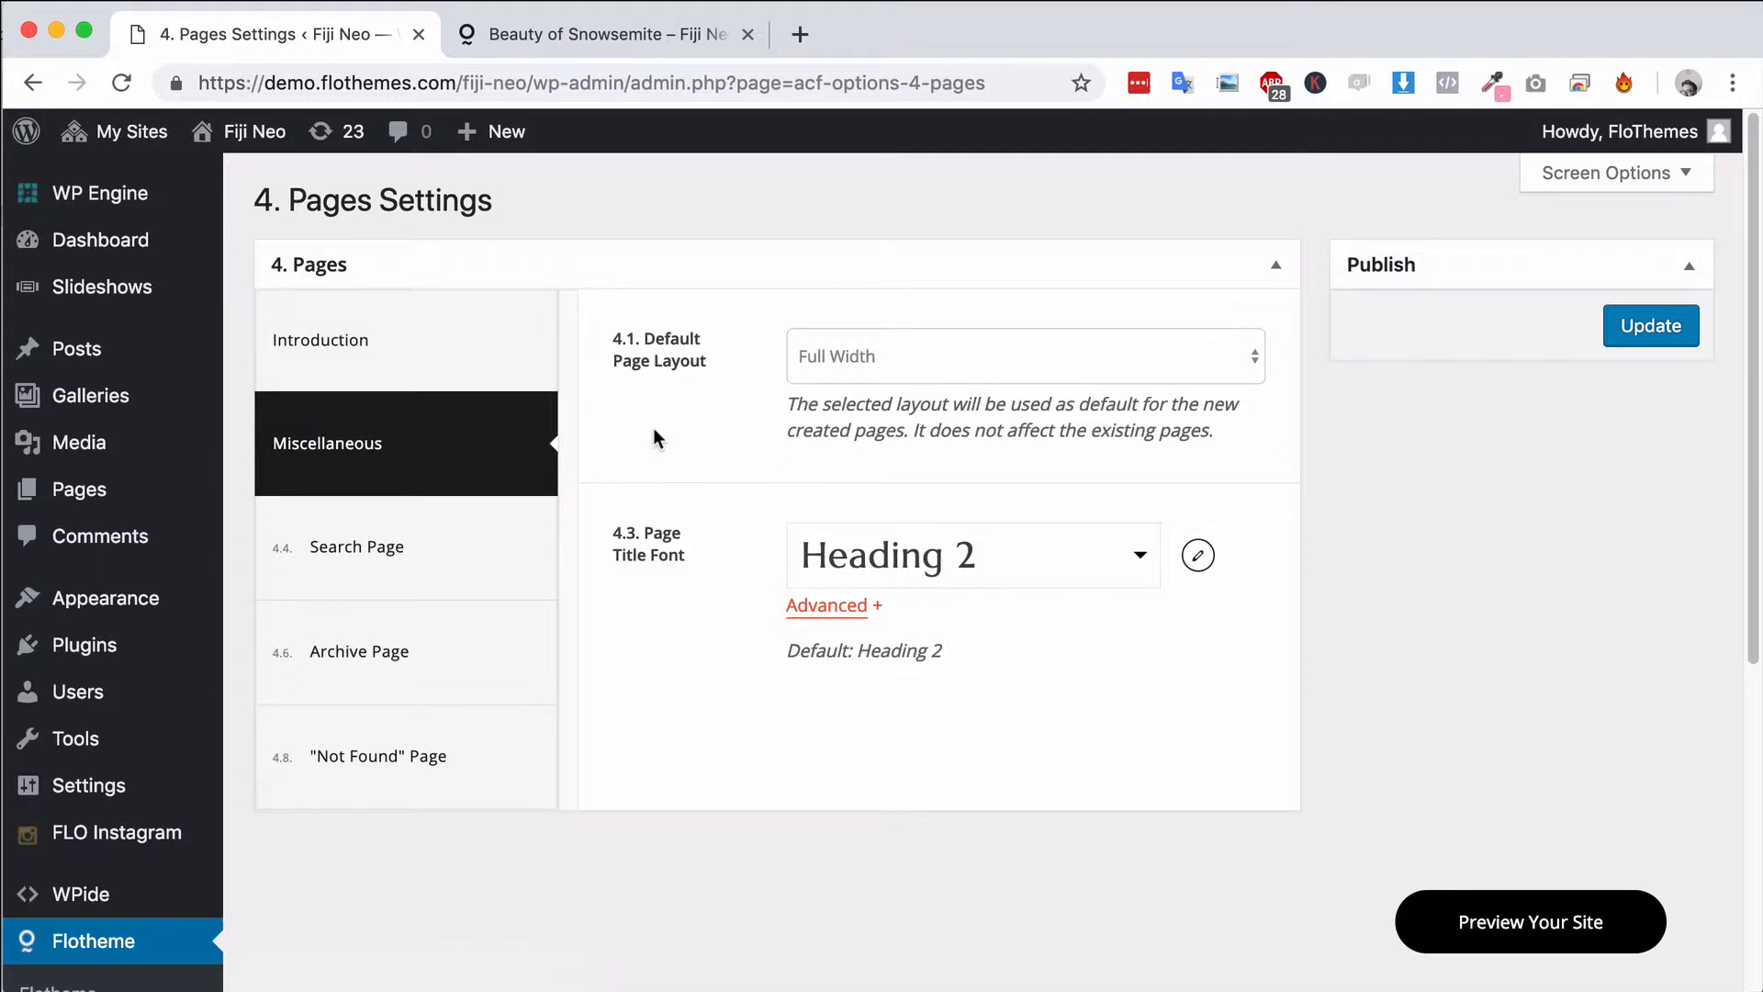
Step: Set Default Page Layout to Right Sidebar and review the post sidebar choices (Main Sidebar)
{"action": "left_click", "coordinate": [1023, 354]}
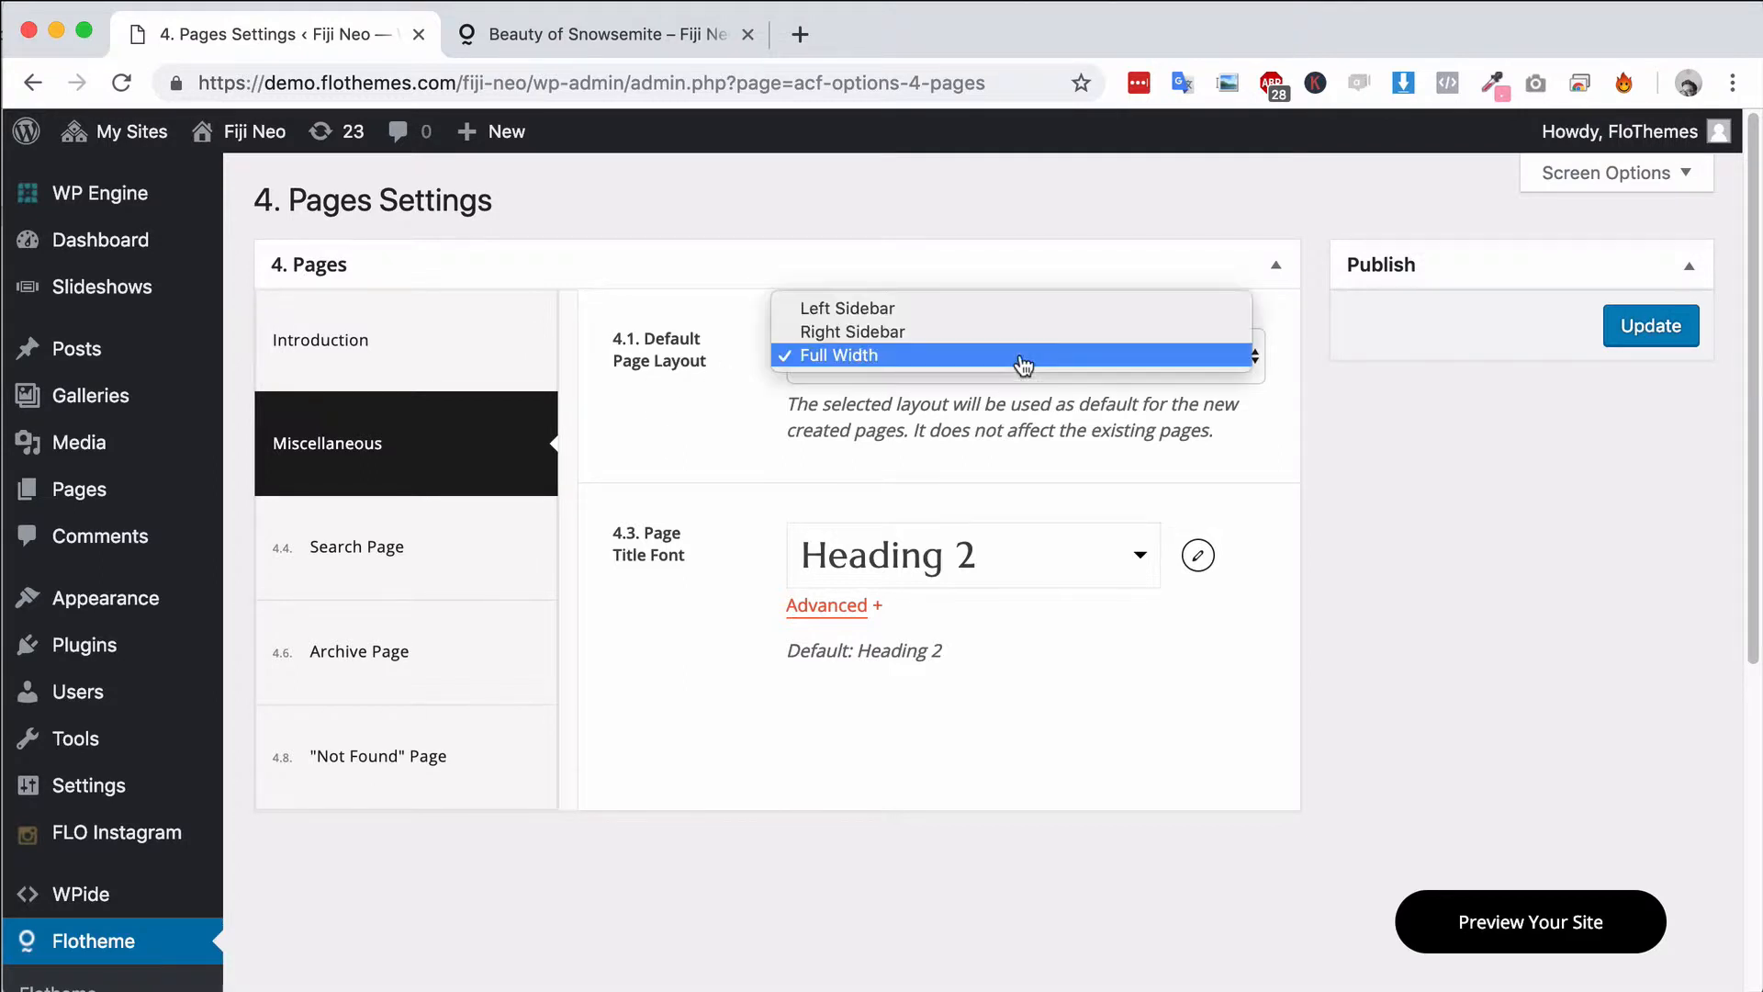
{"action": "left_click", "coordinate": [847, 309]}
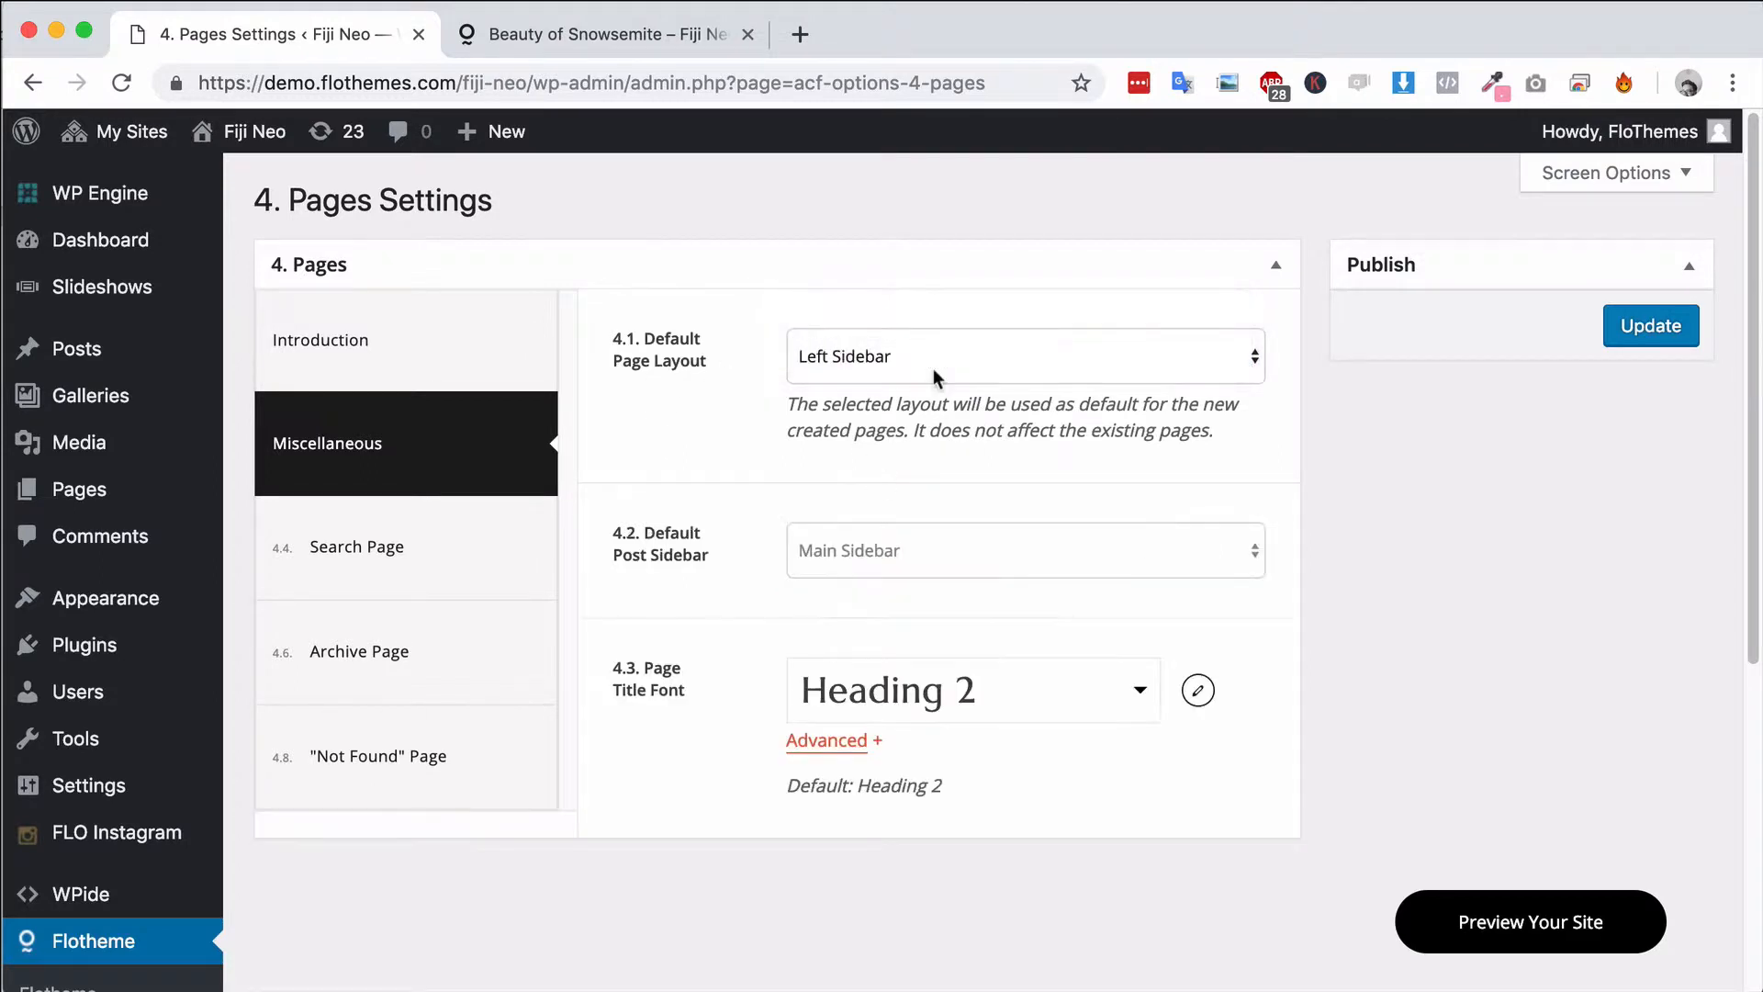
{"action": "left_click", "coordinate": [1021, 354]}
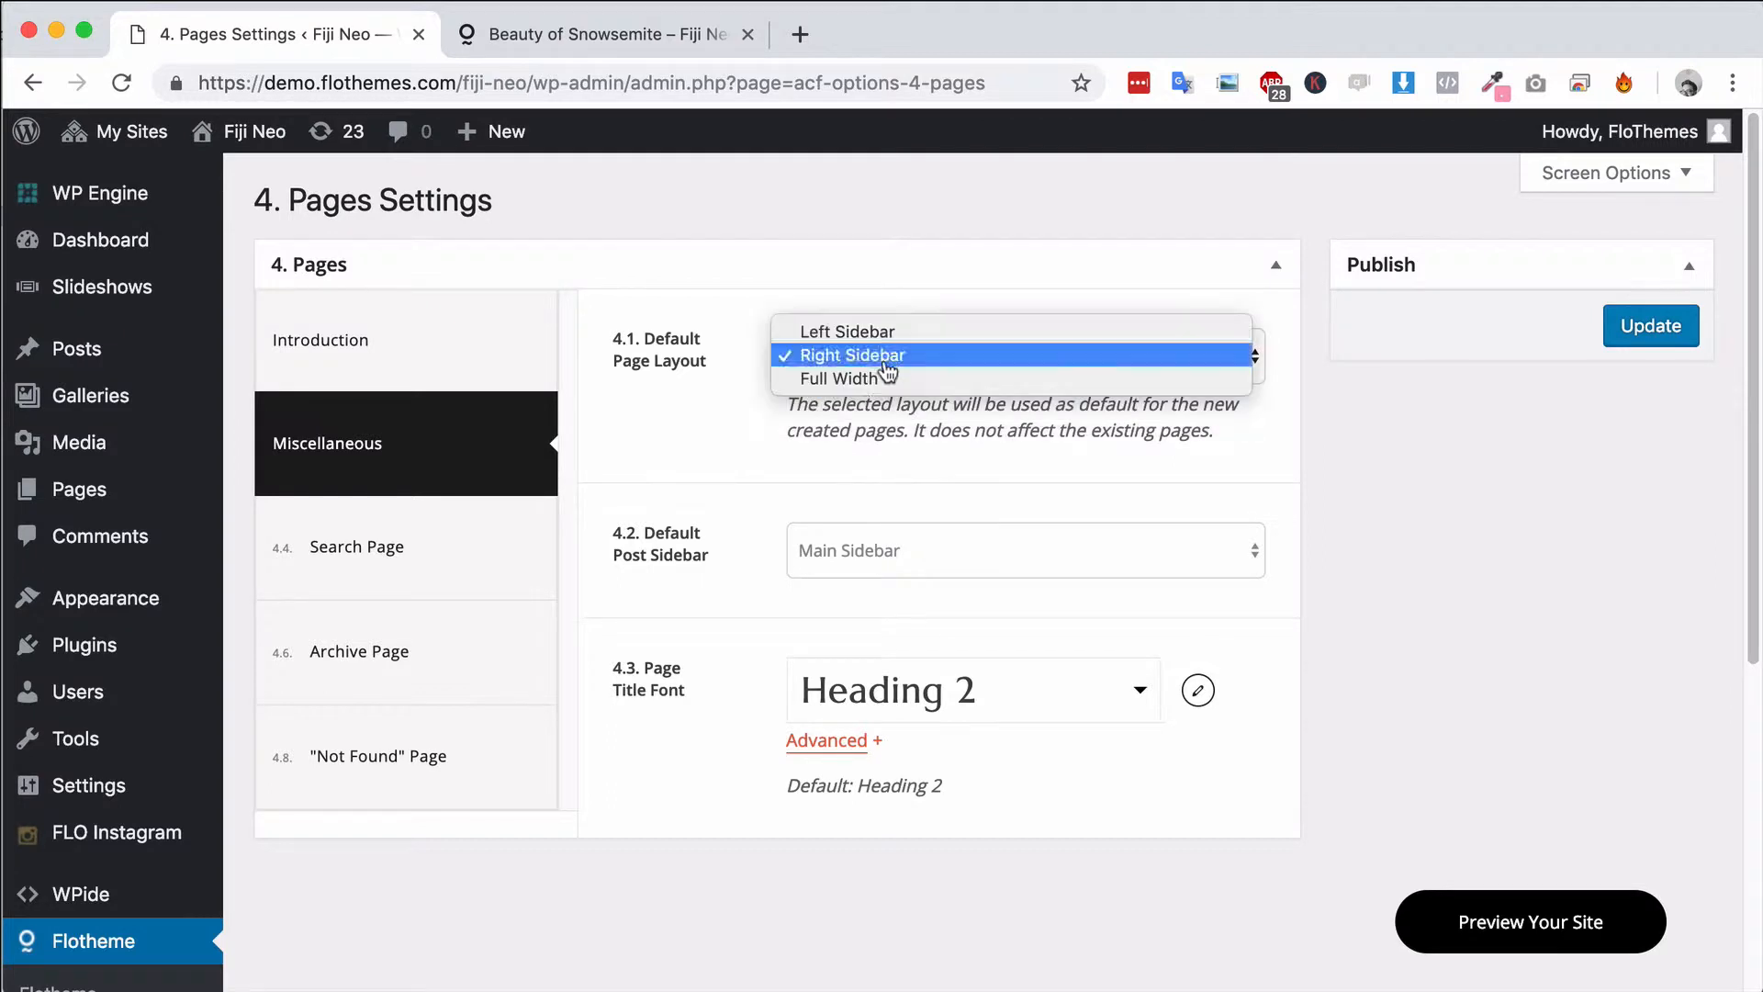
{"action": "left_click", "coordinate": [837, 378]}
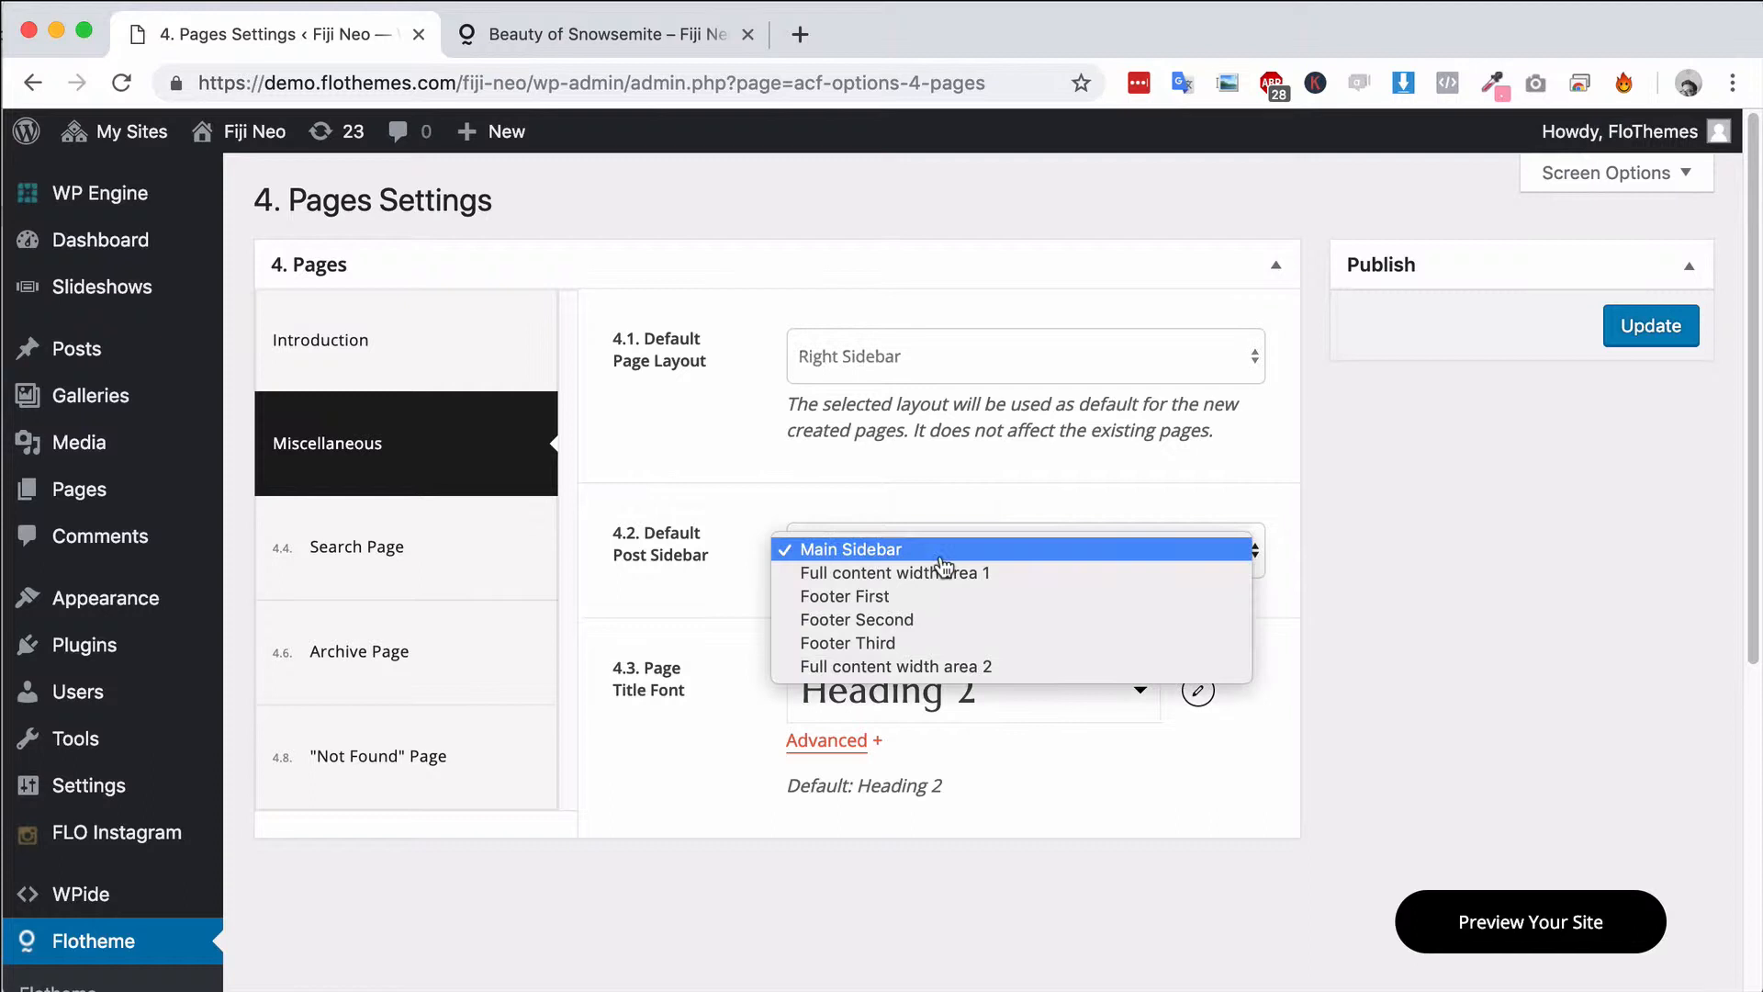
{"action": "left_click", "coordinate": [850, 549]}
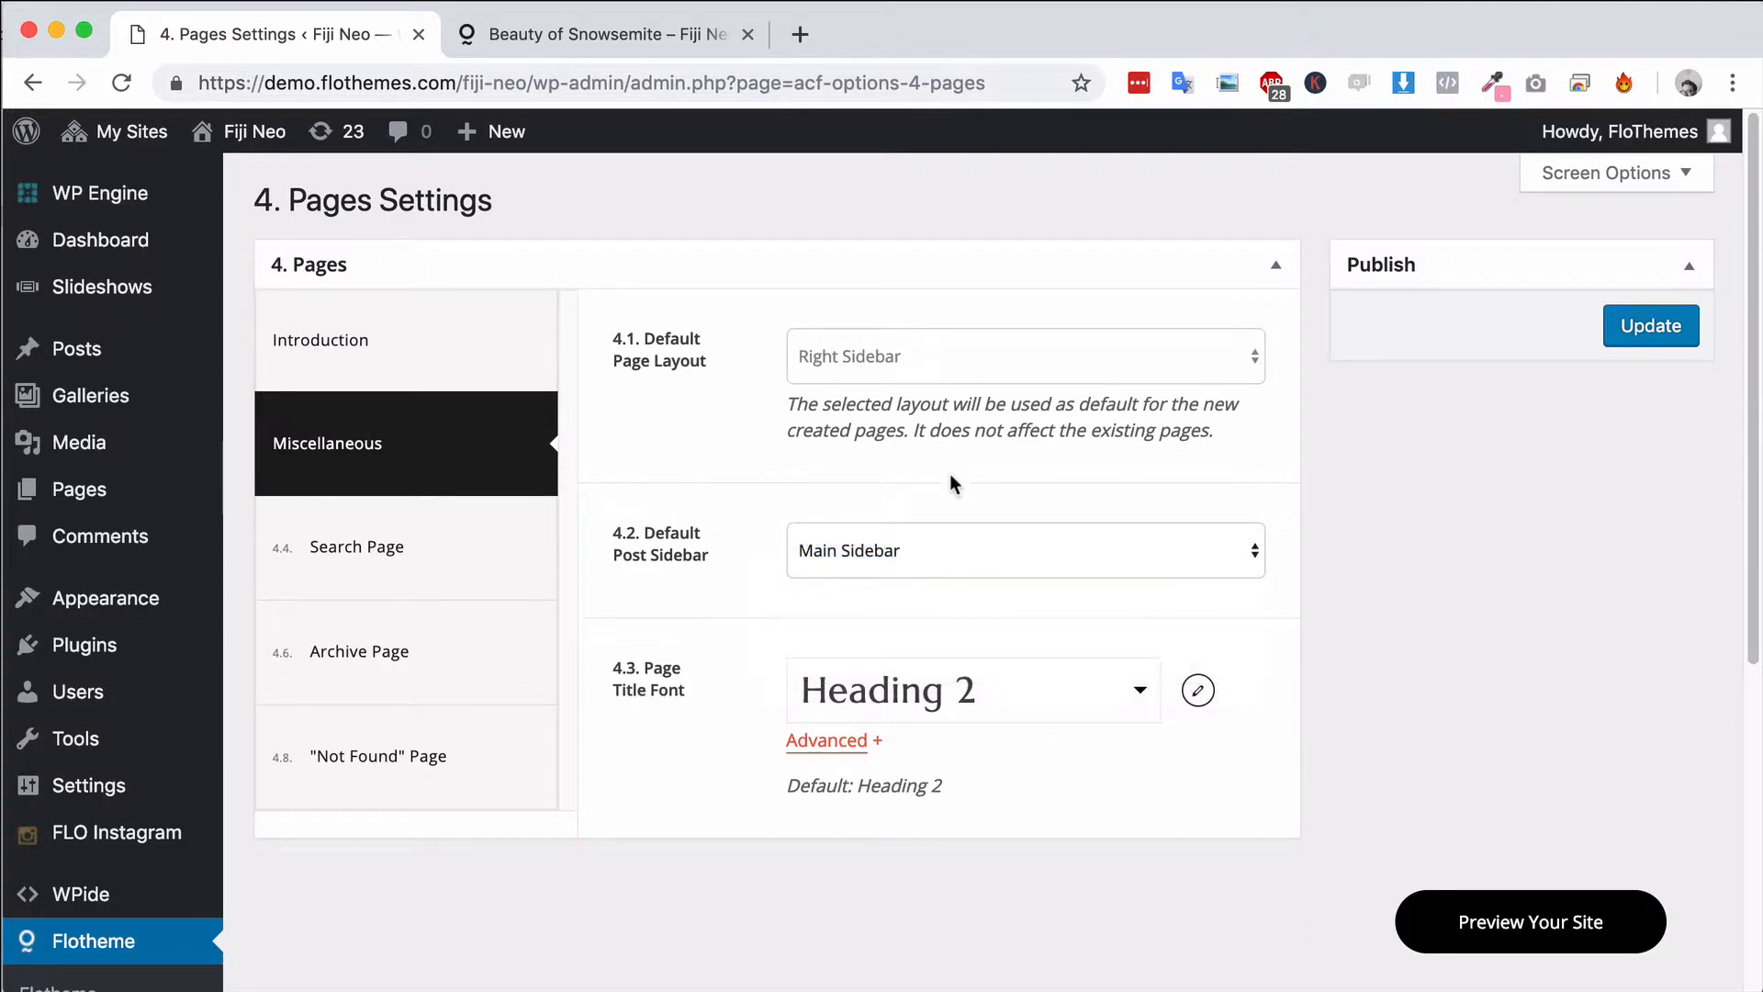
{"action": "mouse_move", "coordinate": [880, 550]}
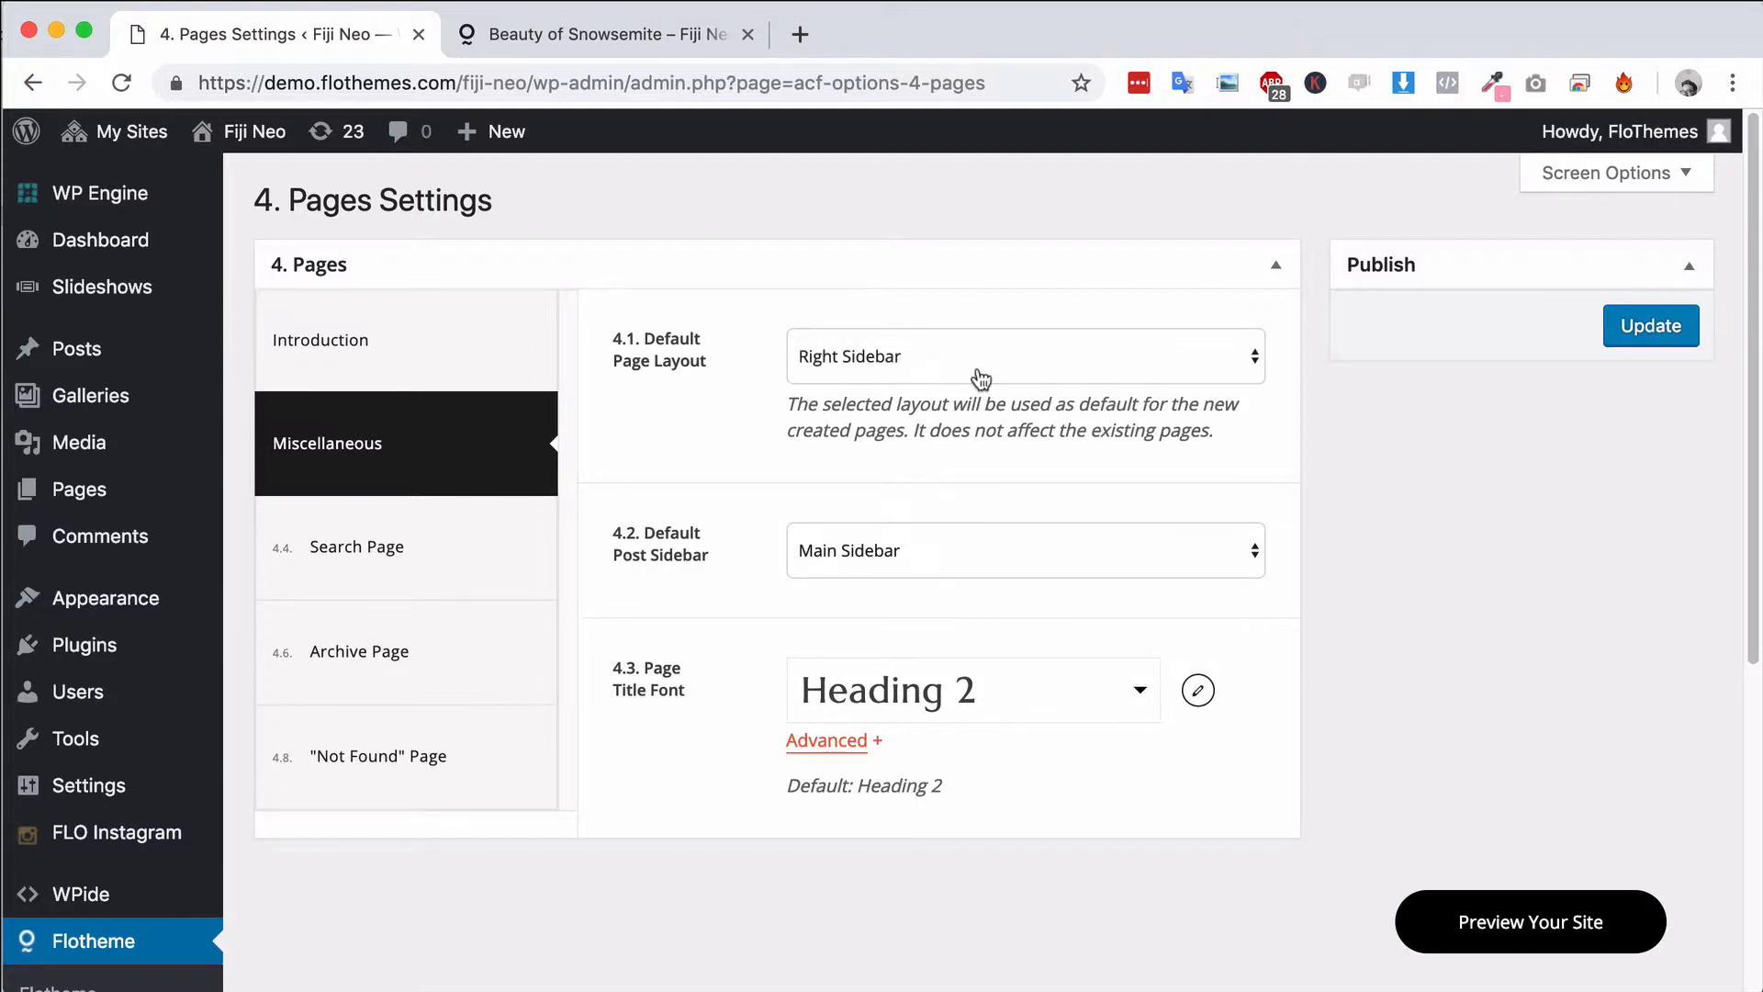
{"action": "mouse_move", "coordinate": [926, 554]}
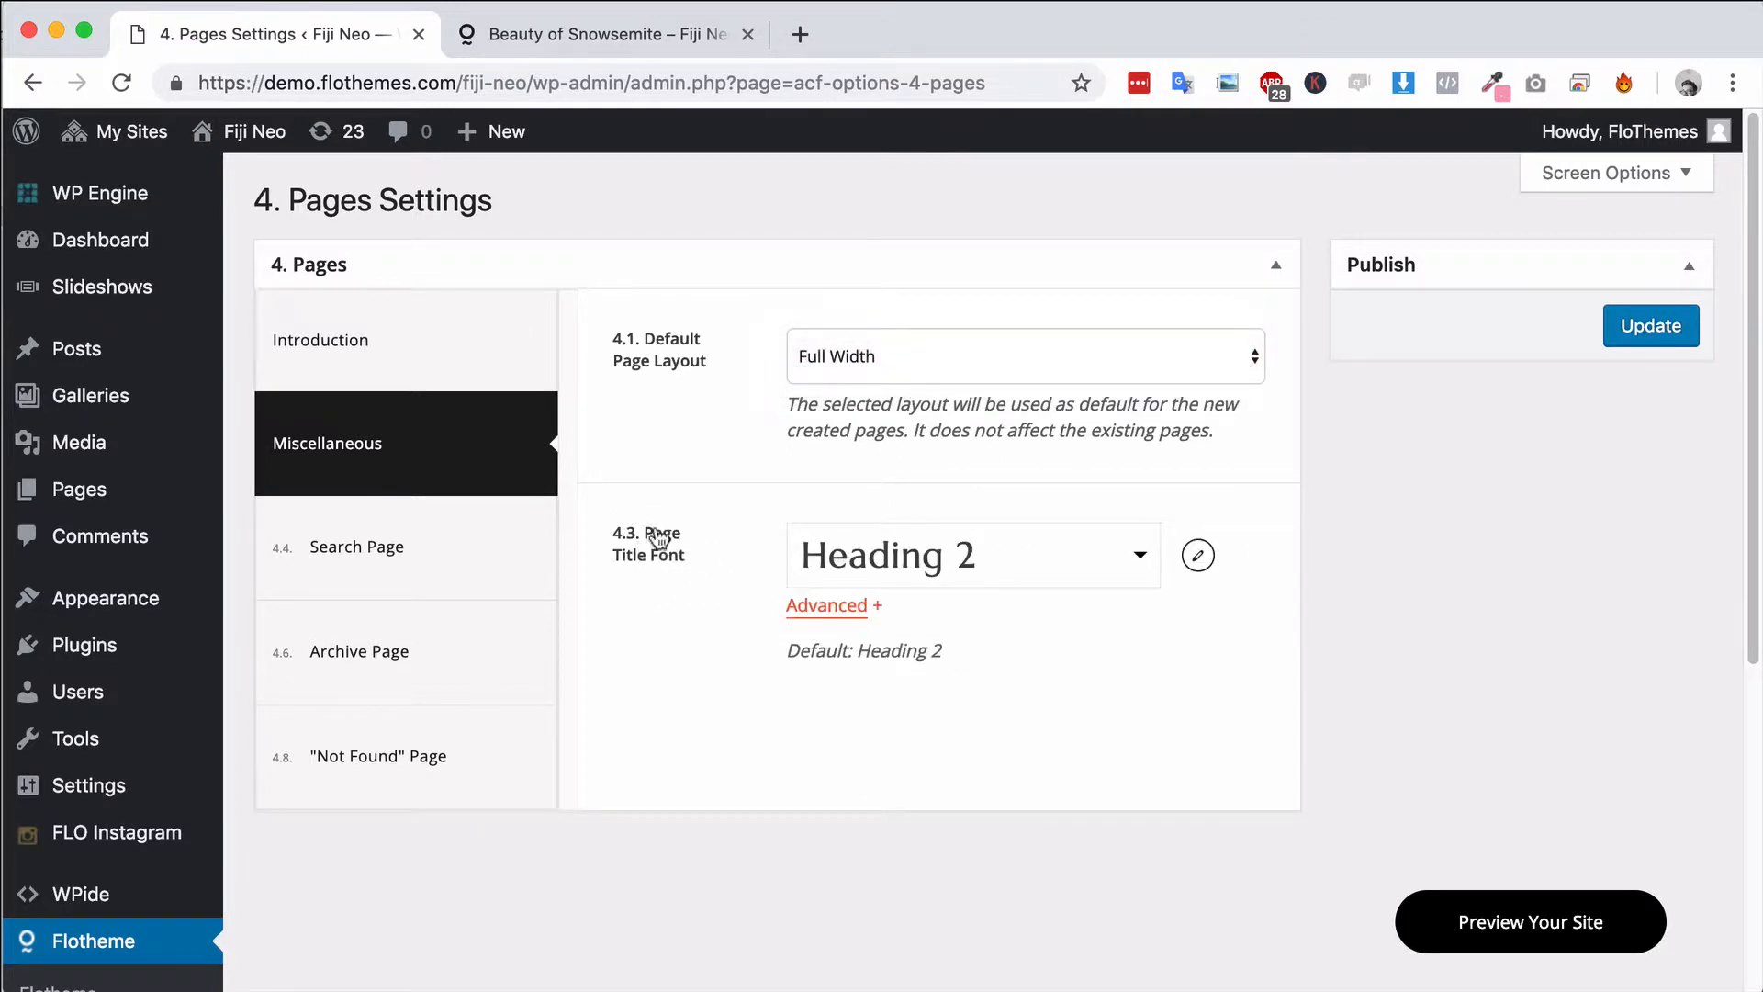
{"action": "mouse_move", "coordinate": [799, 584]}
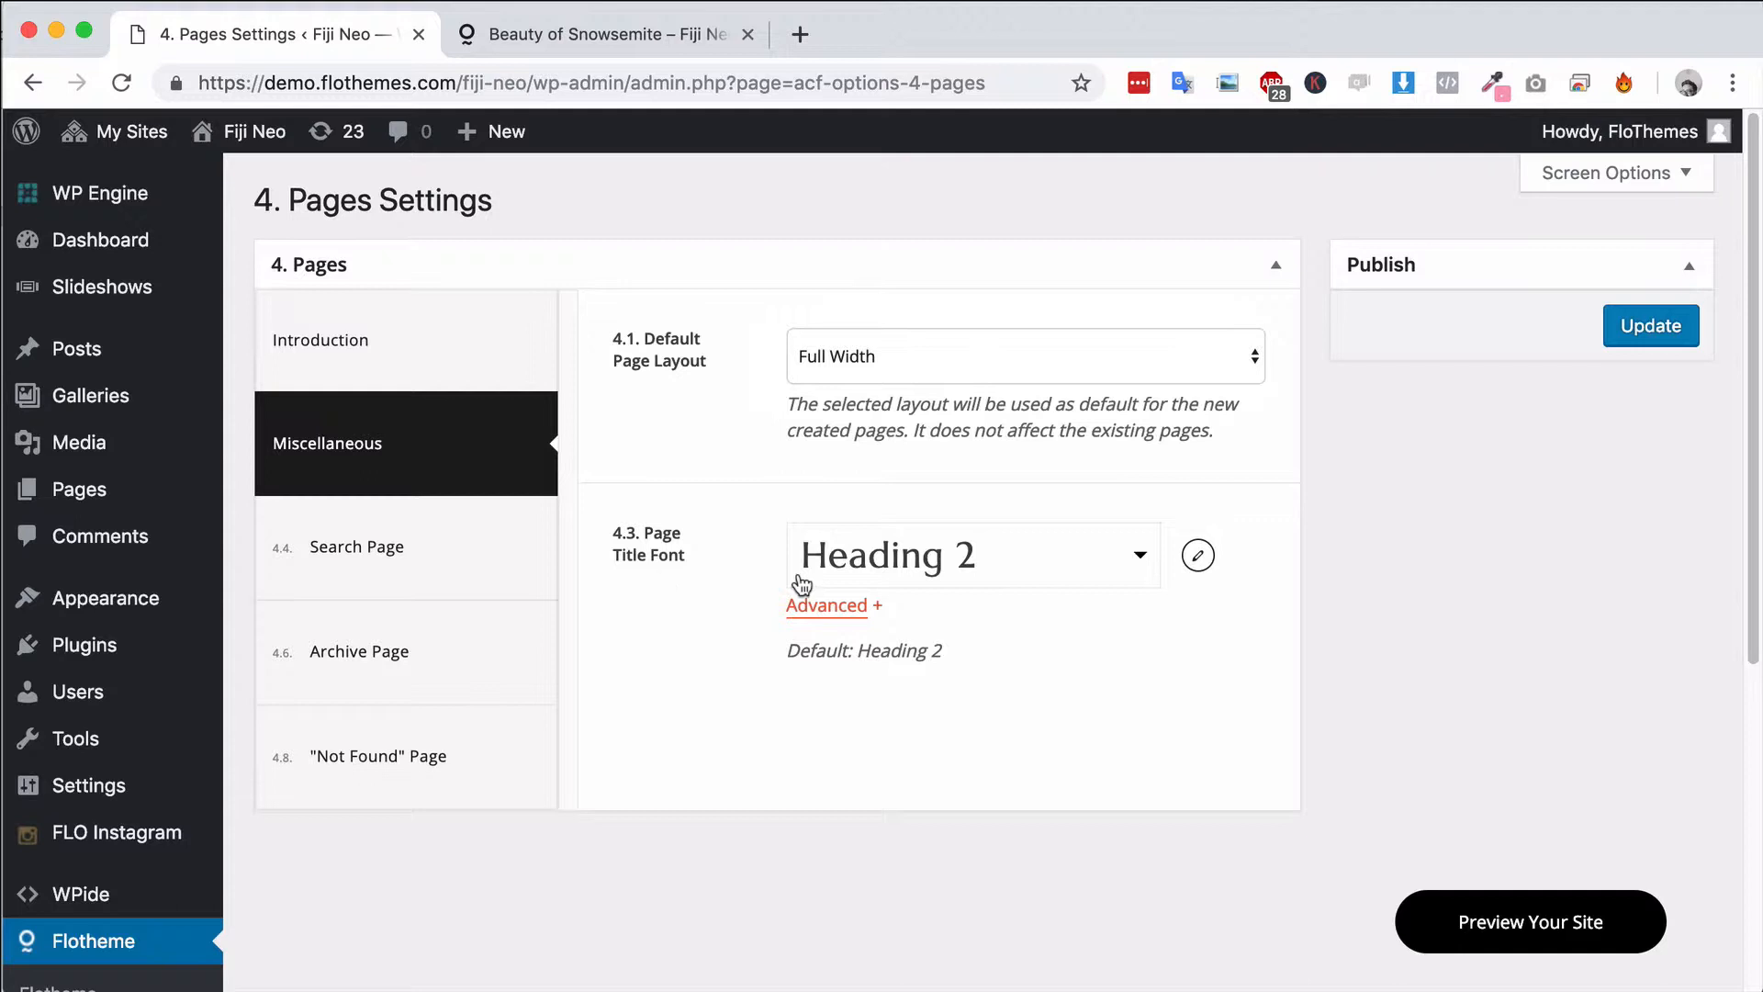
{"action": "left_click", "coordinate": [974, 555]}
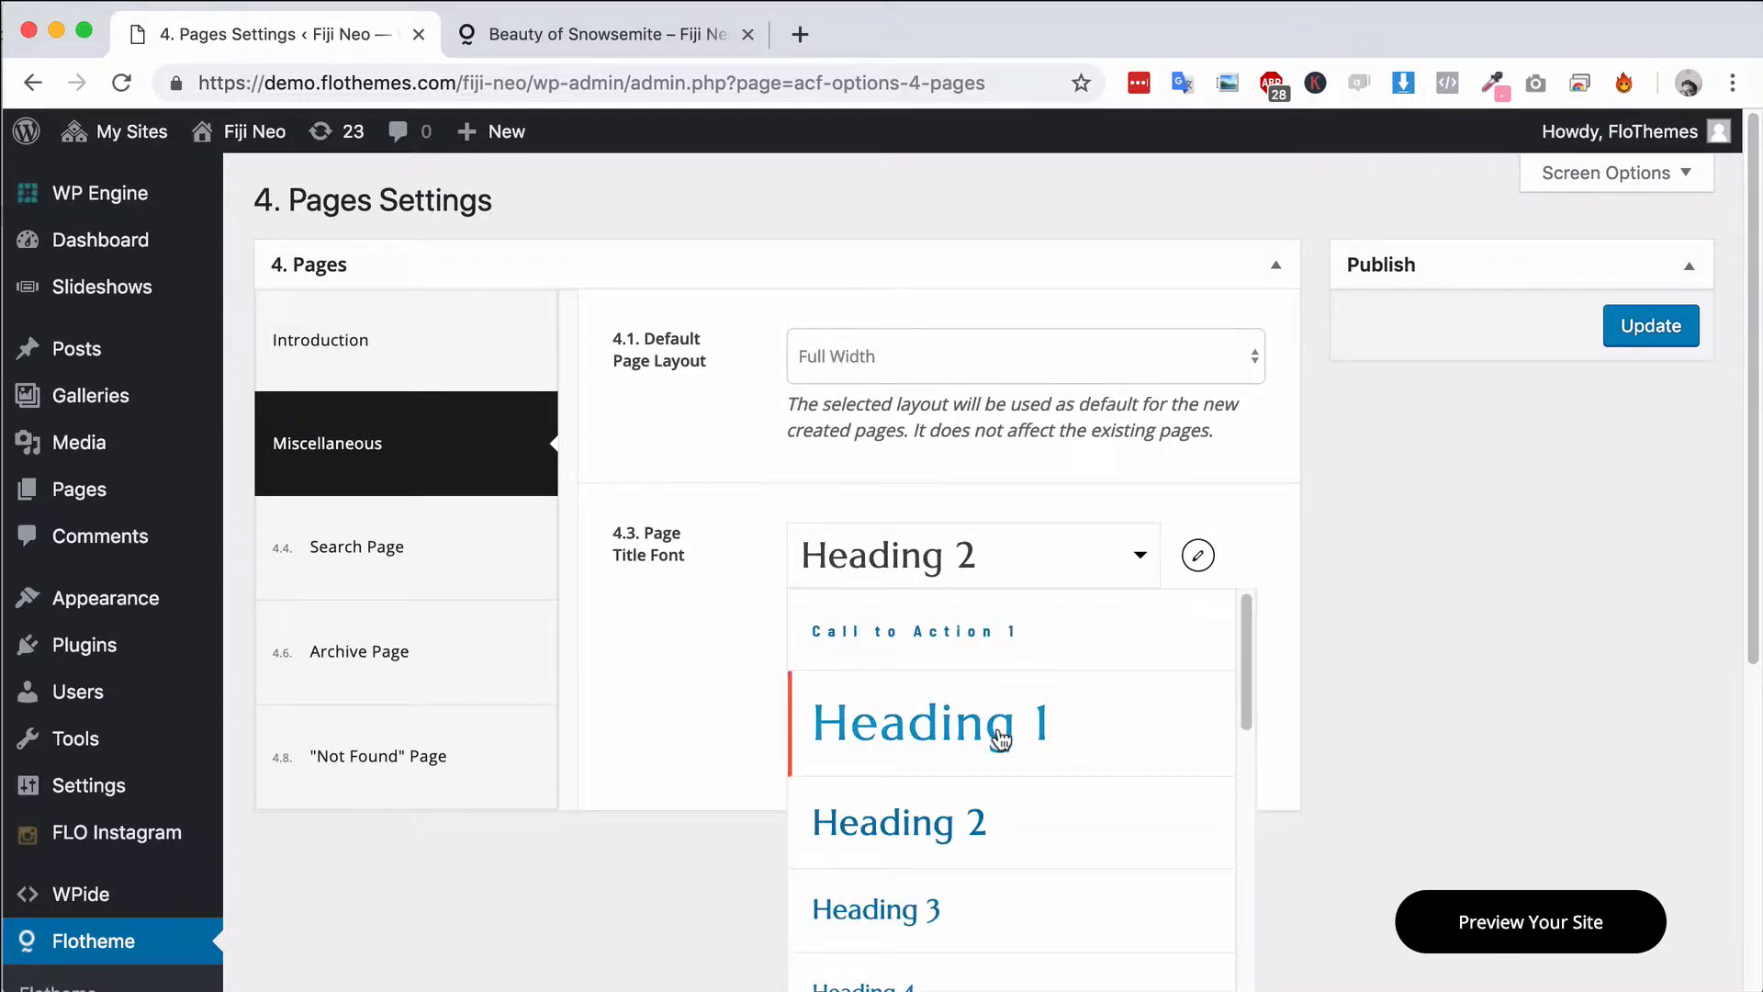
{"action": "scroll", "scroll_direction": "down", "scroll_amount": 3}
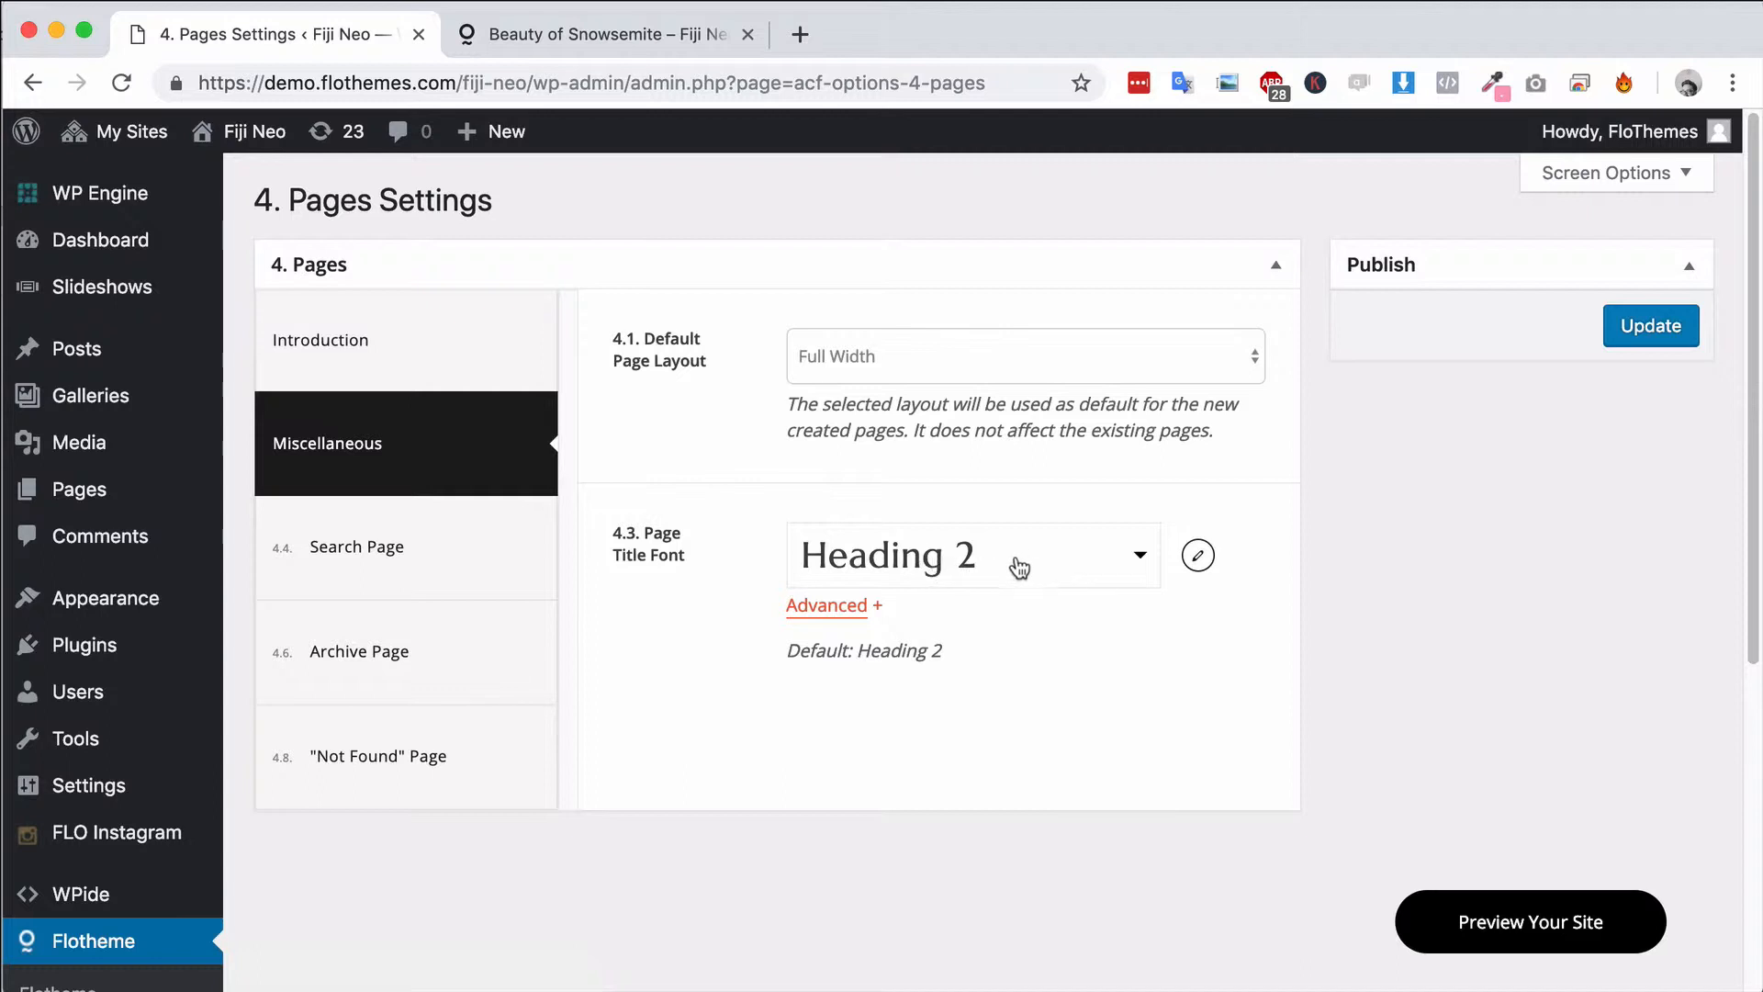
{"action": "mouse_move", "coordinate": [918, 569]}
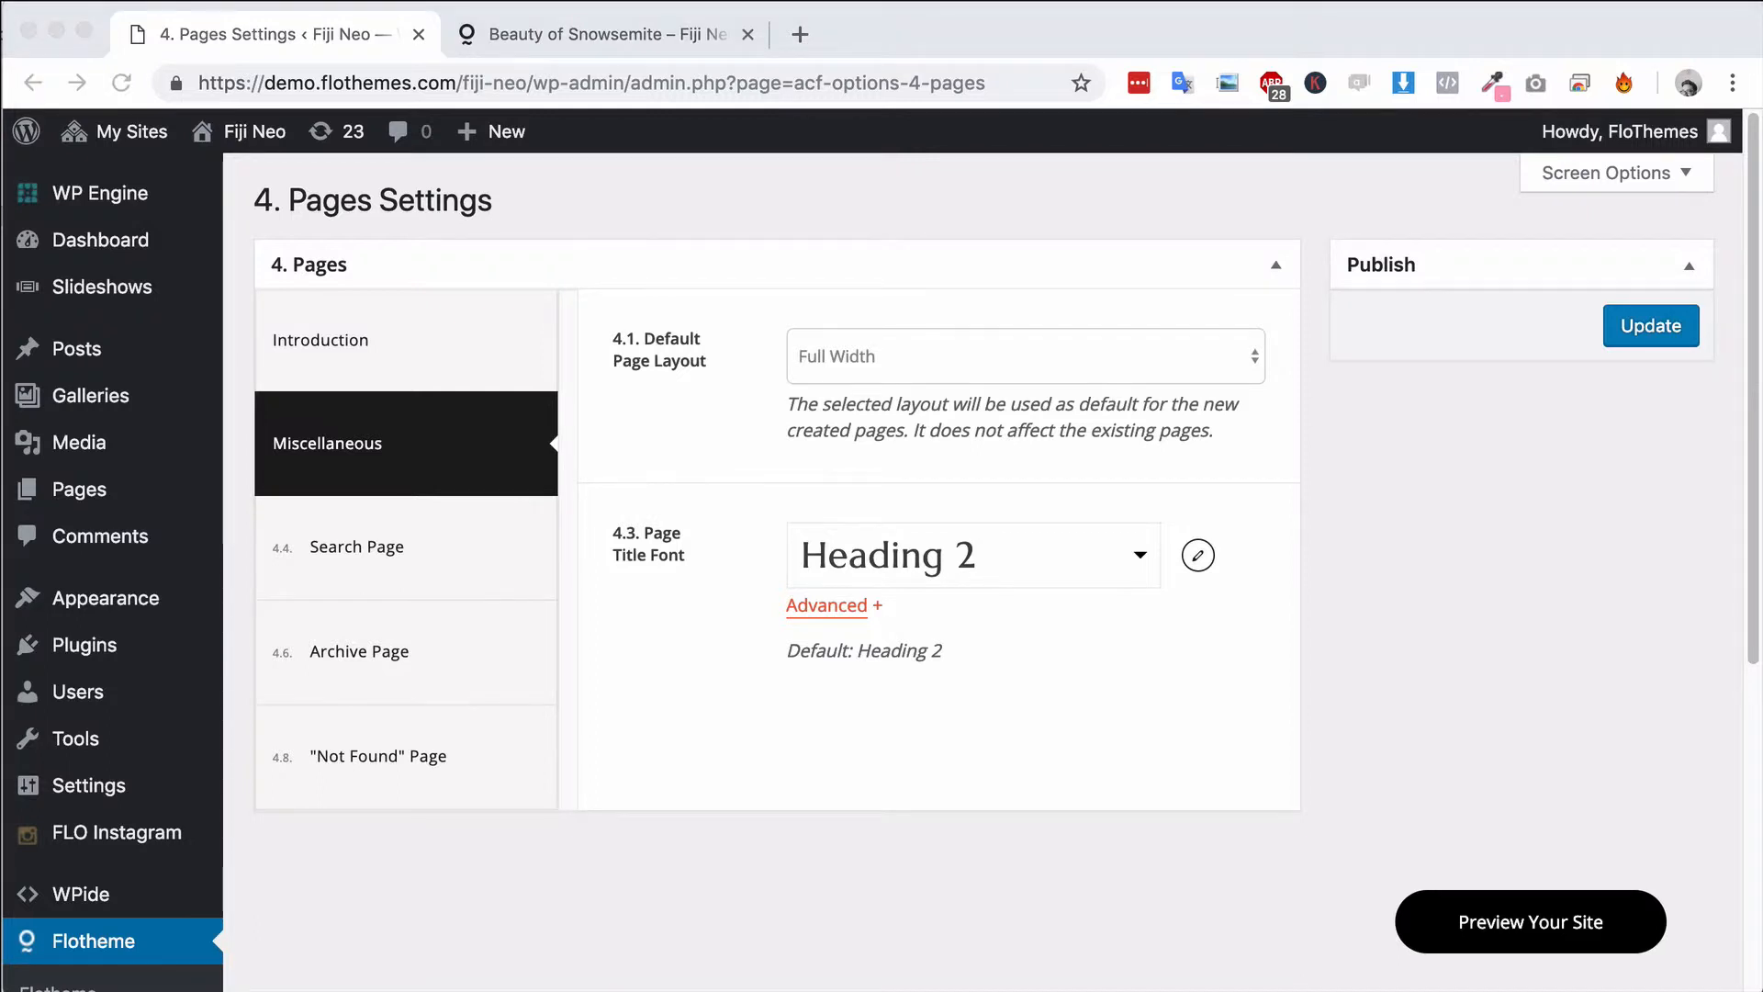
Step: Show the Search Page settings with the 'Search results for: %' title and layout choices
{"action": "left_click", "coordinate": [355, 548]}
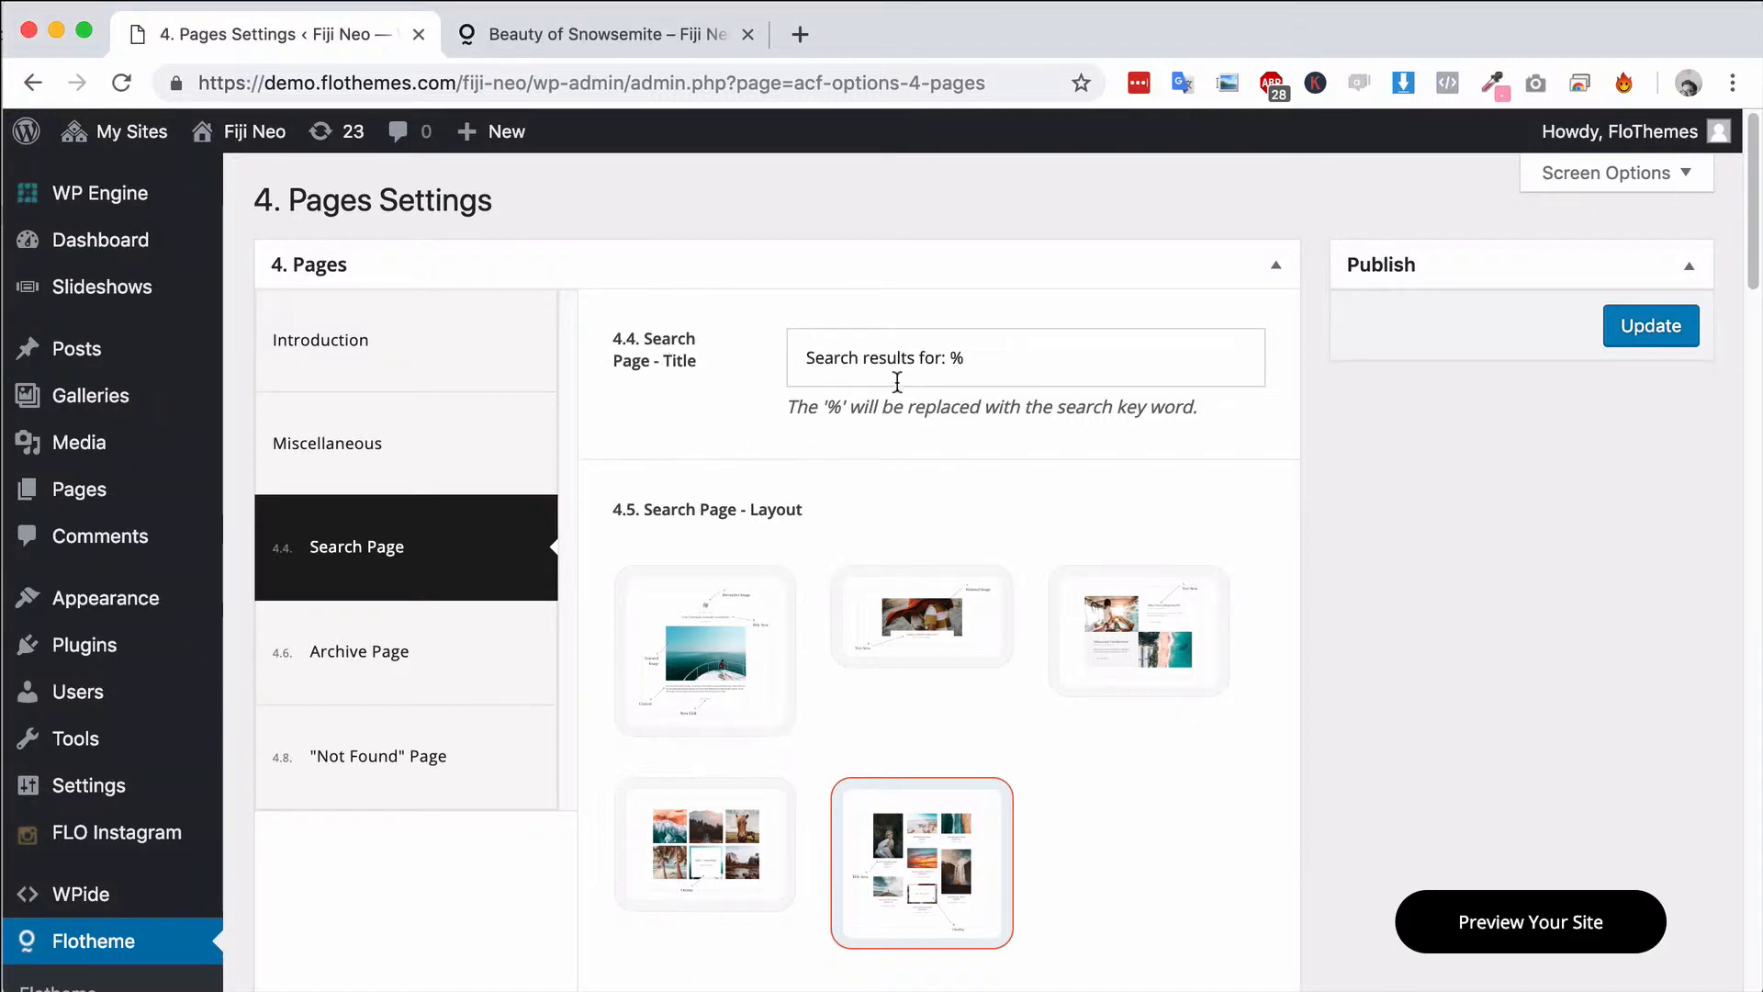
{"action": "double_click", "coordinate": [957, 358]}
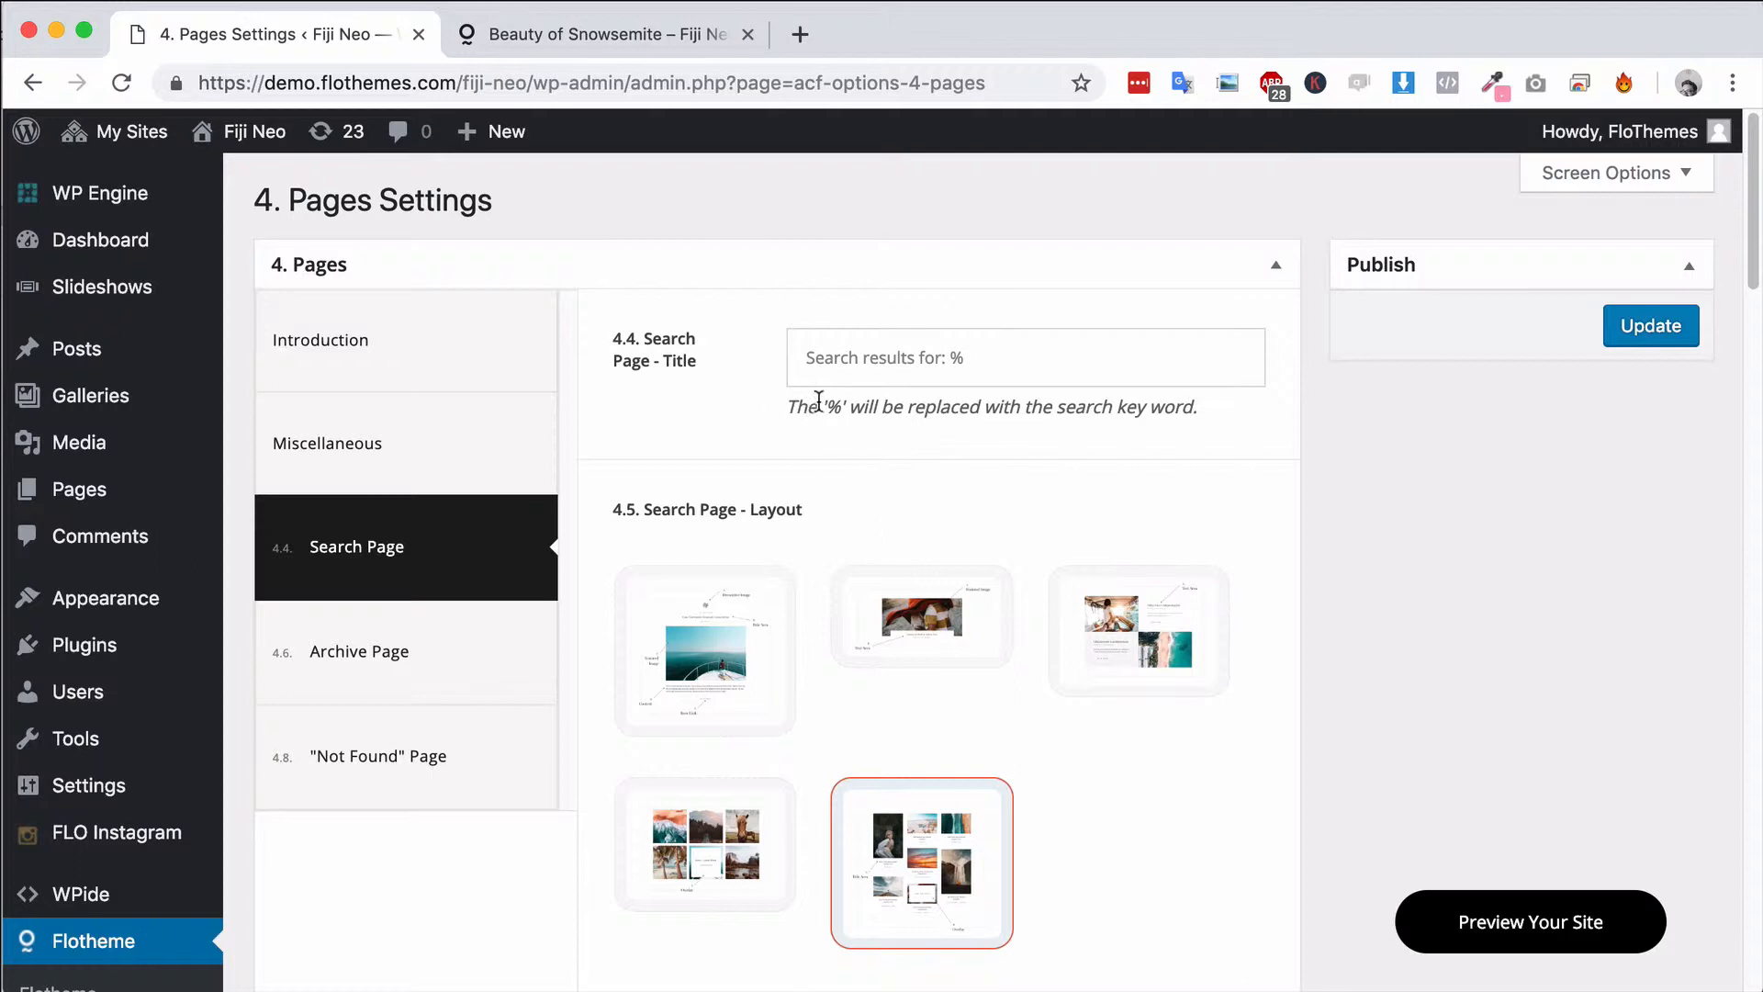
{"action": "mouse_move", "coordinate": [852, 392]}
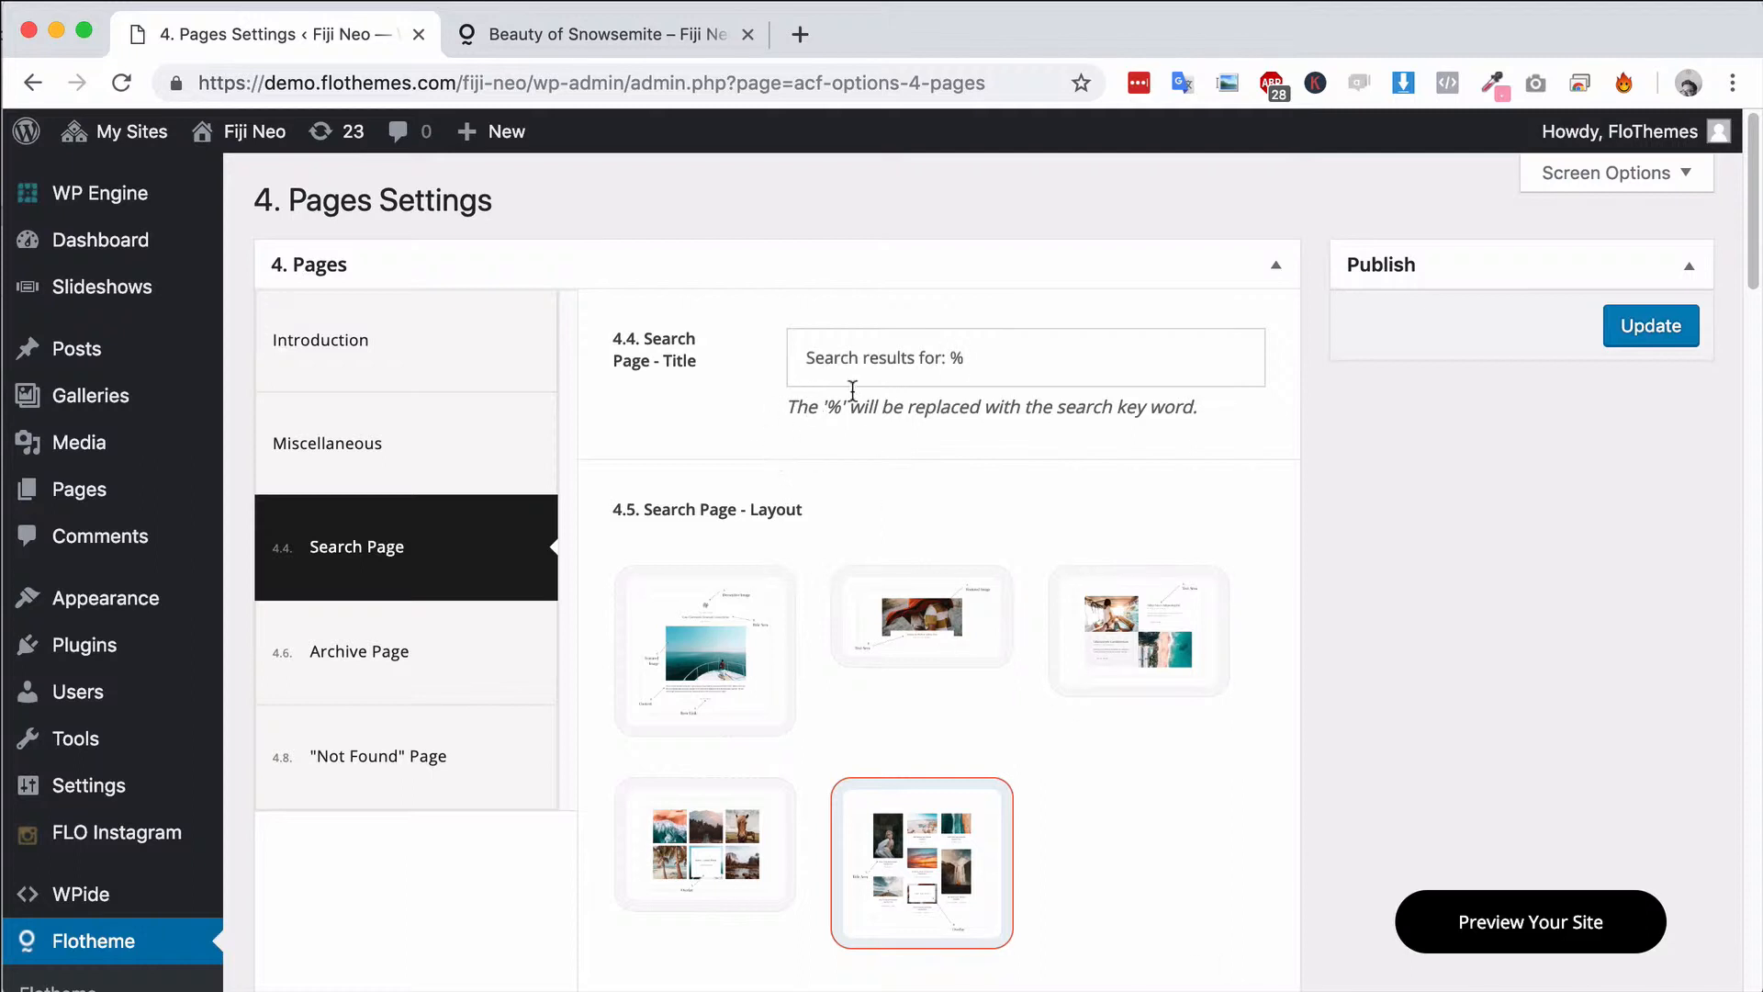
{"action": "scroll", "scroll_direction": "down", "scroll_amount": 3}
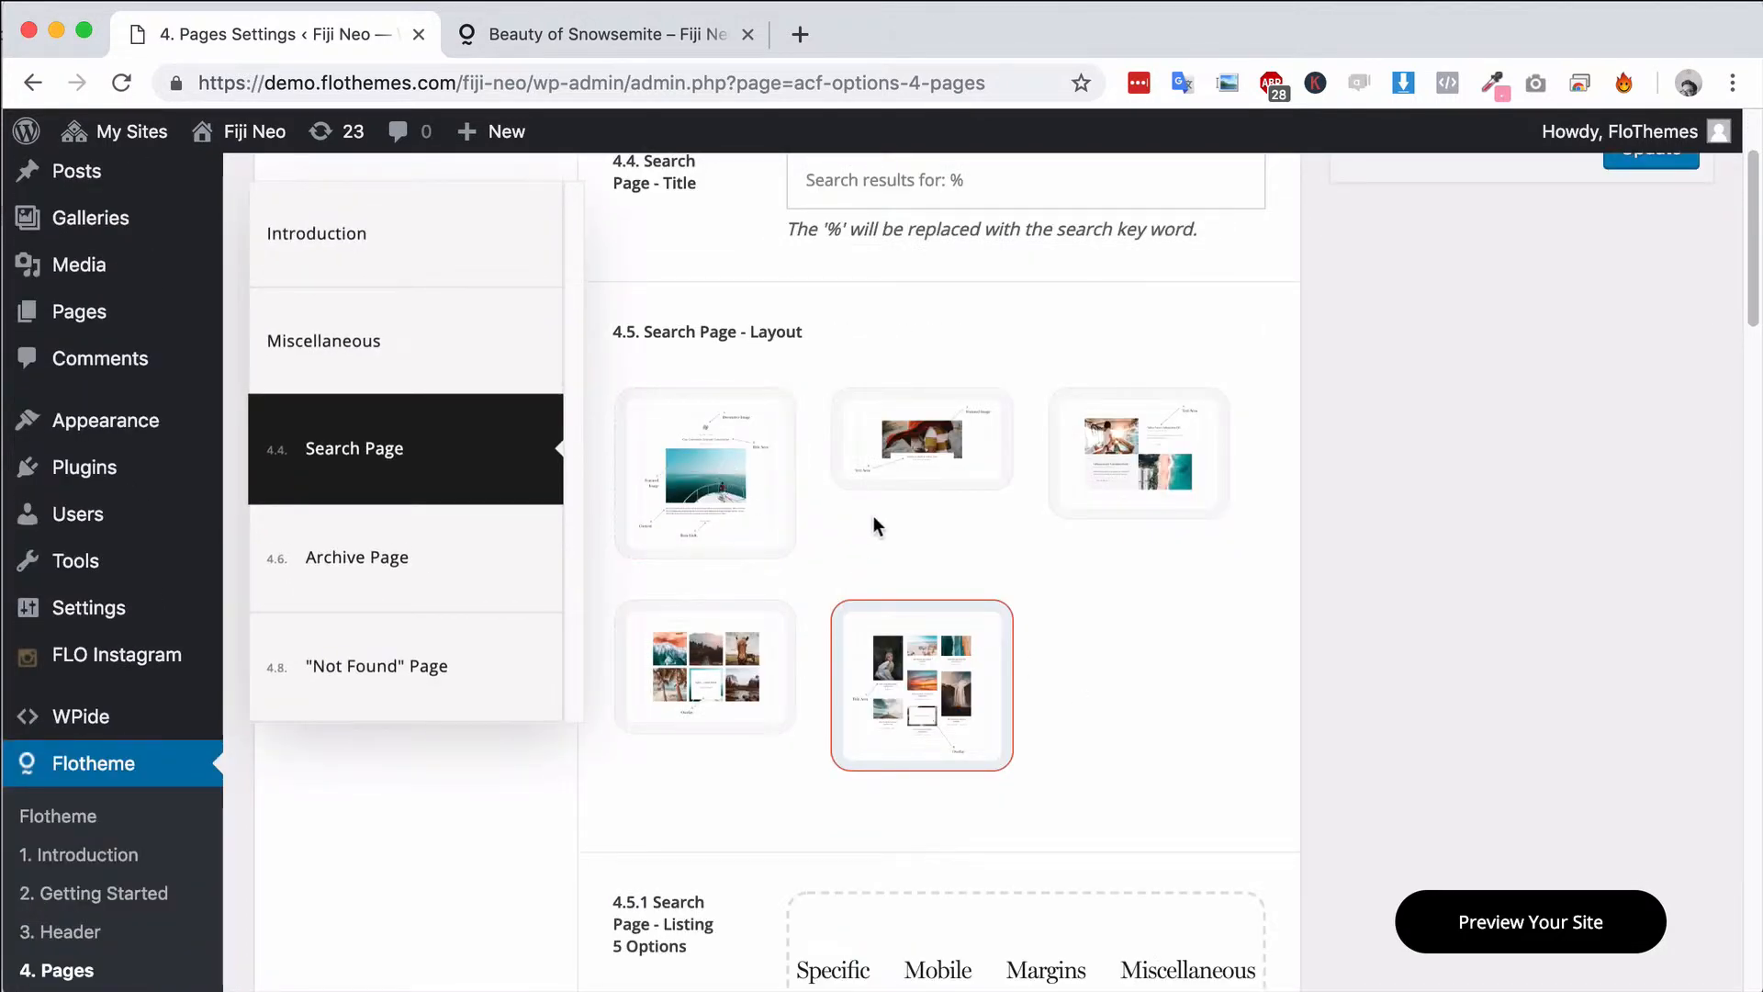
Step: Try the third search layout, settle back on the fifth grid layout, and reveal the 300px mobile image height
{"action": "left_click", "coordinate": [704, 472]}
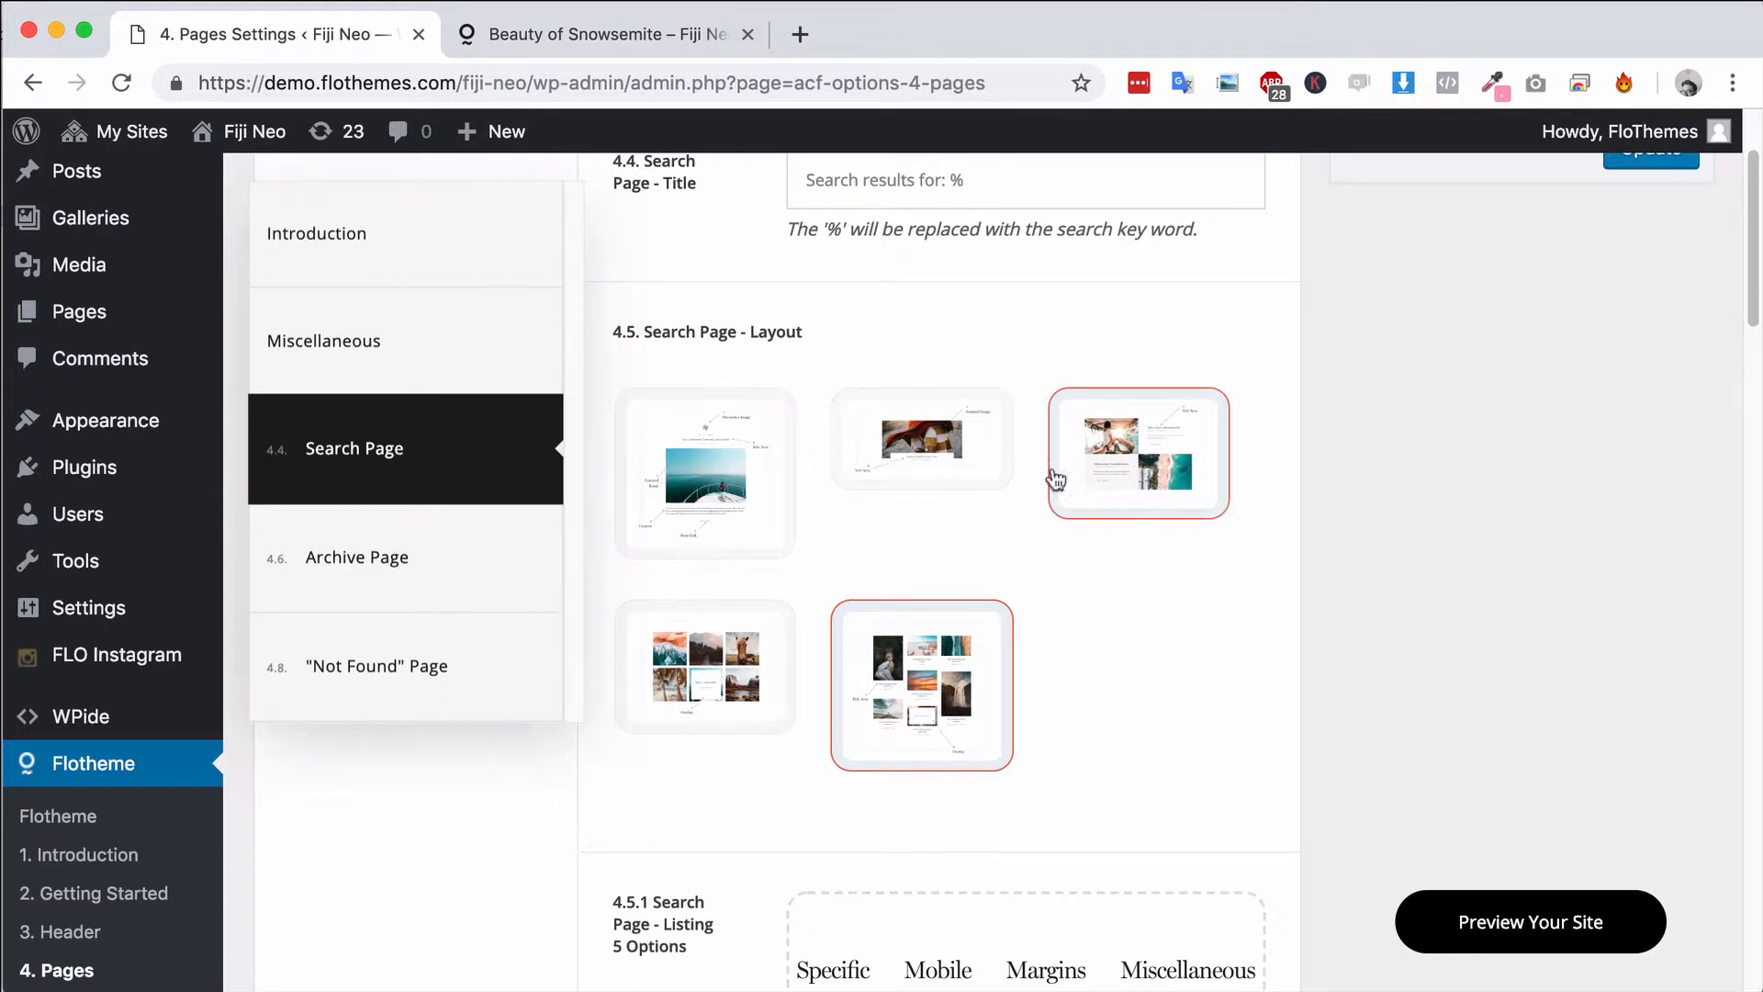
{"action": "mouse_move", "coordinate": [1135, 467]}
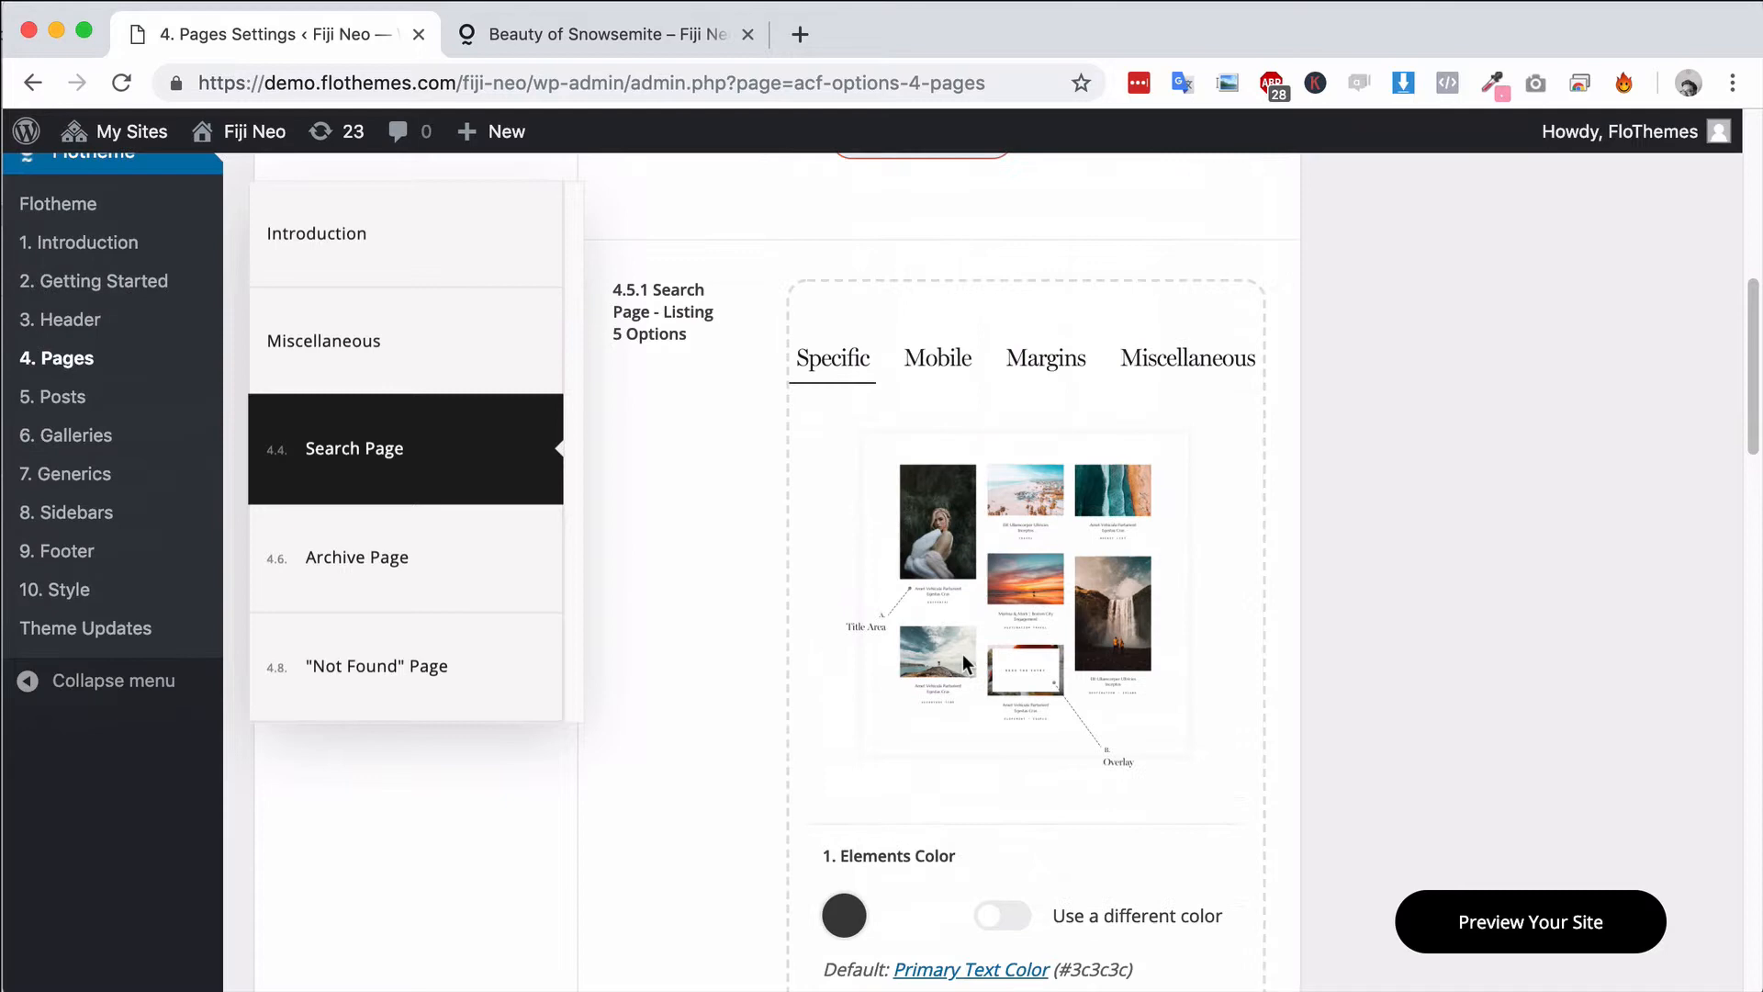
{"action": "scroll", "scroll_direction": "down", "scroll_amount": 3}
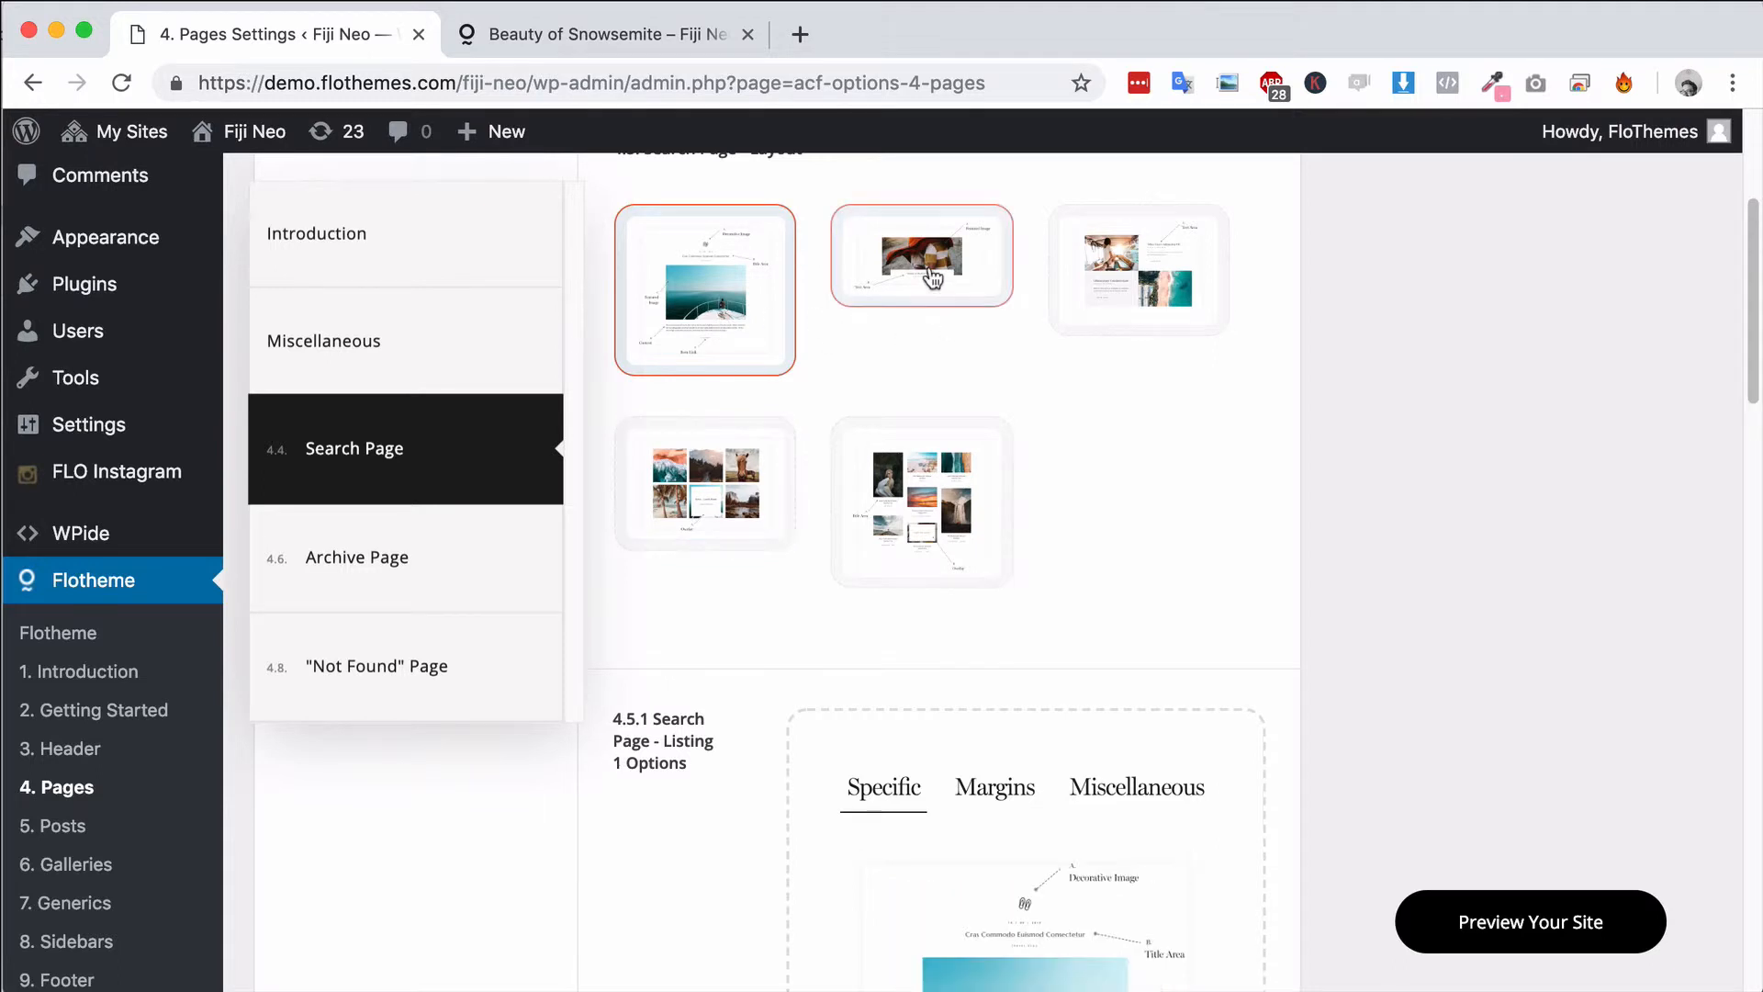
{"action": "left_click", "coordinate": [921, 503]}
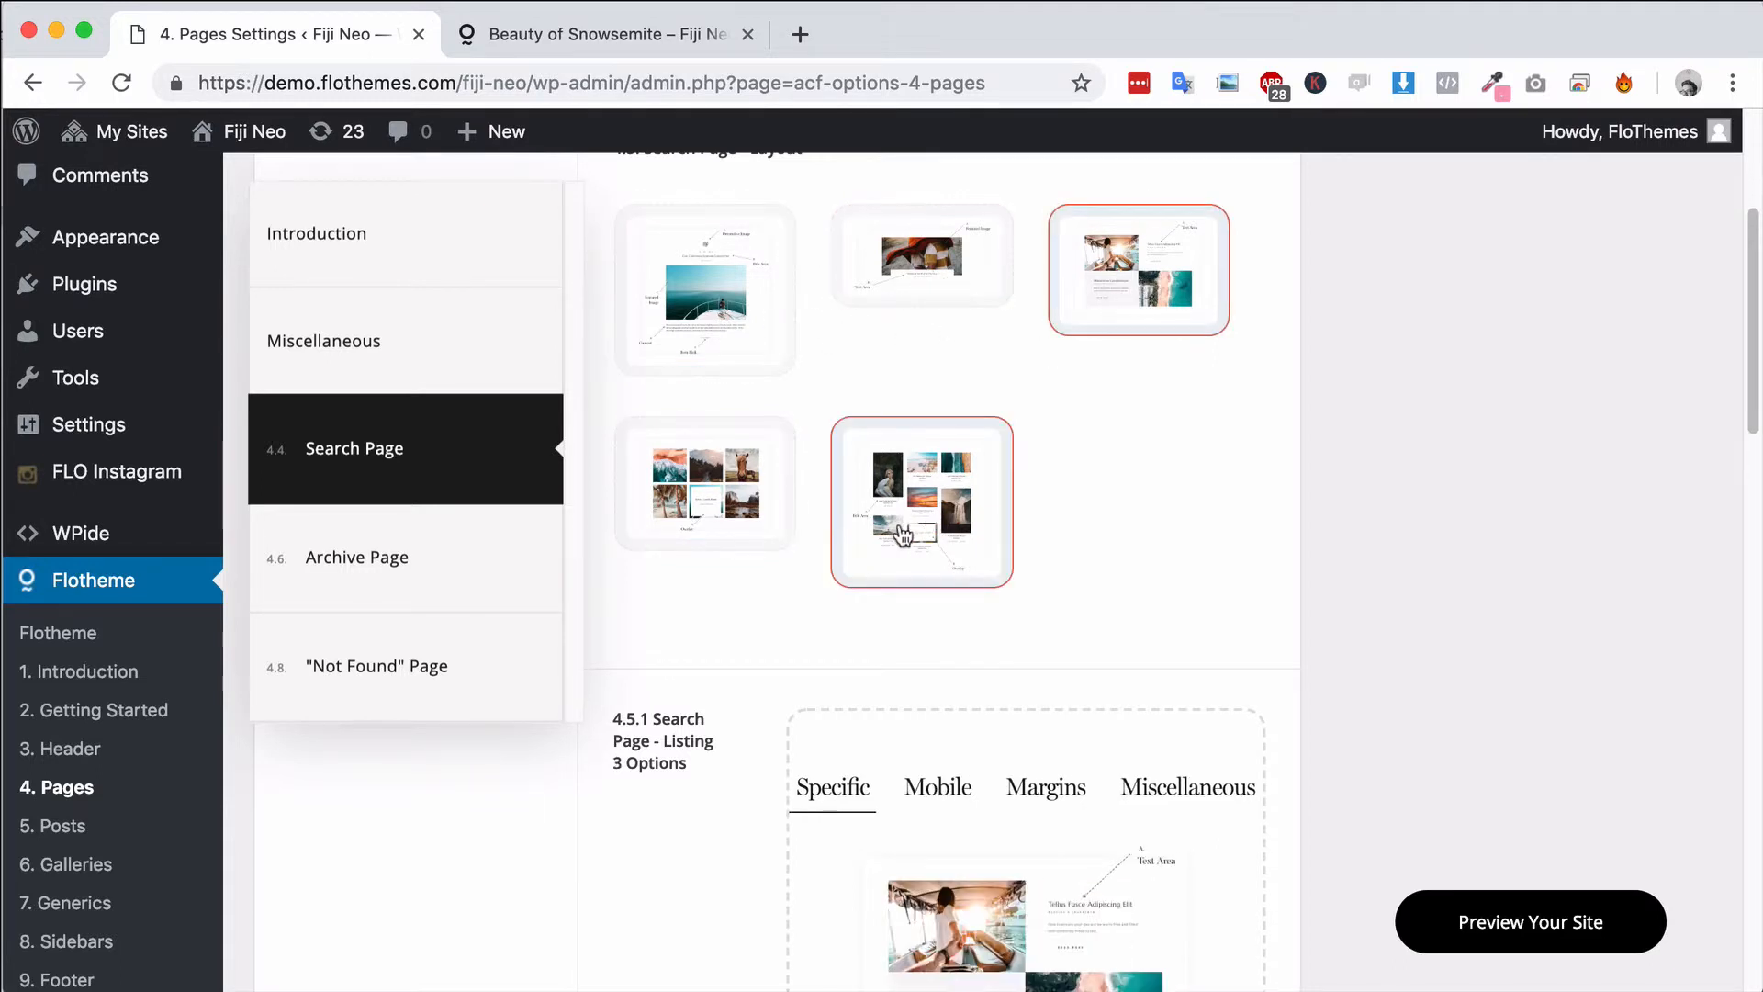
{"action": "left_click", "coordinate": [921, 504]}
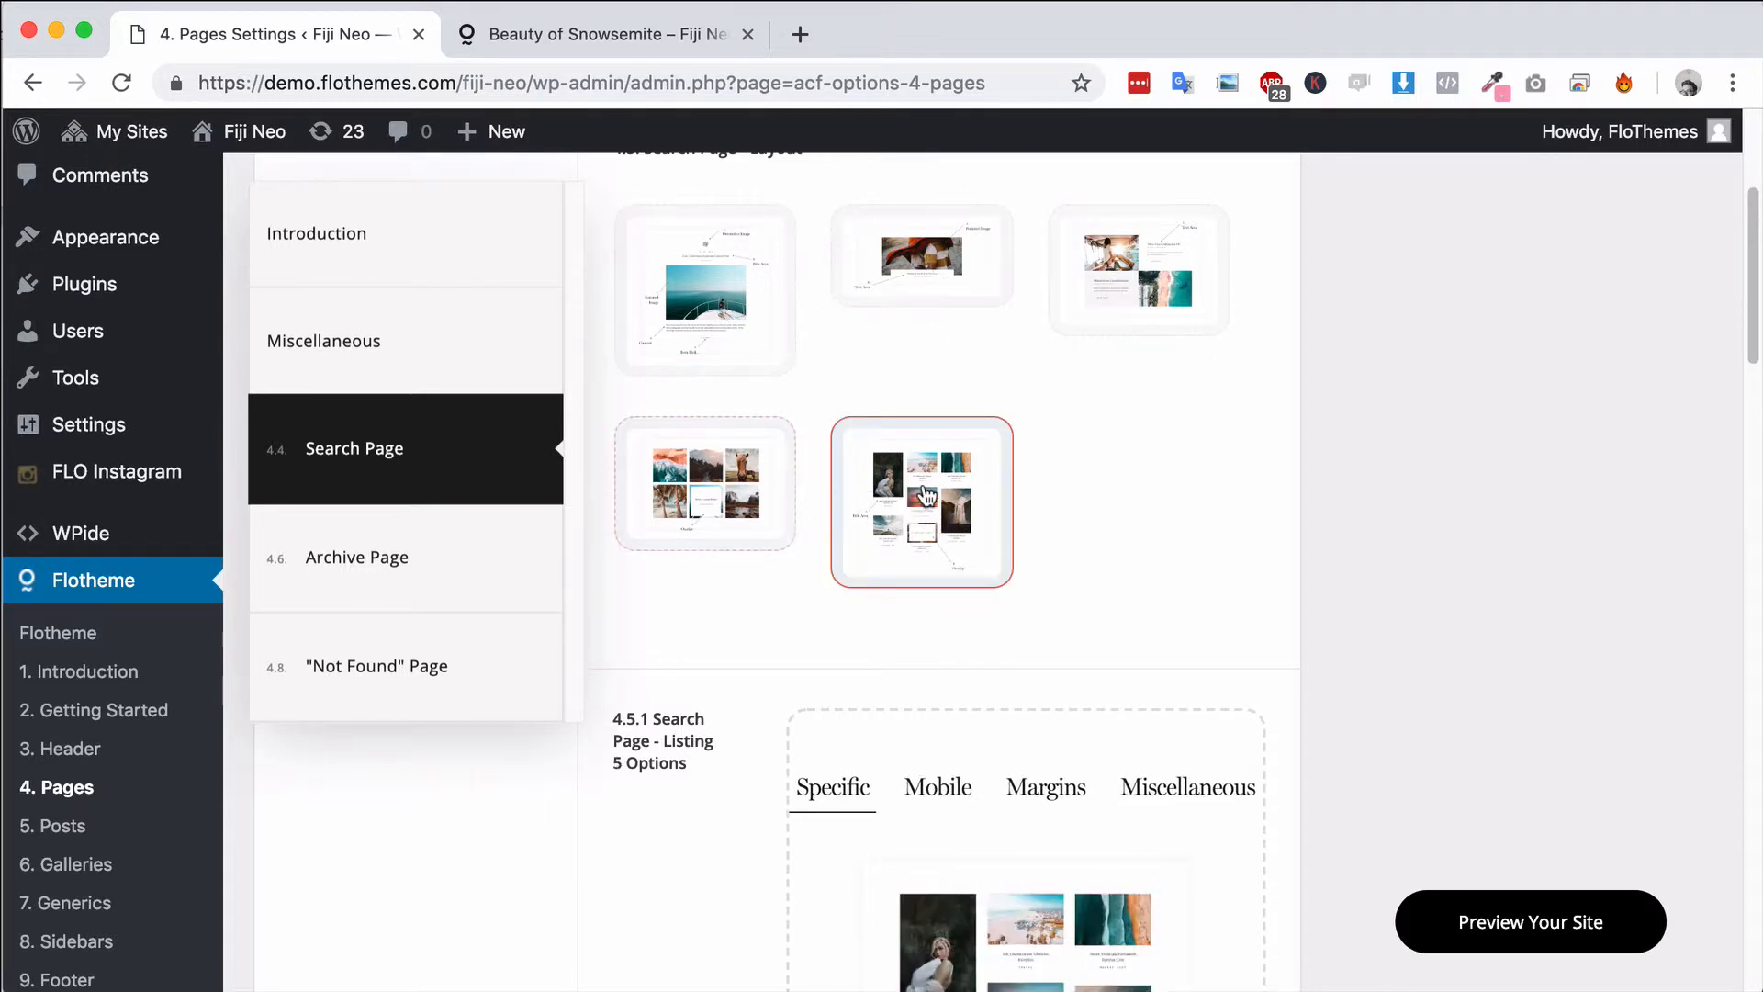
{"action": "scroll", "scroll_direction": "down", "scroll_amount": 3}
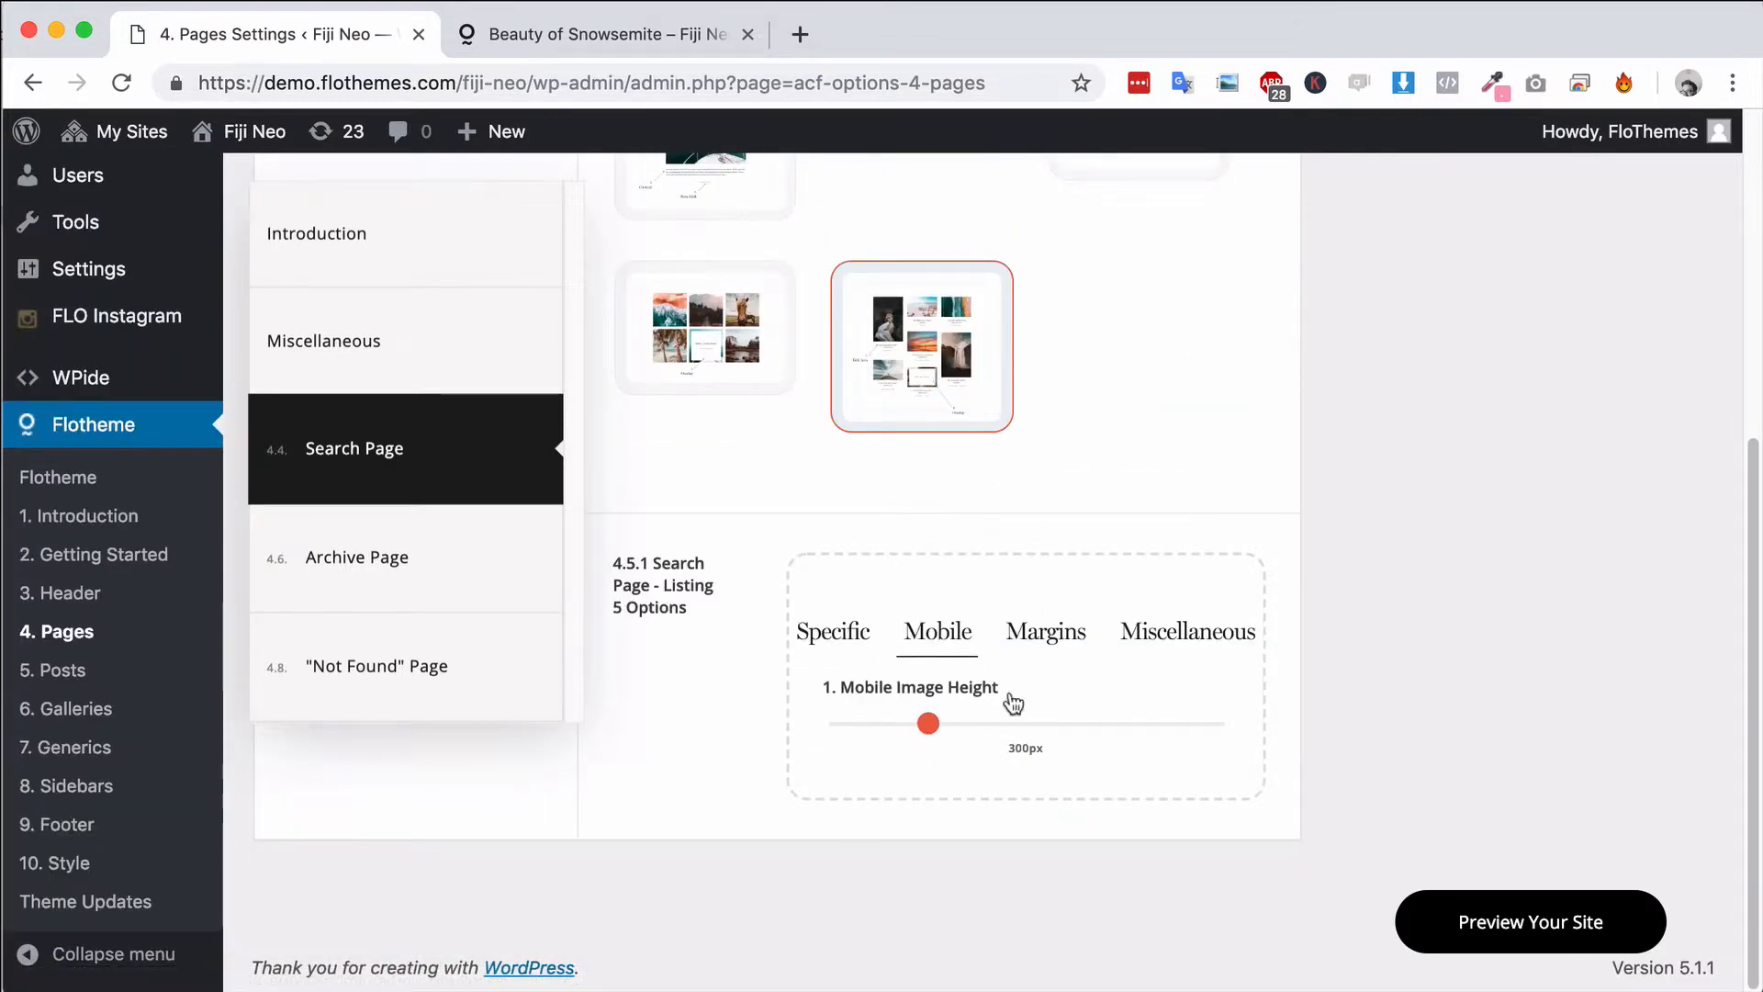
Step: Review the grid listing's Elements Color, Columns, Gap, Title Area and Overlay options
{"action": "left_click", "coordinate": [1045, 630]}
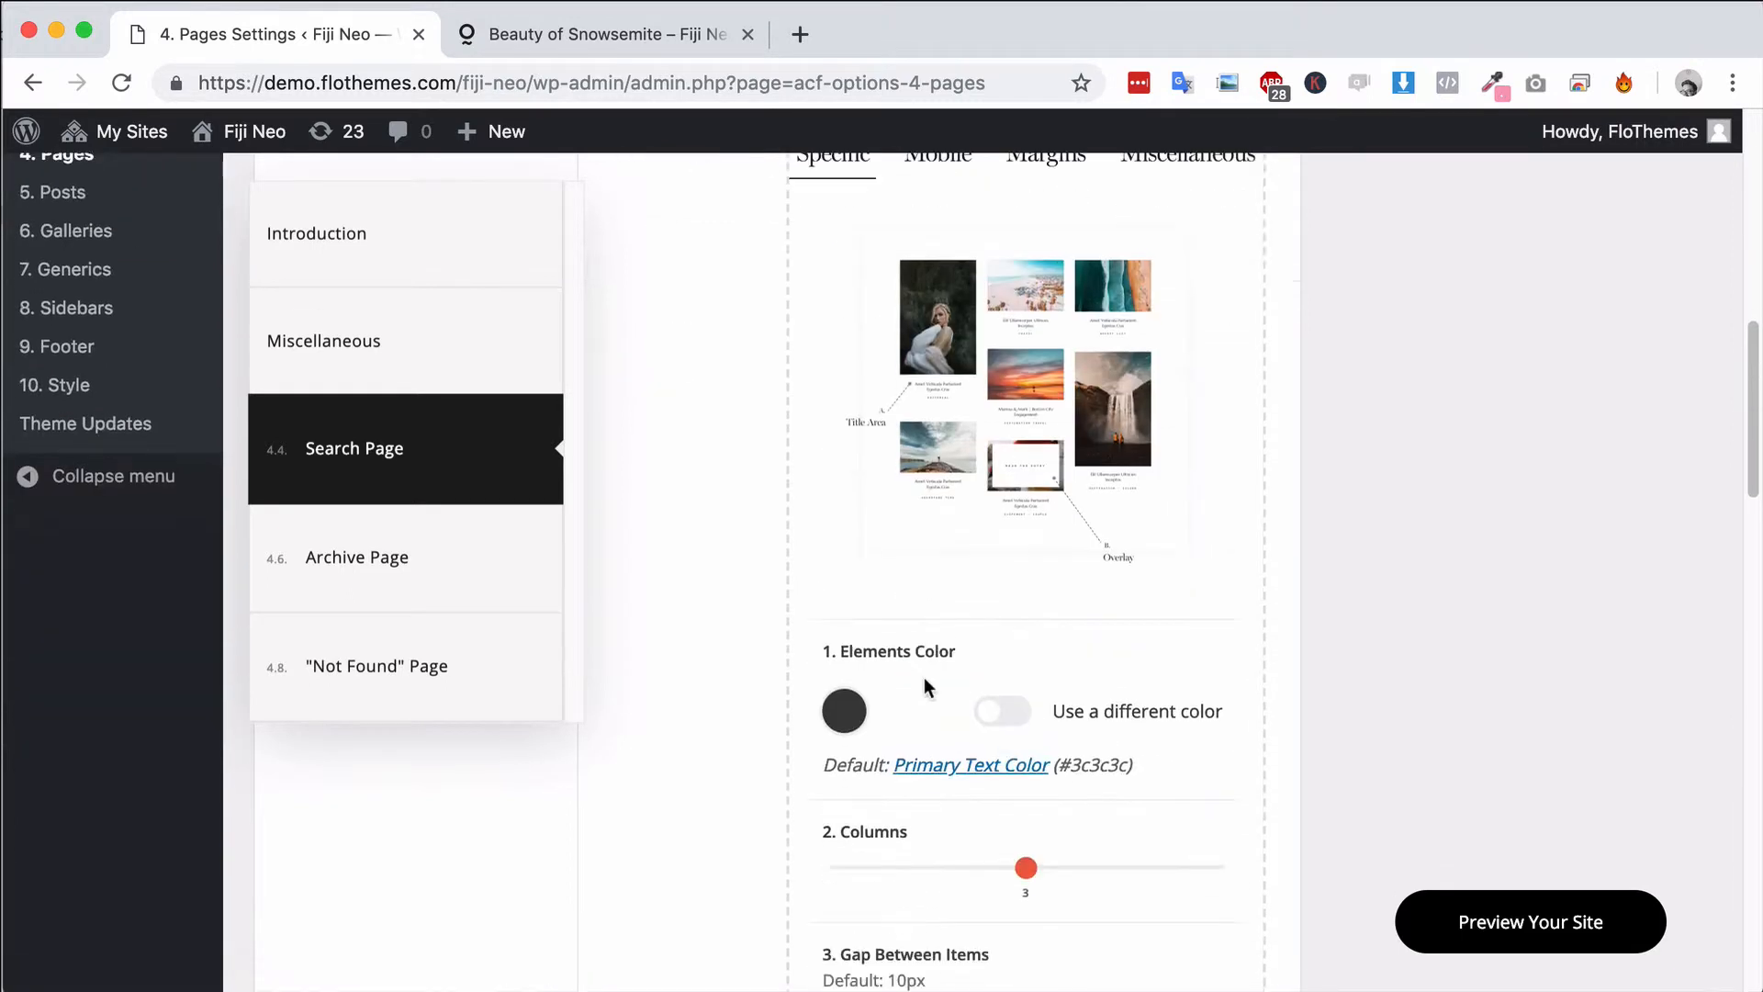
{"action": "scroll", "scroll_direction": "down", "scroll_amount": 3}
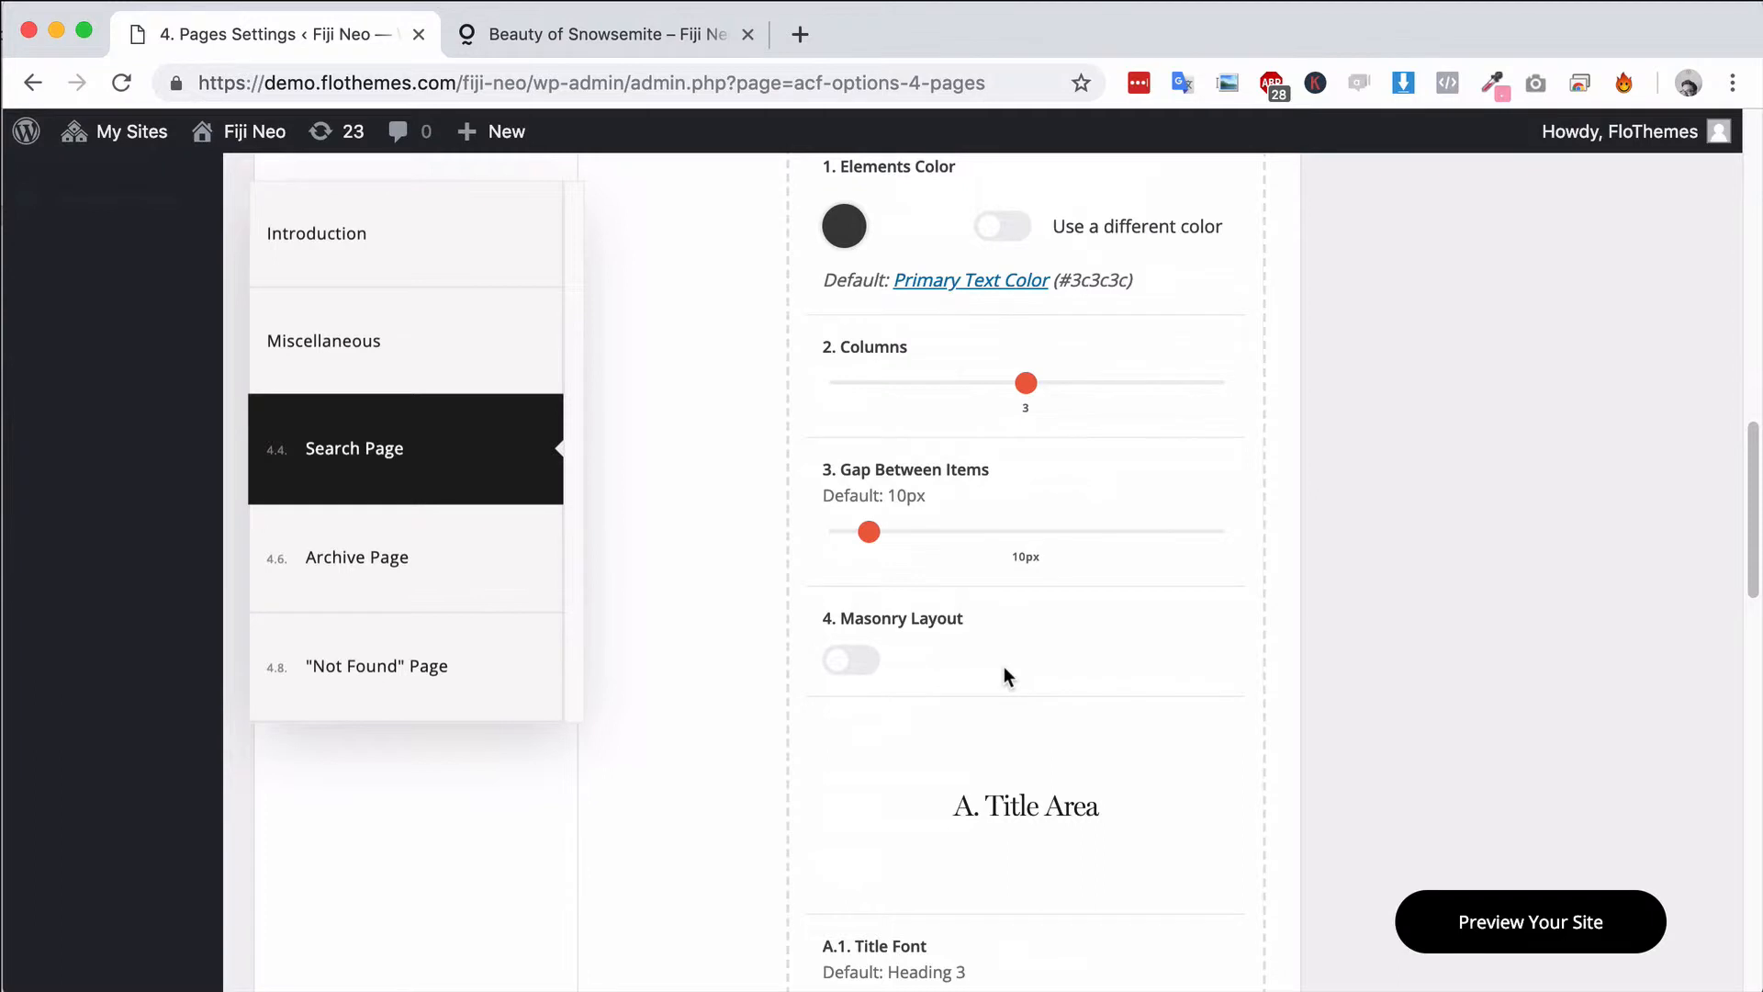
{"action": "scroll", "scroll_direction": "down", "scroll_amount": 3}
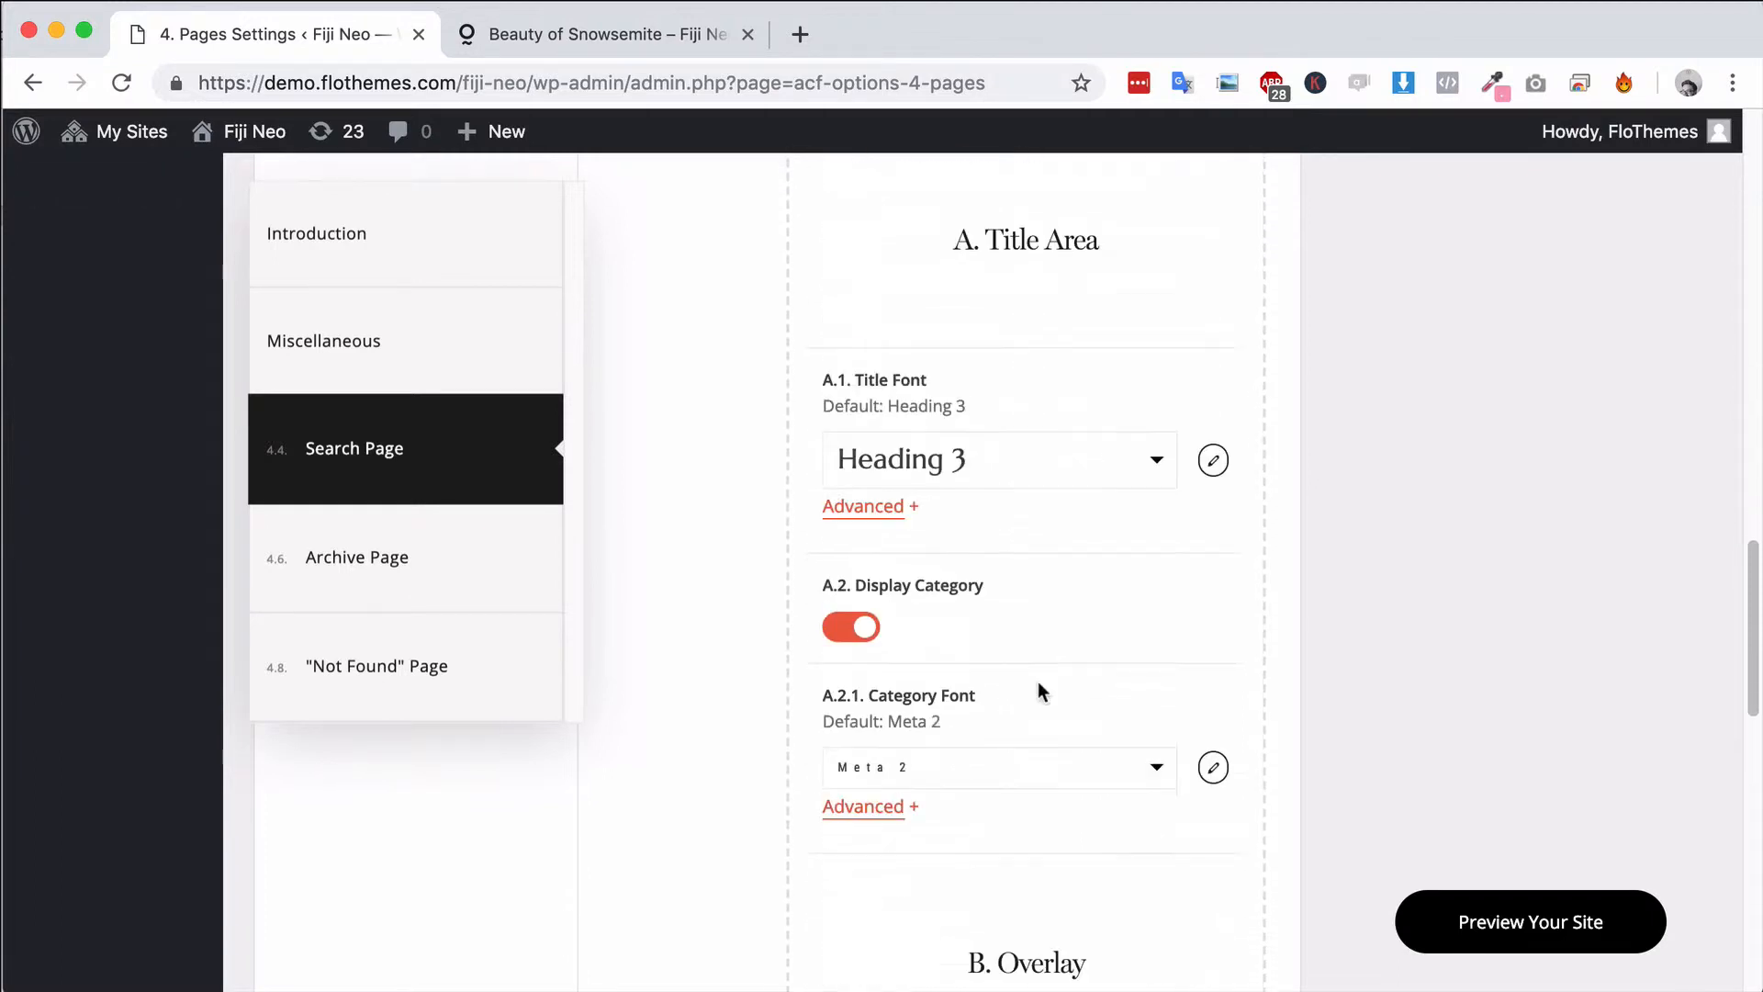
{"action": "scroll", "scroll_direction": "down", "scroll_amount": 3}
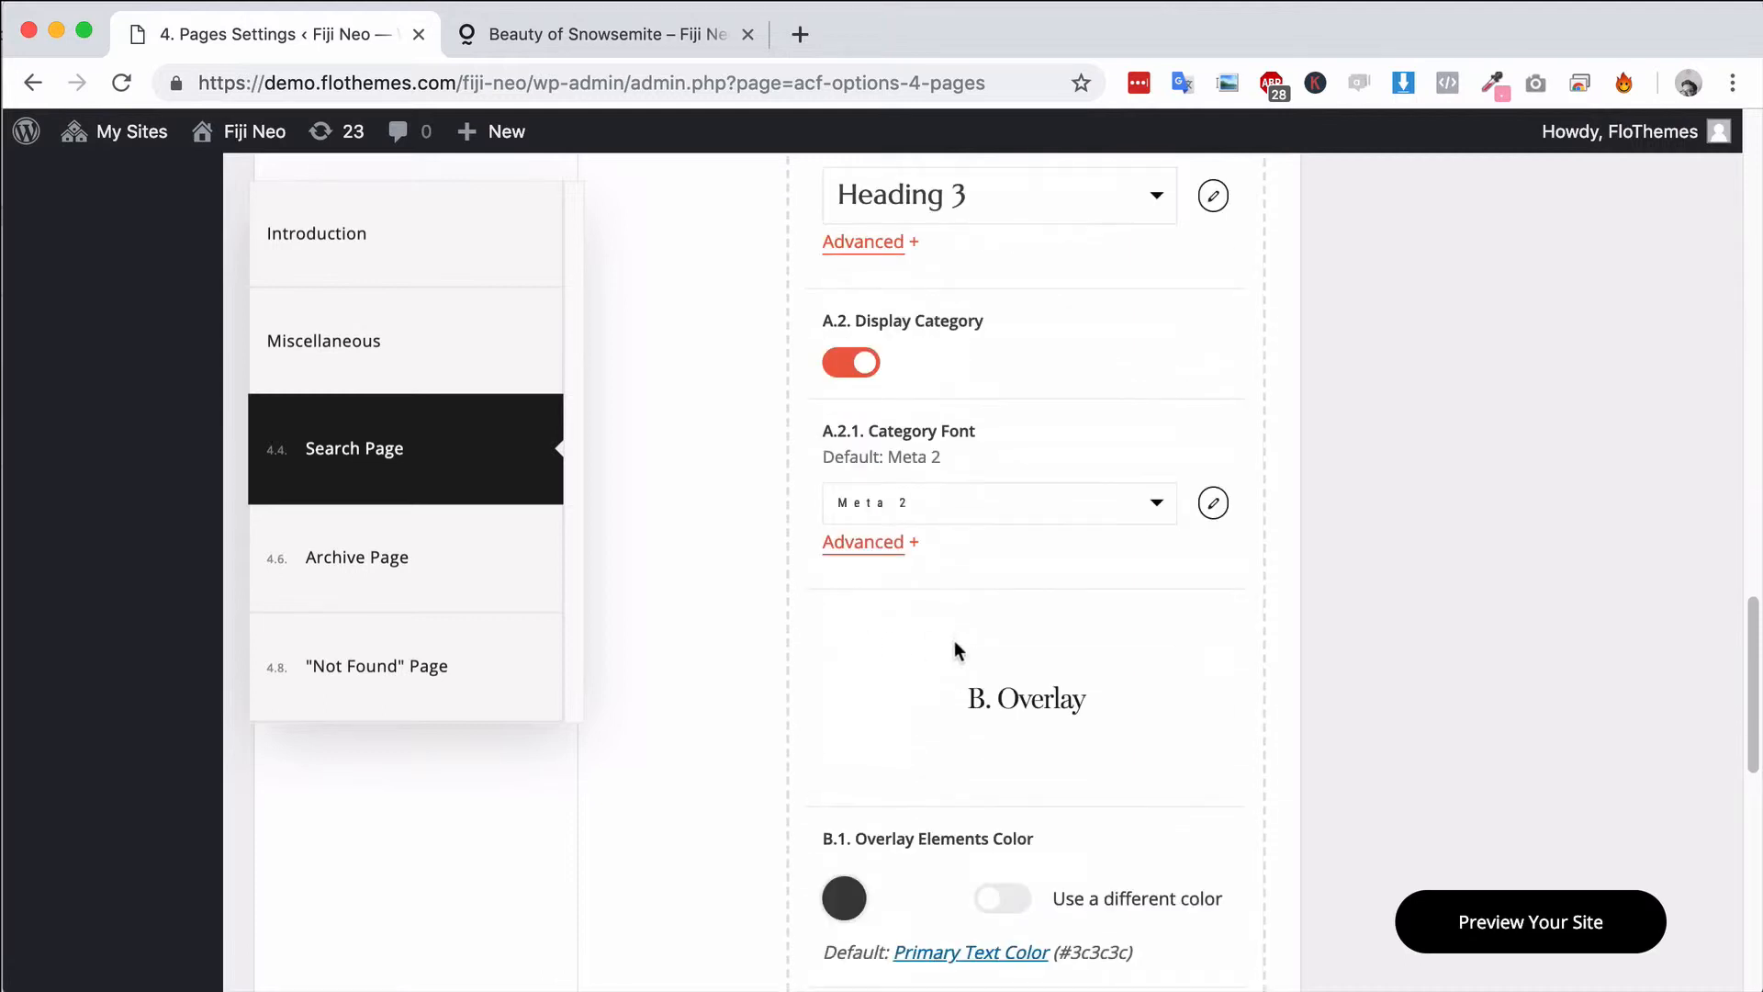
{"action": "scroll", "scroll_direction": "down", "scroll_amount": 3}
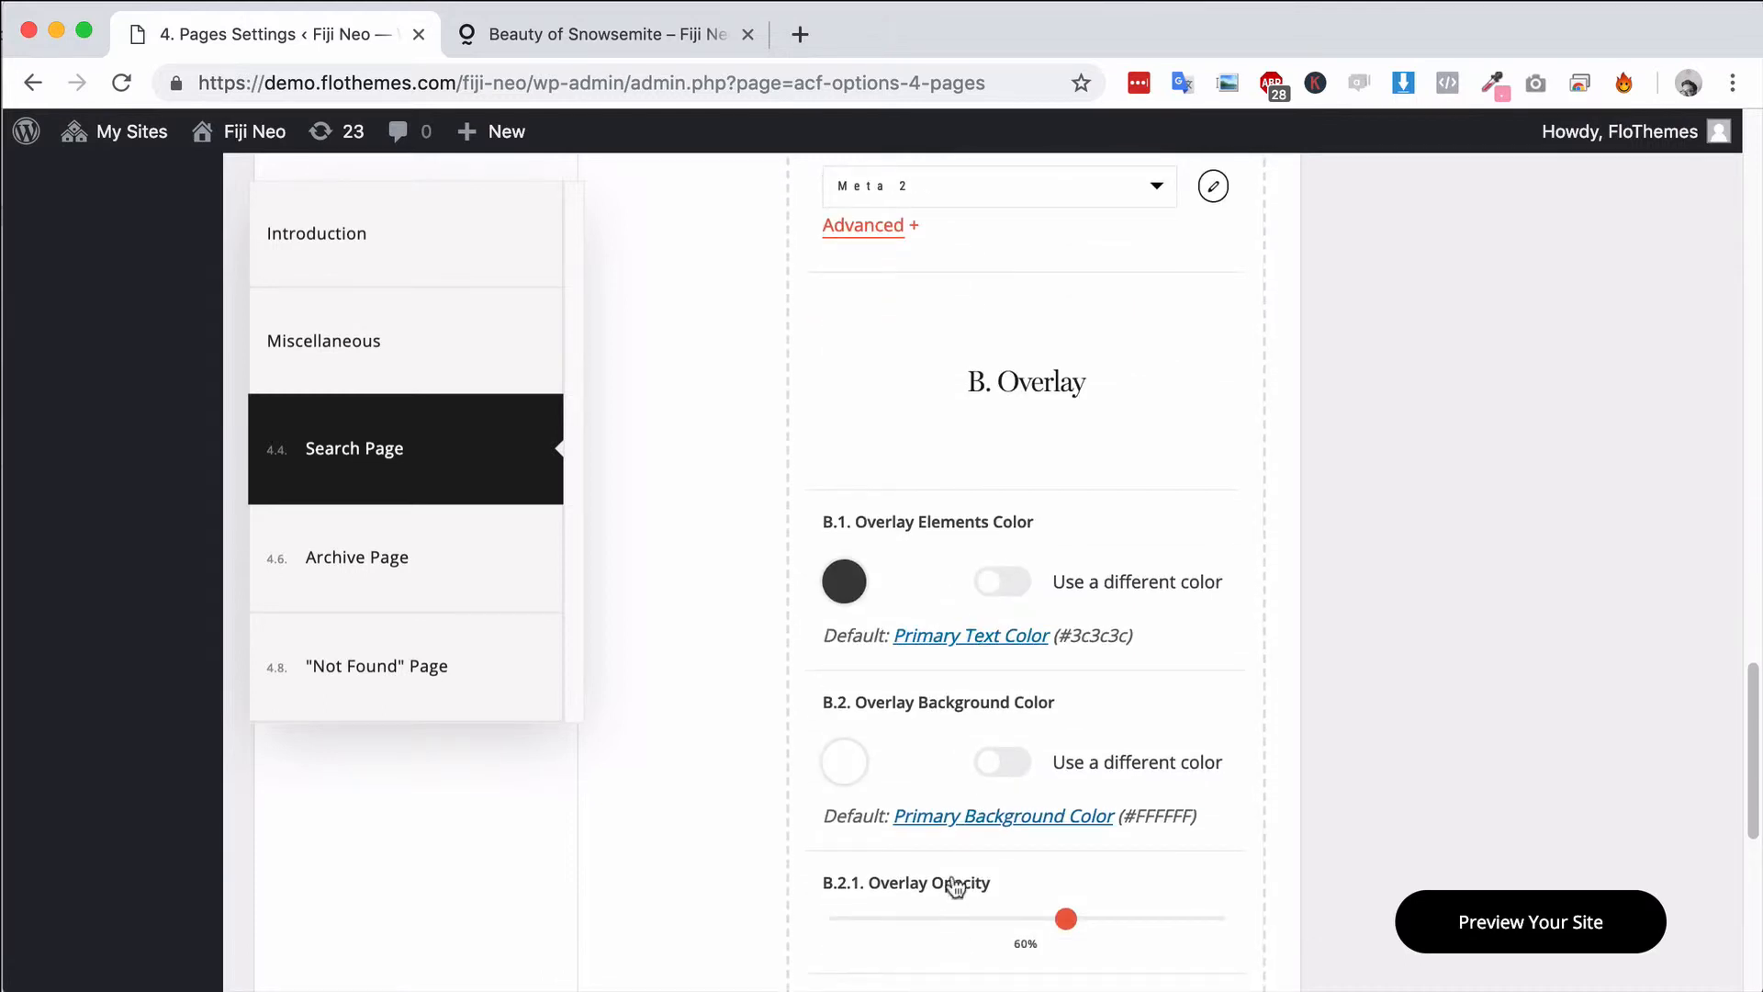
{"action": "scroll", "scroll_direction": "down", "scroll_amount": 3}
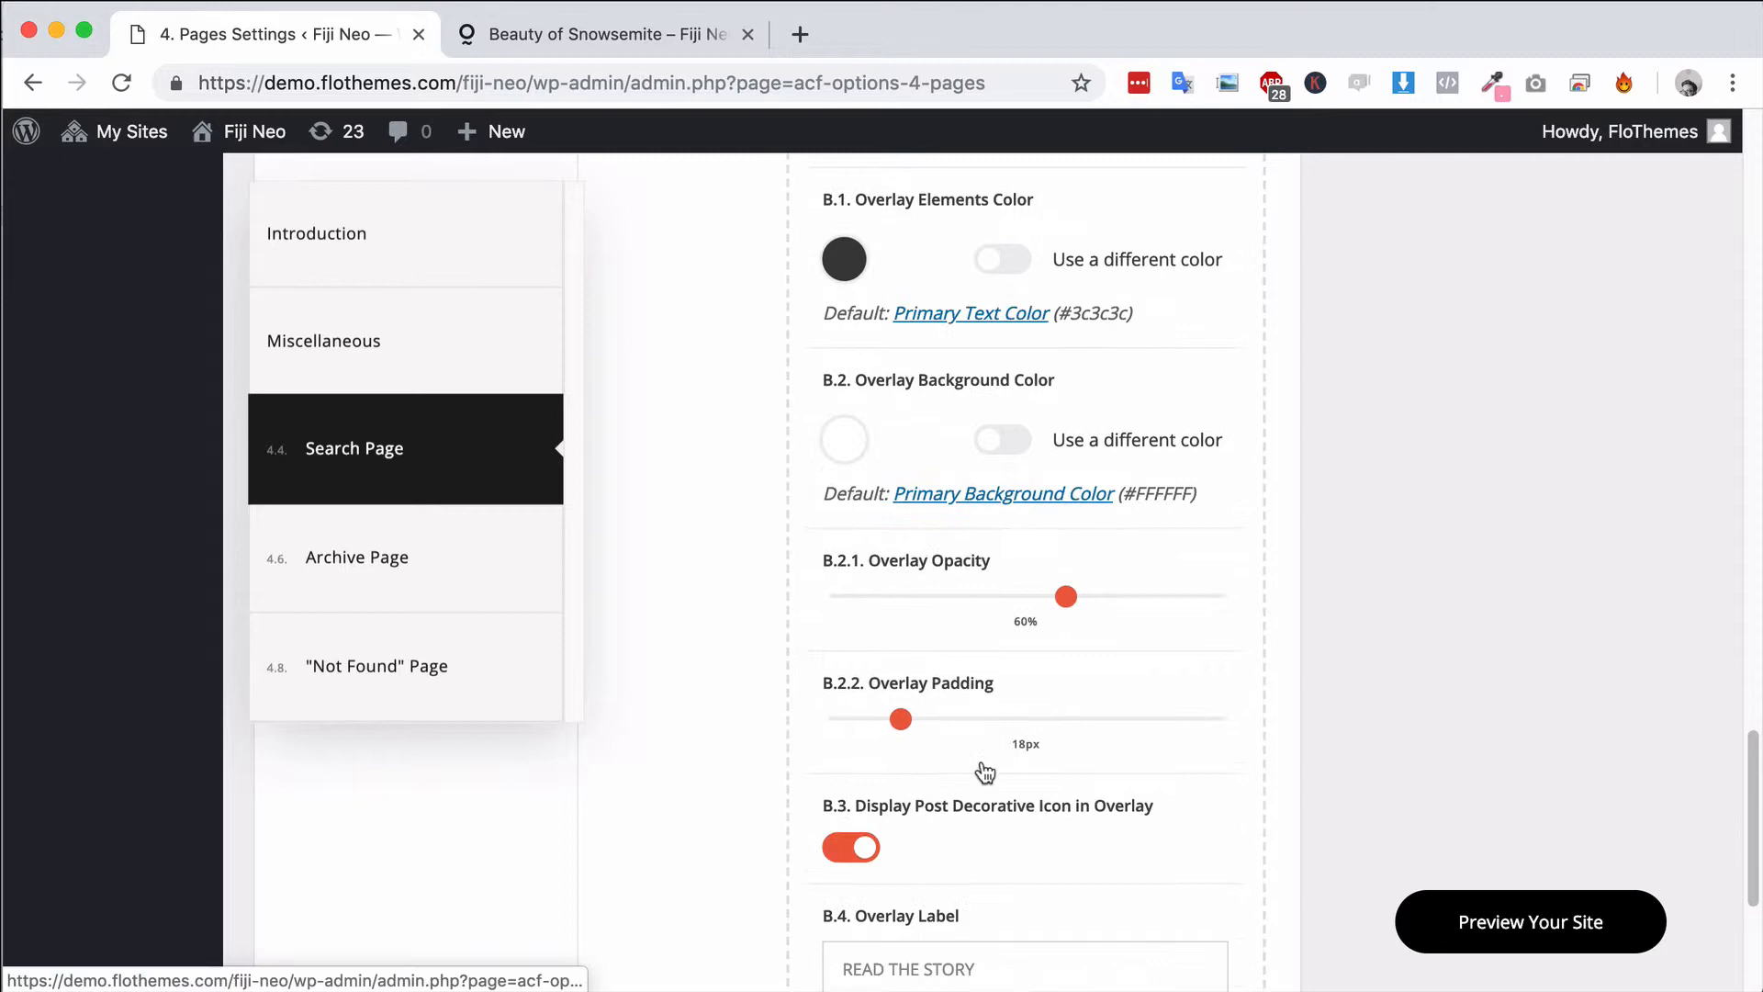
{"action": "scroll", "scroll_direction": "down", "scroll_amount": 3}
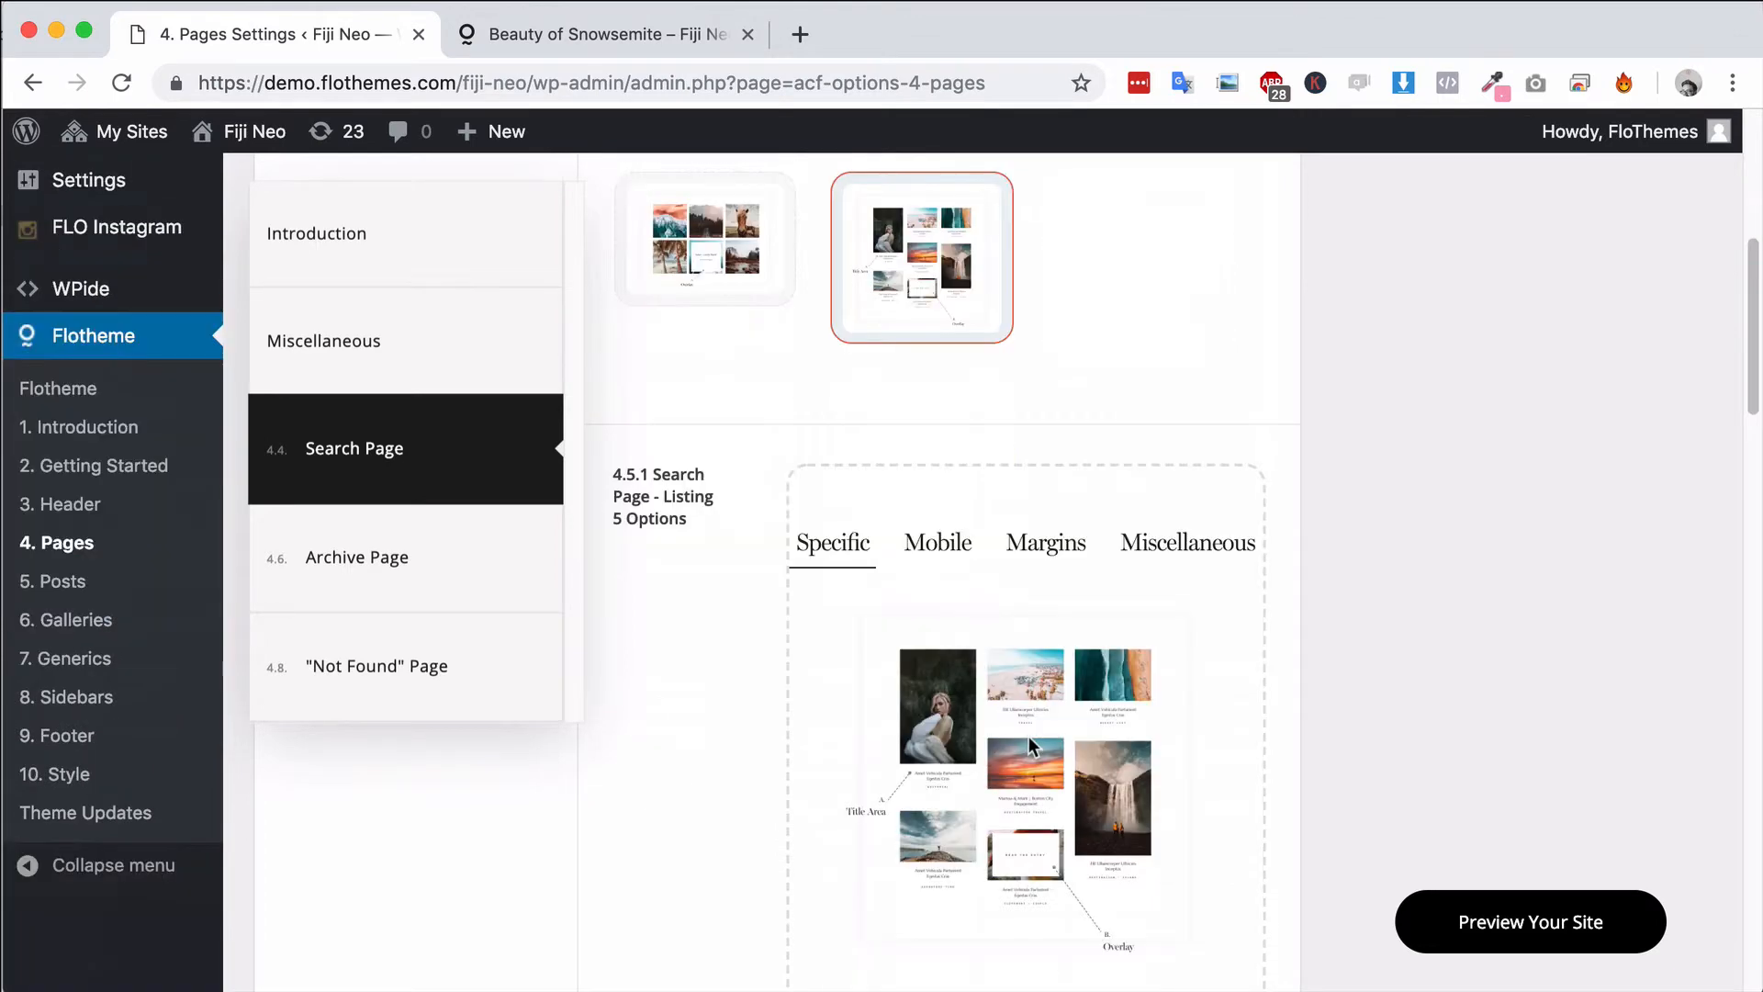
{"action": "scroll", "scroll_direction": "down", "scroll_amount": 3}
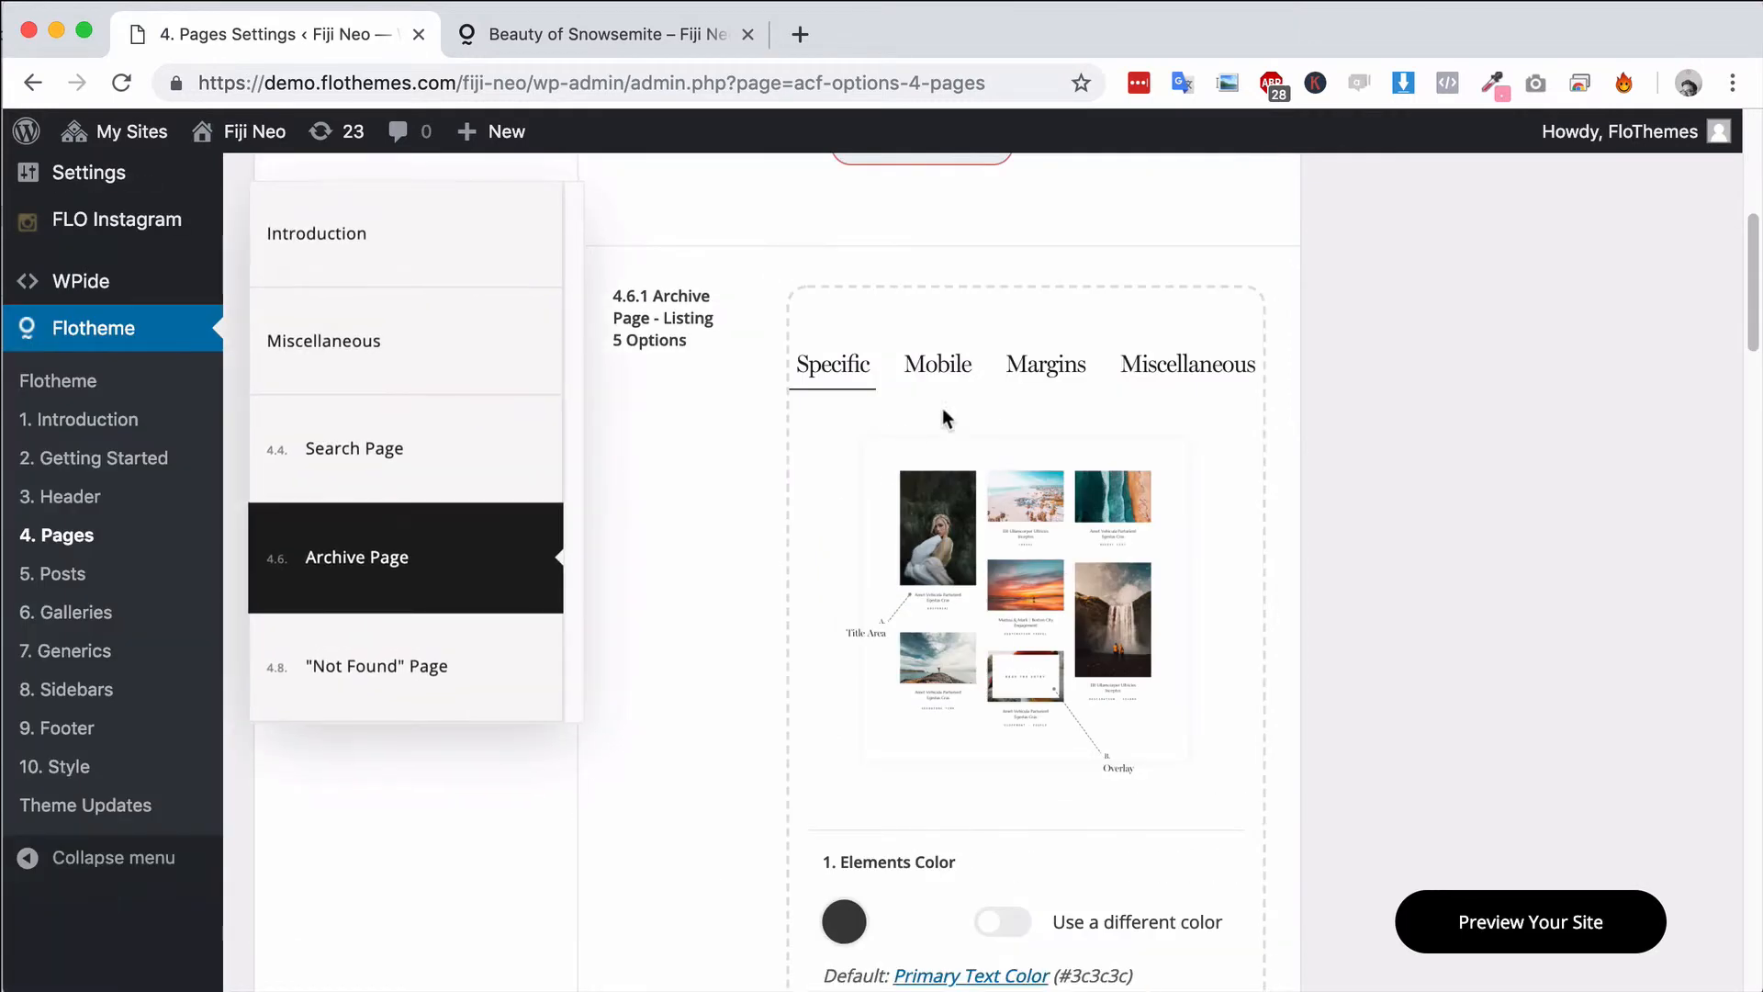
Step: Scroll through the Archive Page listing options down to its fifth grid layout
{"action": "scroll", "scroll_direction": "down", "scroll_amount": 3}
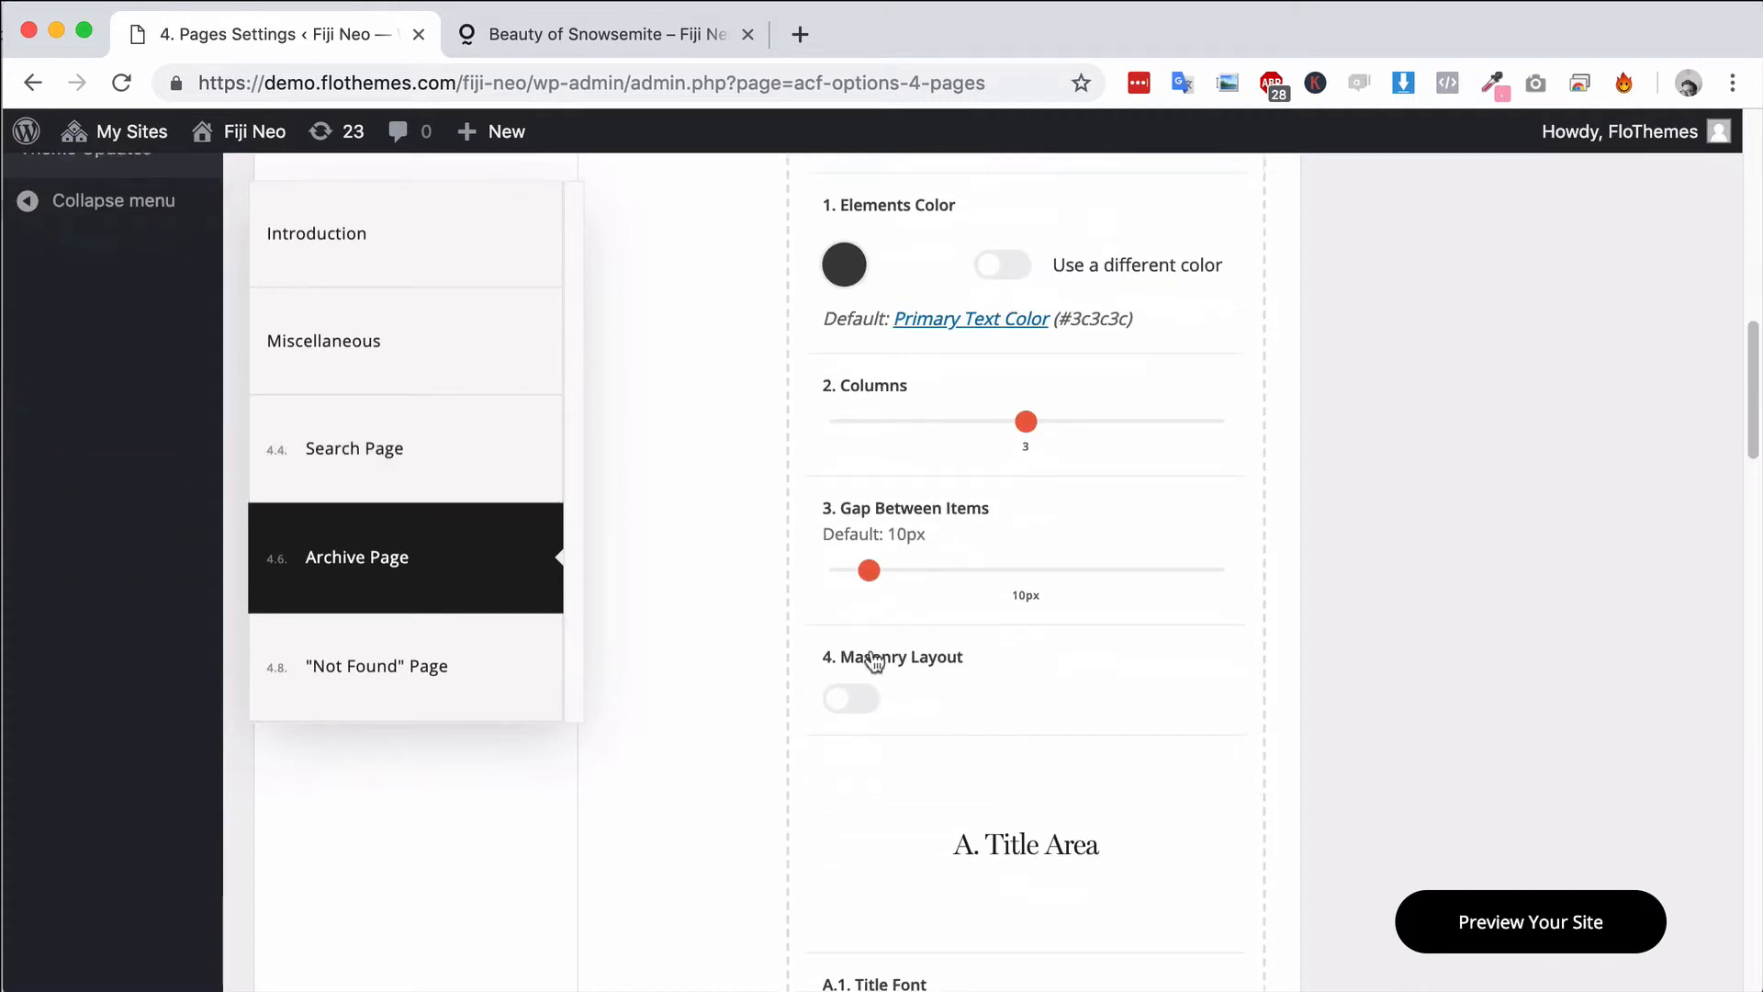
{"action": "scroll", "scroll_direction": "down", "scroll_amount": 3}
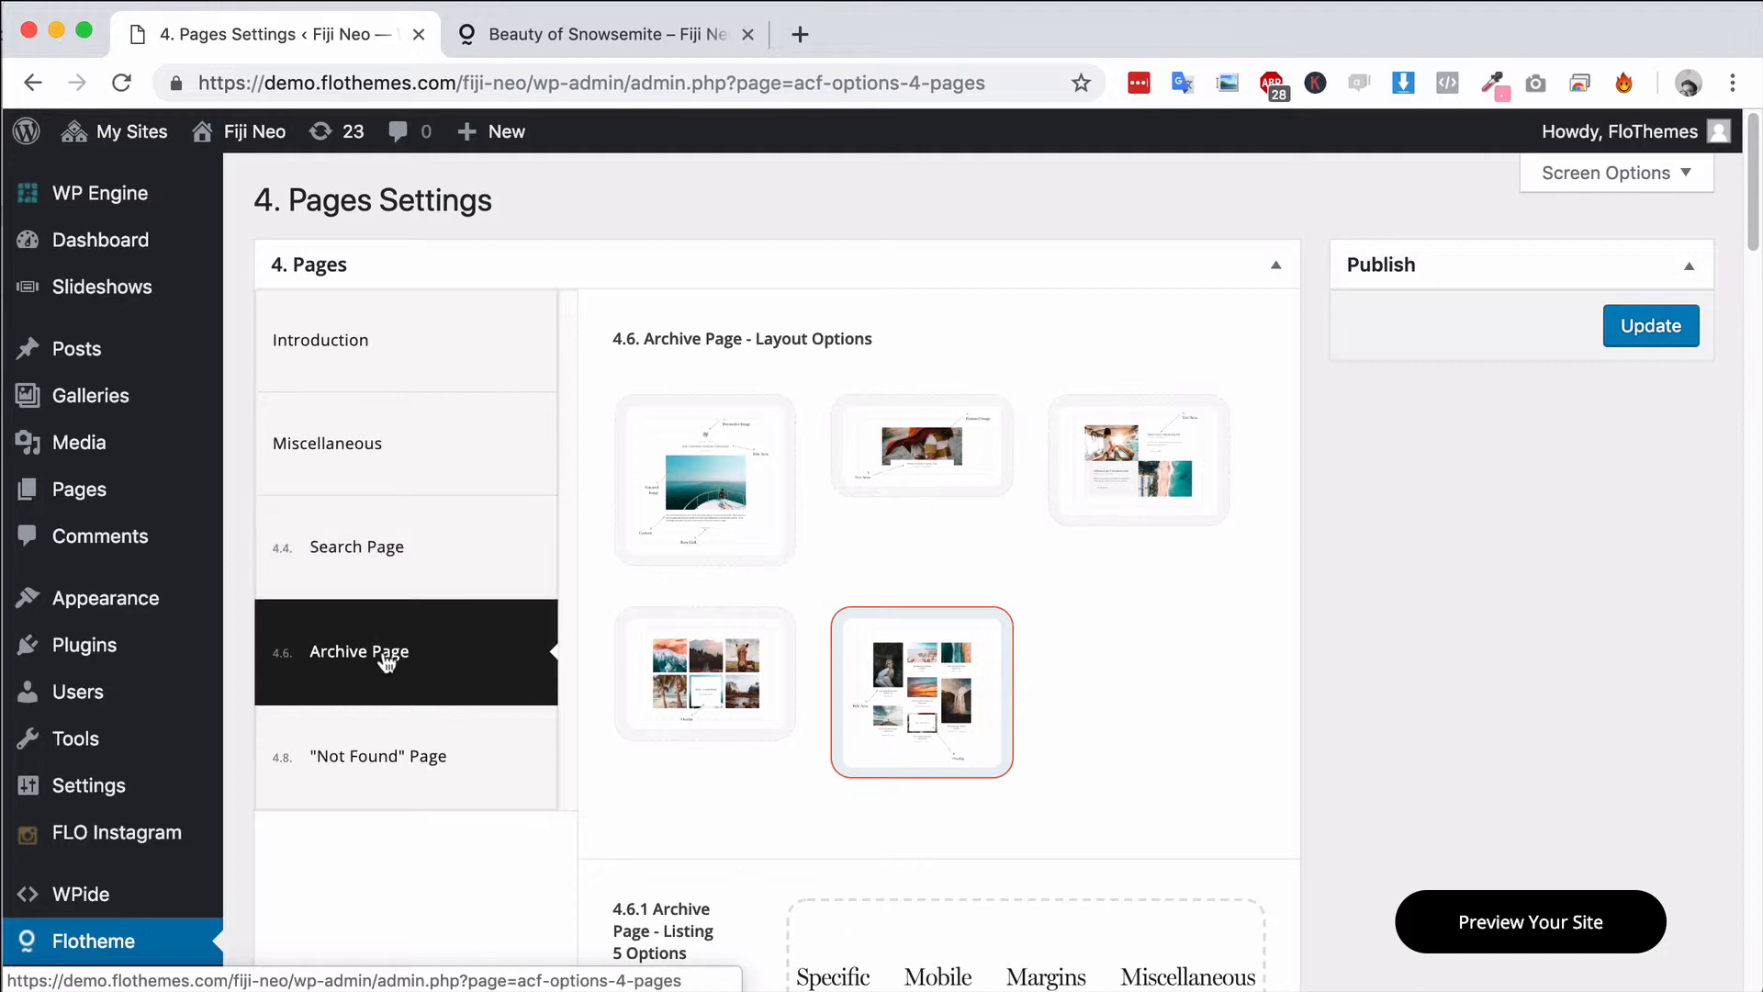
Step: Show the Not Found page's title, description and home page link text settings
{"action": "left_click", "coordinate": [378, 755]}
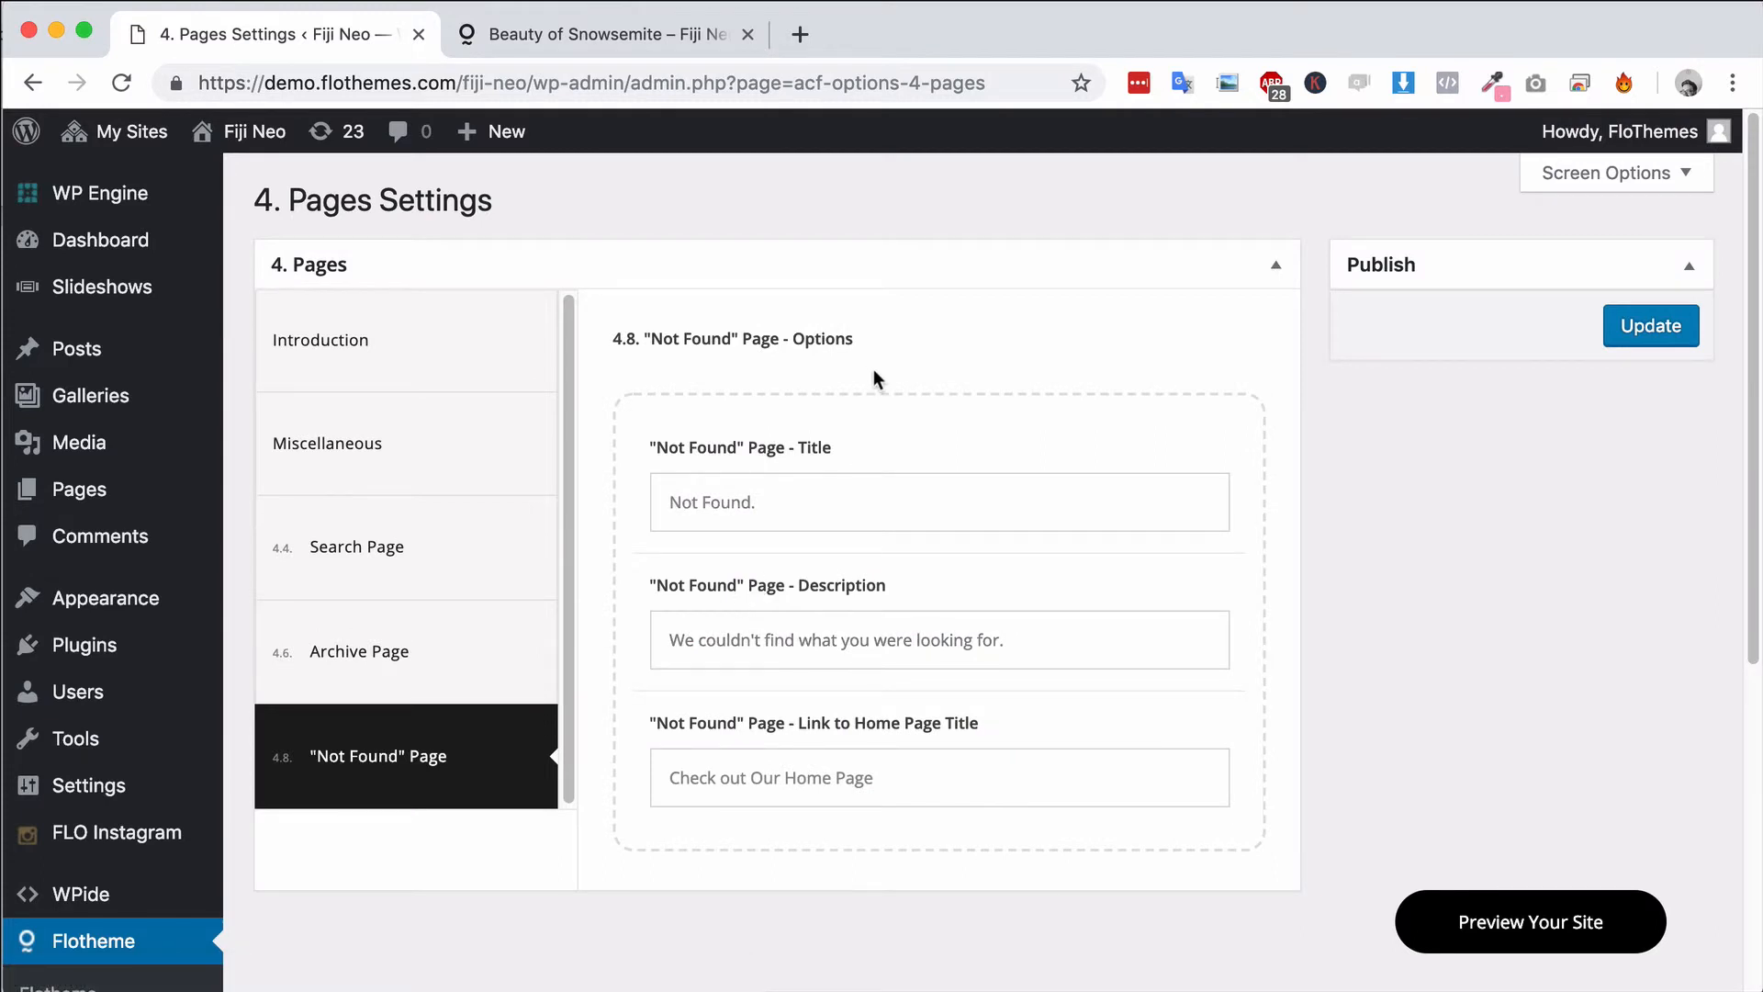
{"action": "left_click", "coordinate": [900, 501]}
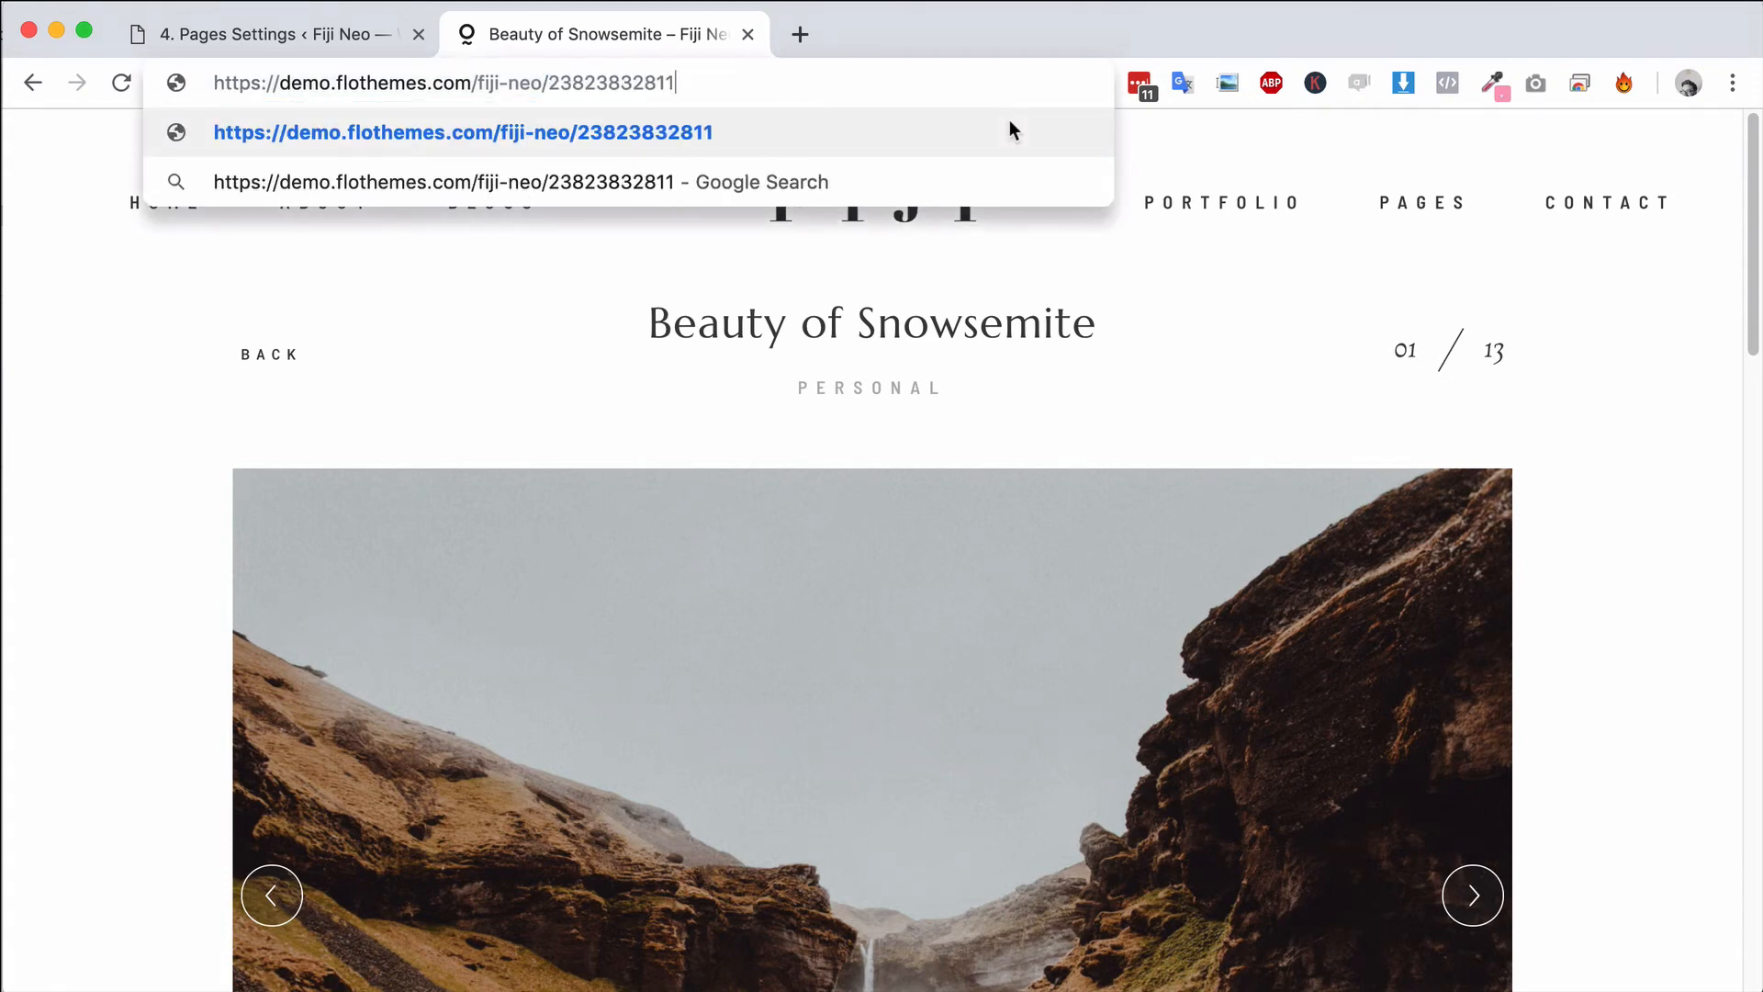
Step: Load a nonexistent address ending '1ffgg' to see the 404 page, then return to the settings
{"action": "type", "text": "1ffgg/"}
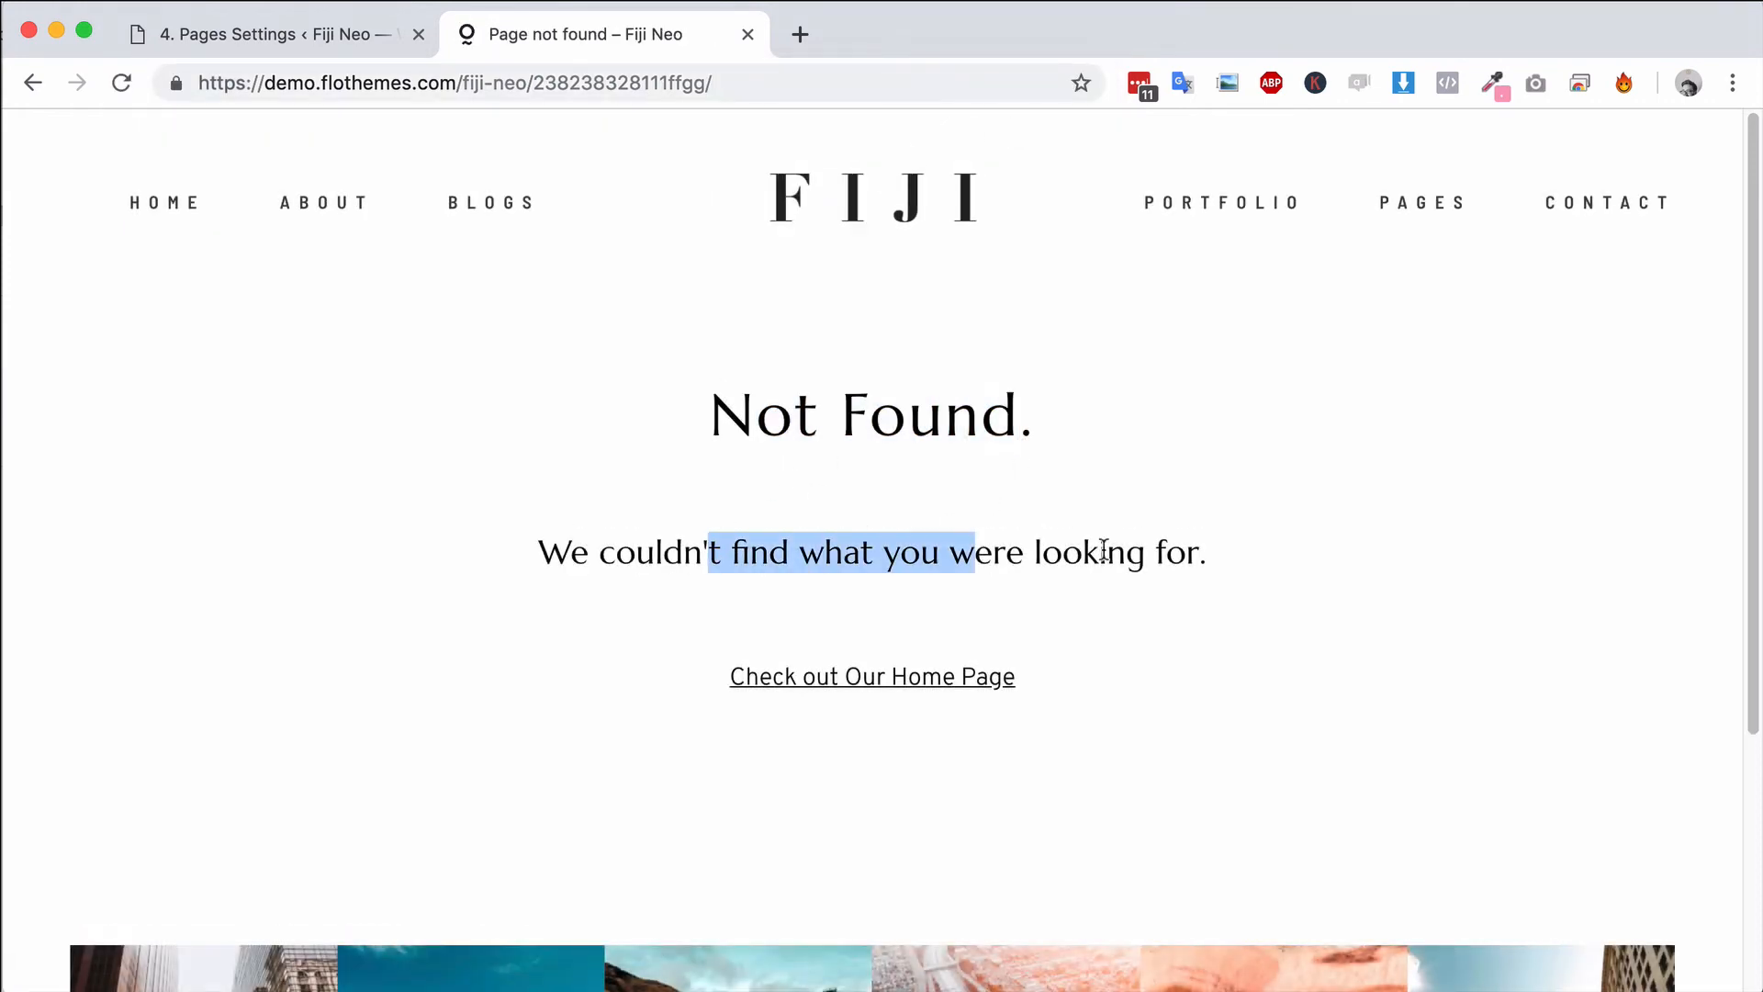
{"action": "left_click", "coordinate": [270, 33]}
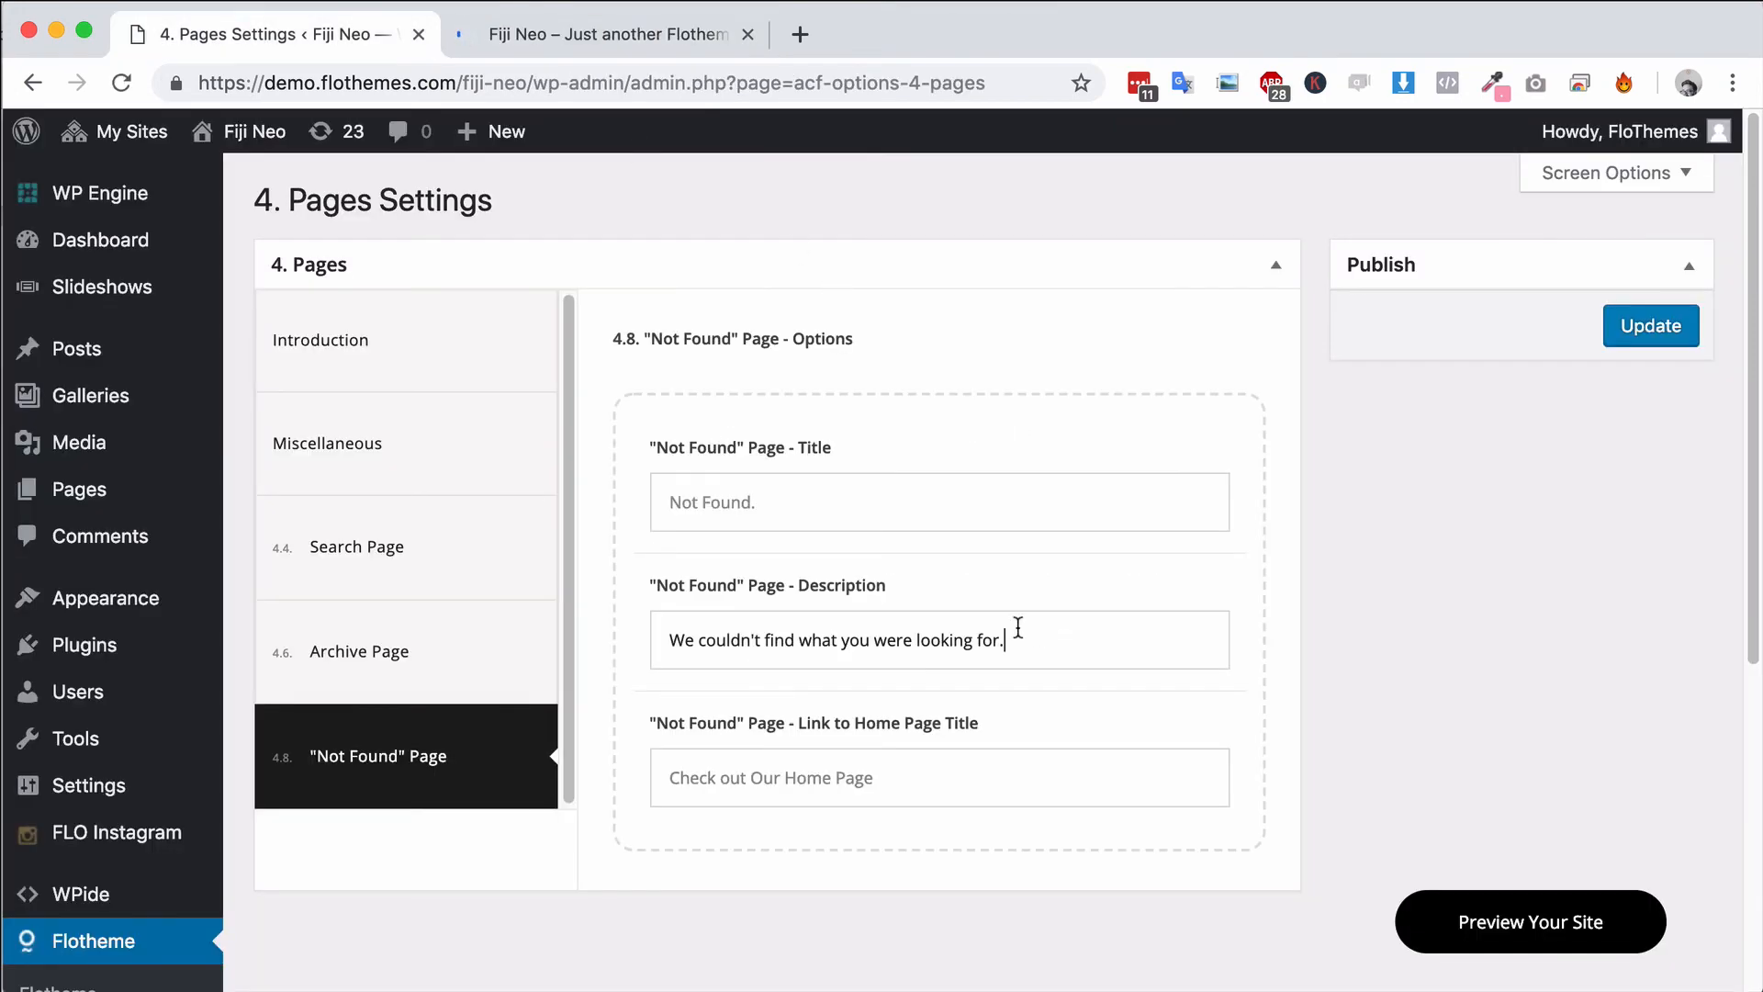